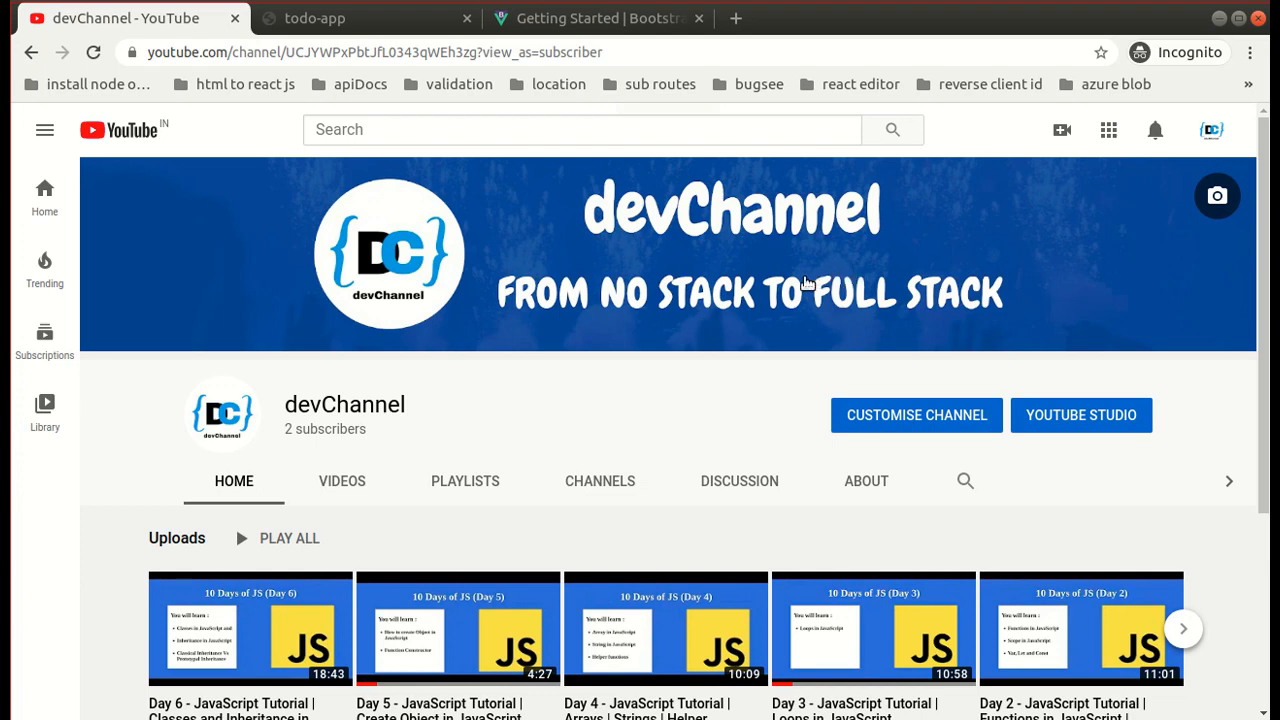
mouse_move(872, 264)
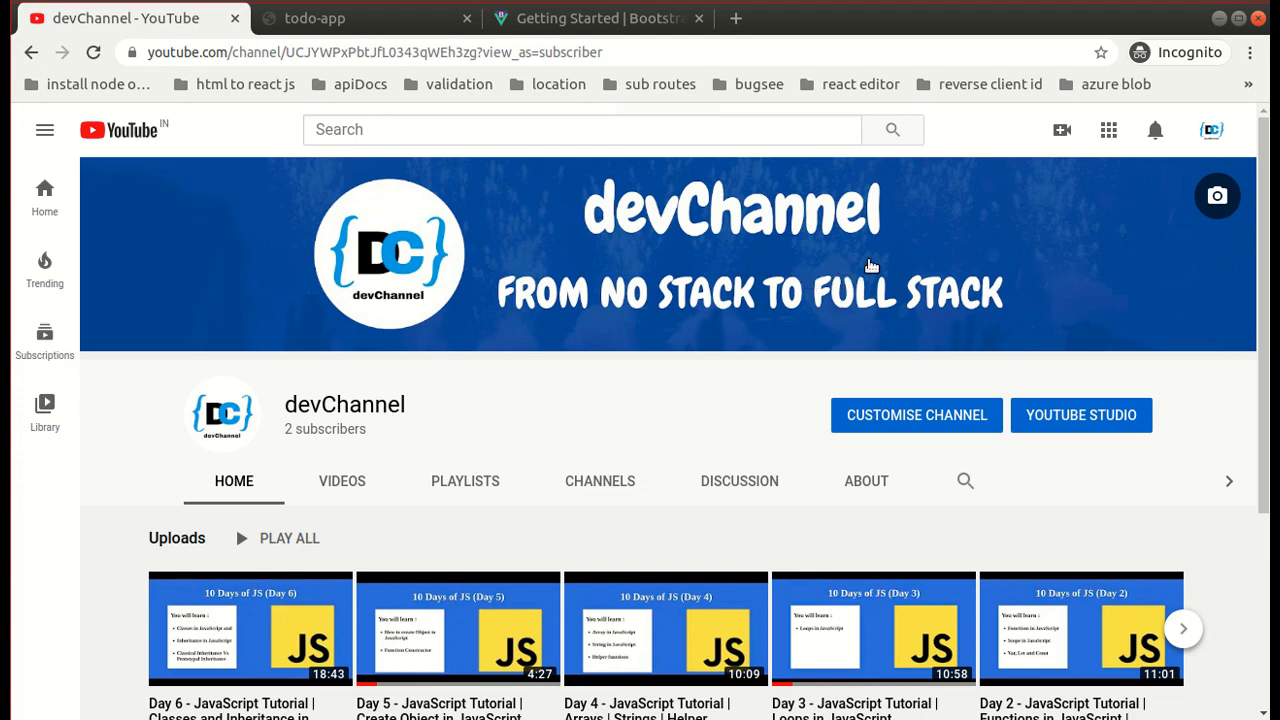
mouse_move(1188, 178)
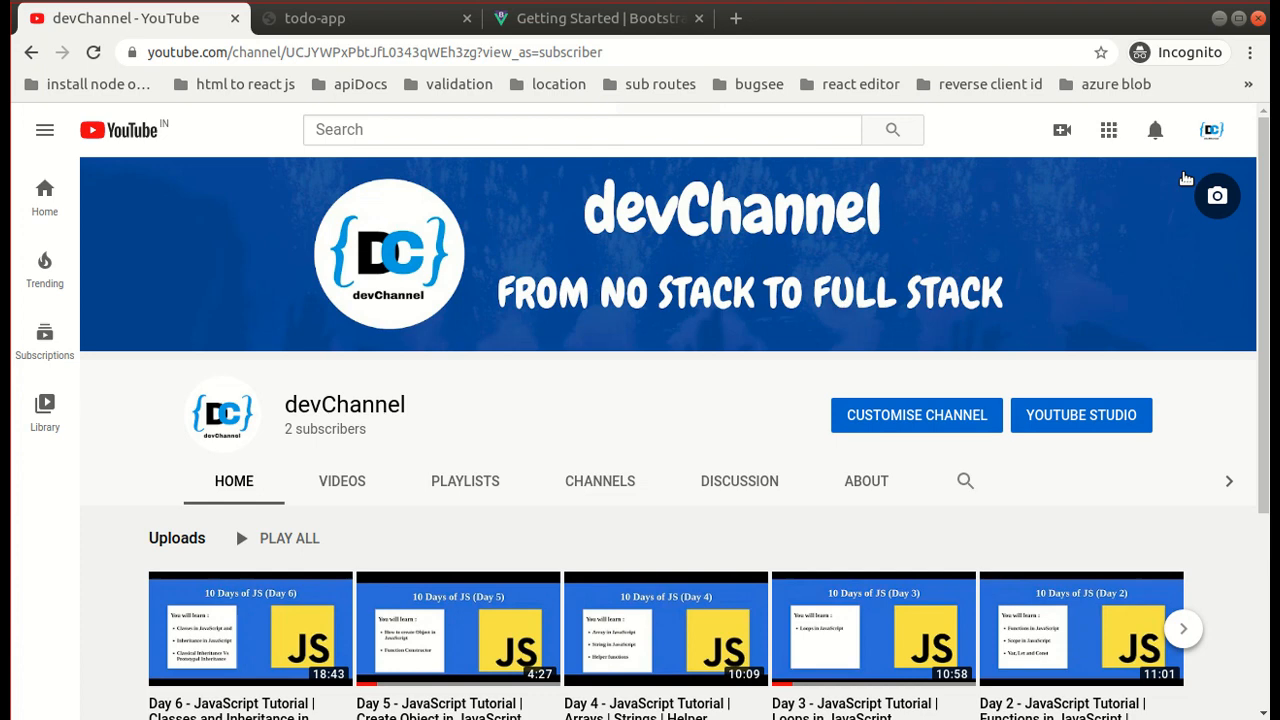
mouse_move(752, 230)
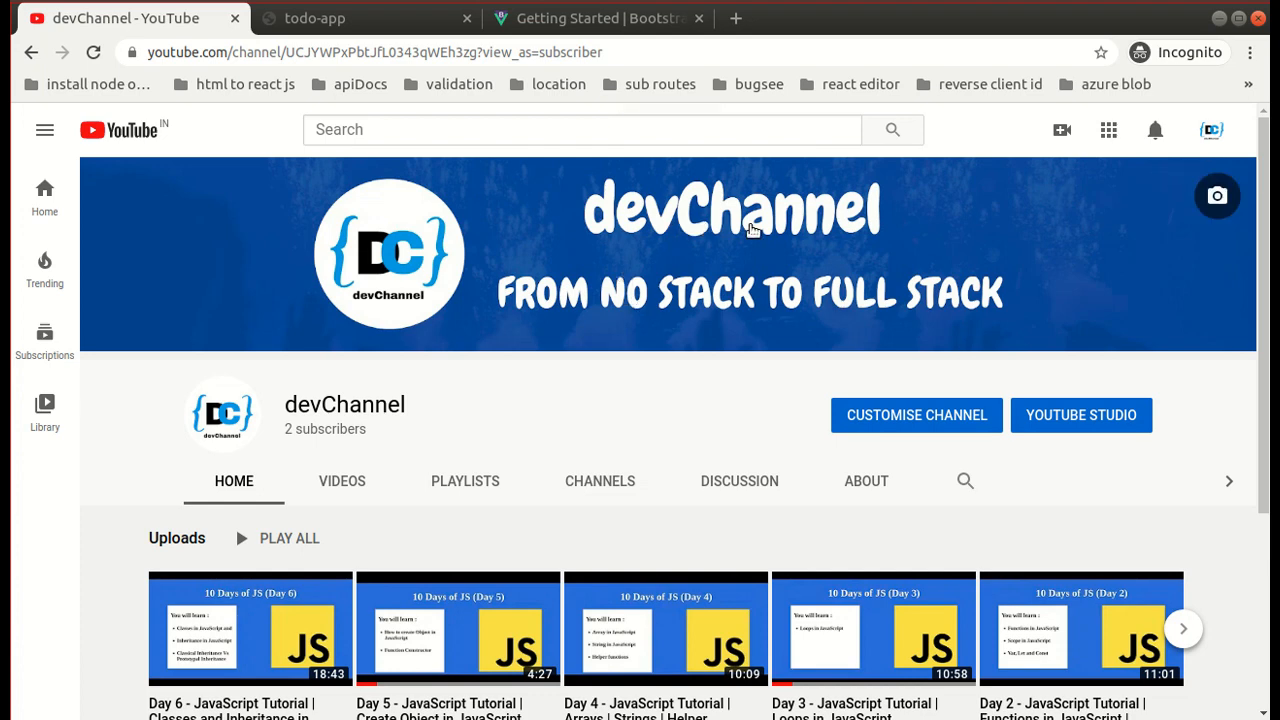
mouse_move(1156, 130)
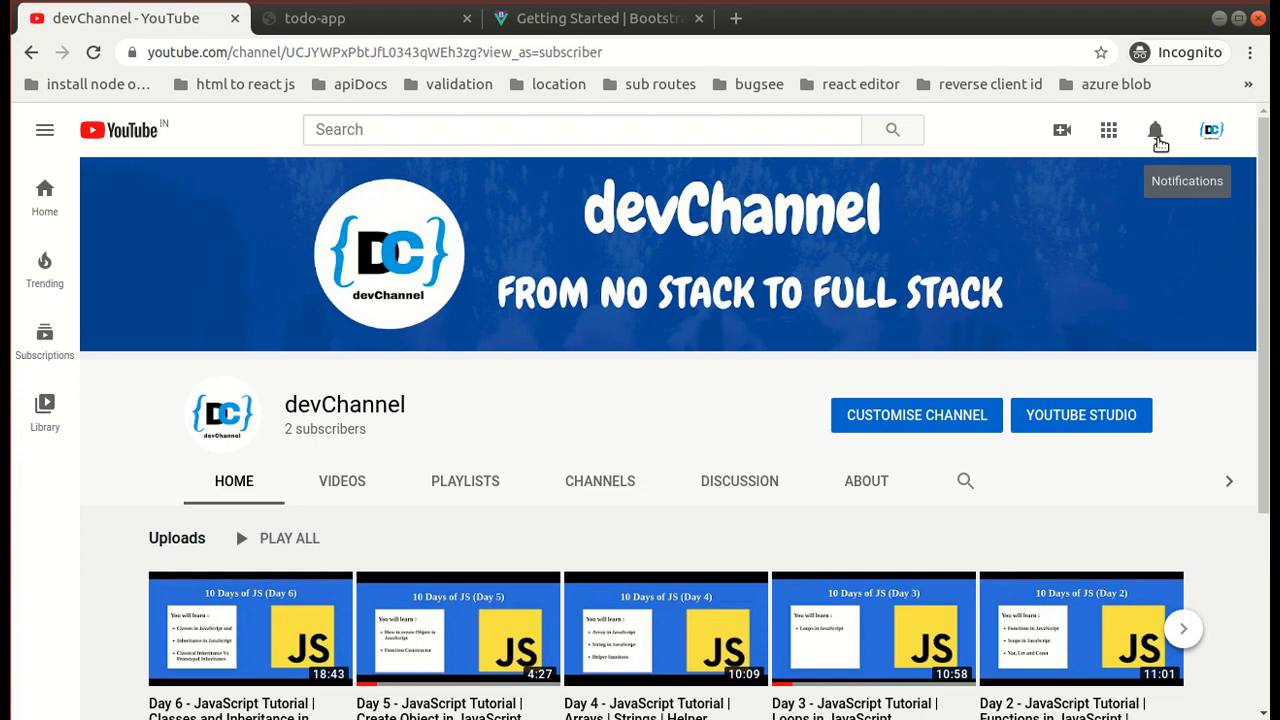
mouse_move(1156, 164)
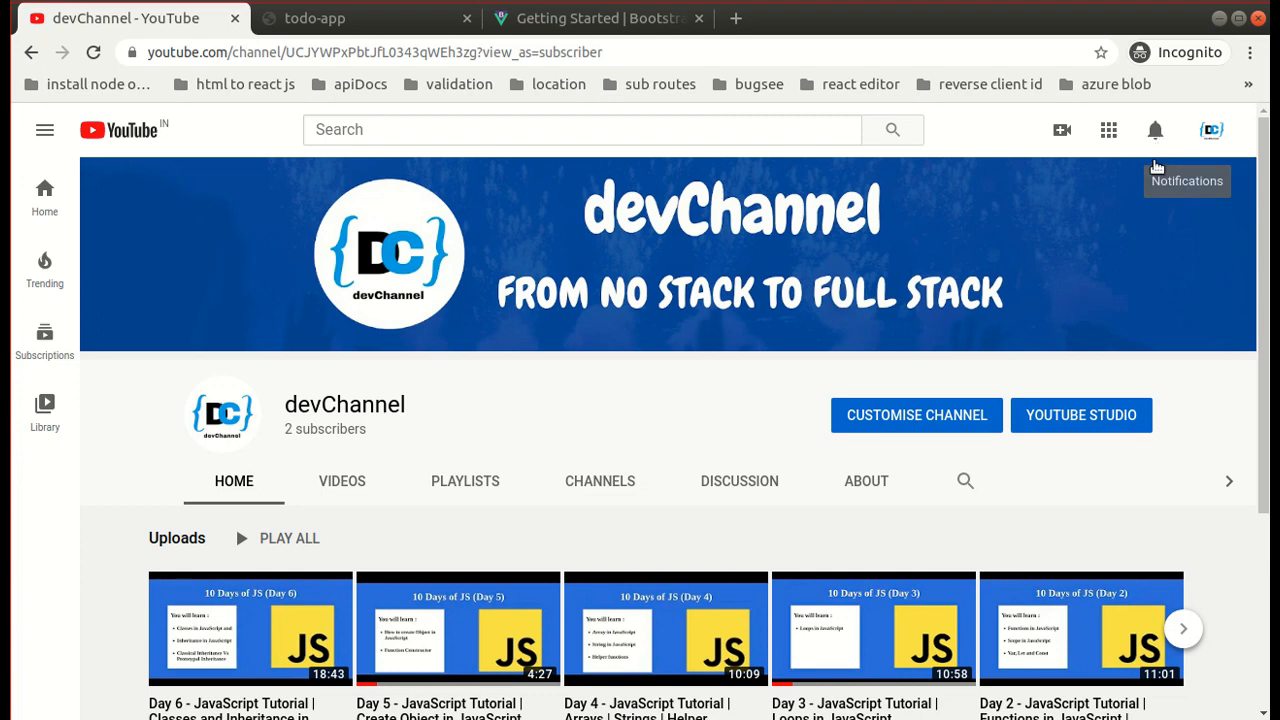
mouse_move(1156, 490)
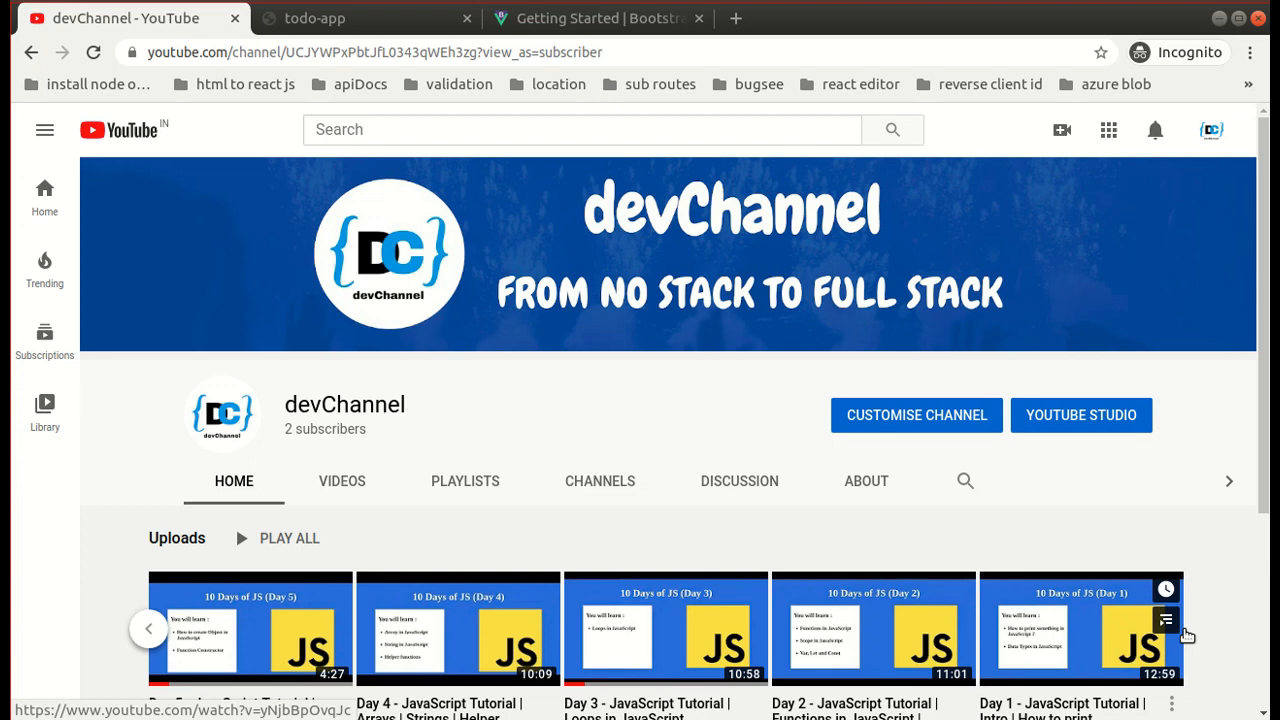
mouse_move(1060, 540)
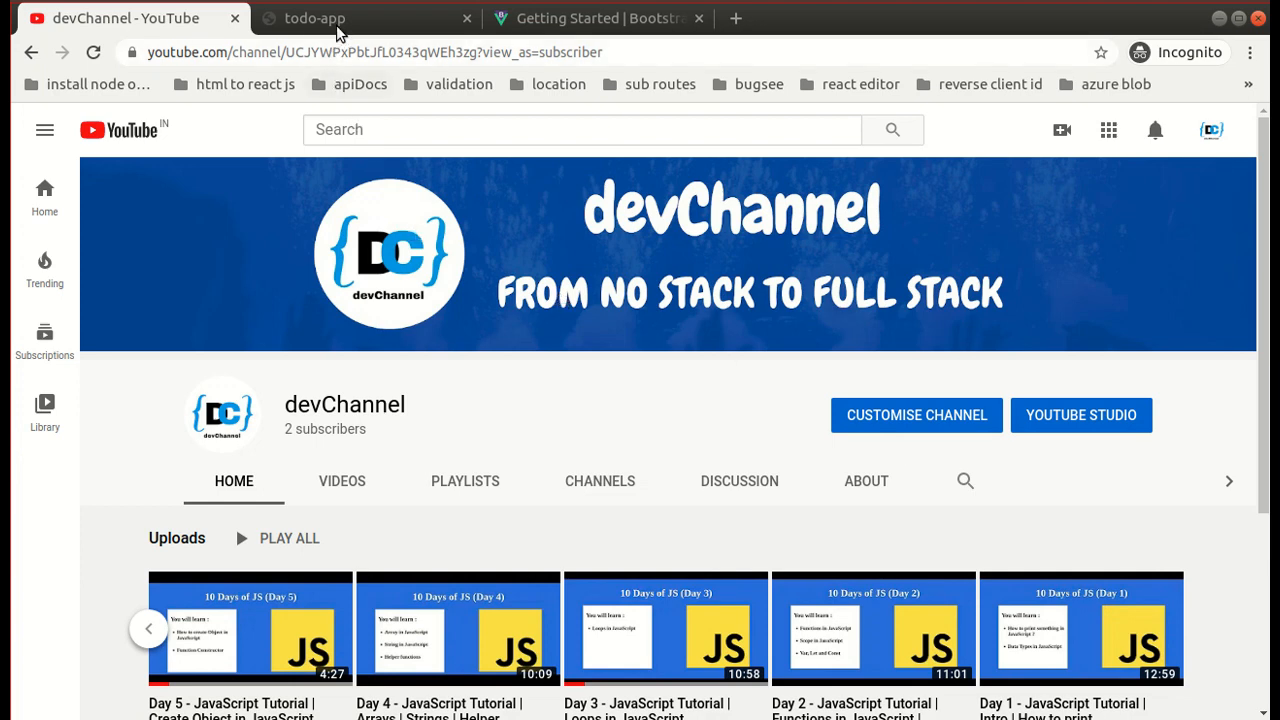
Switch to the deployed todo app and start a new todo with its Title field active
left_click(314, 18)
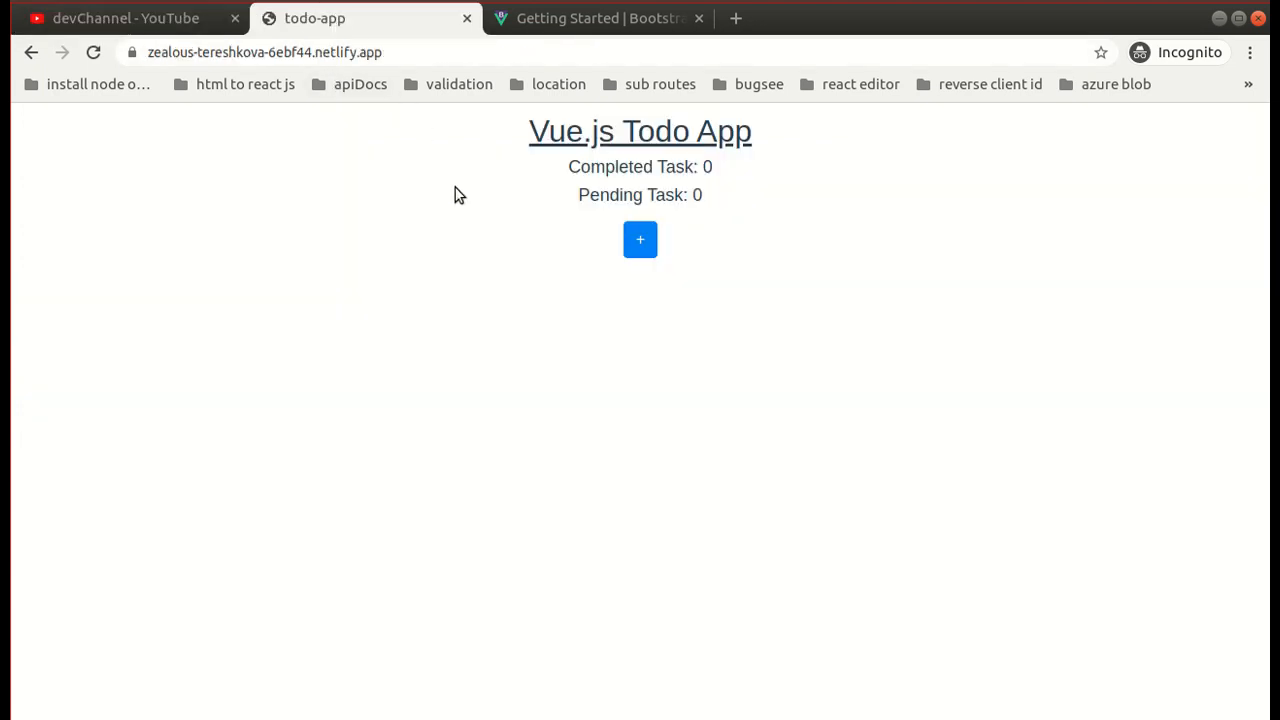
mouse_move(456, 190)
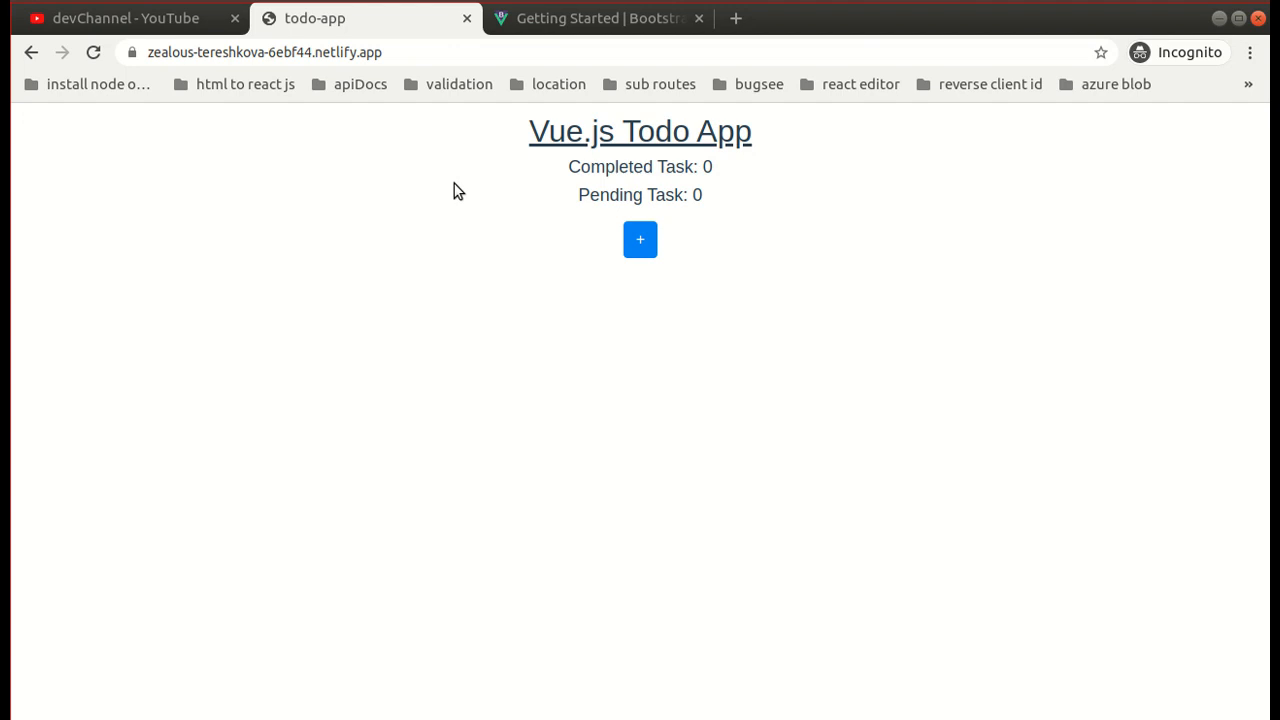
mouse_move(640, 240)
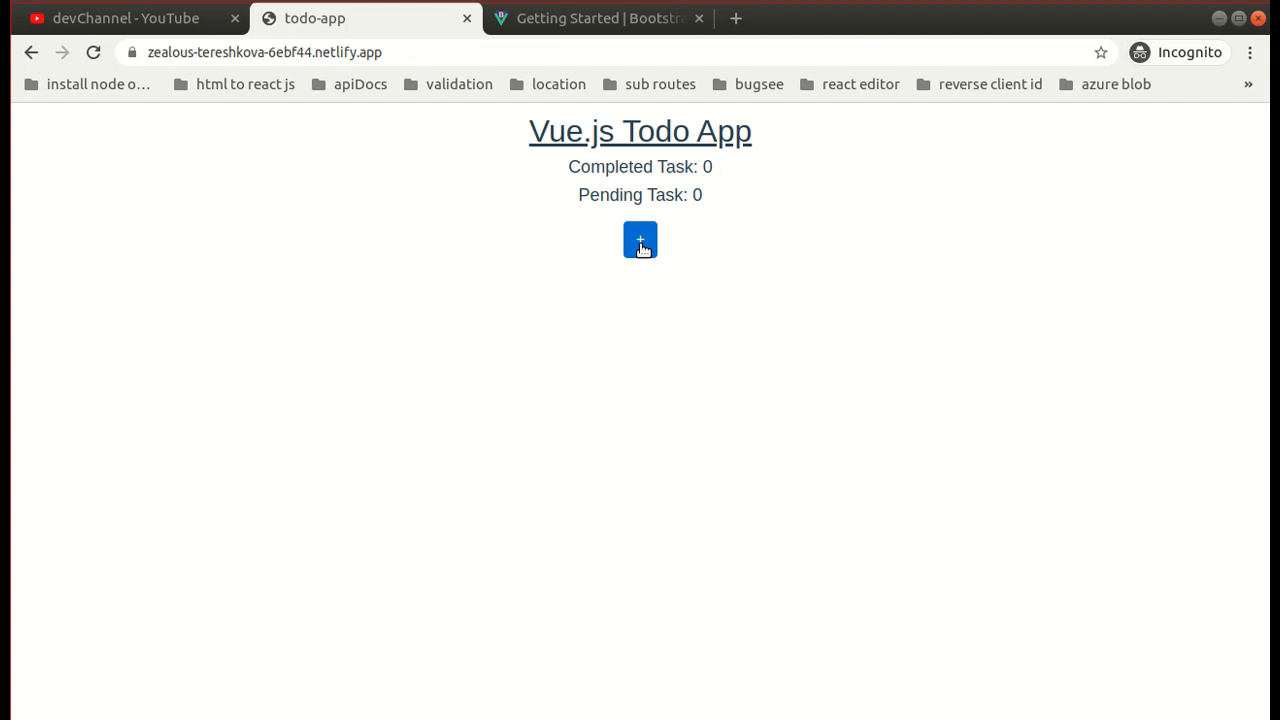
left_click(640, 240)
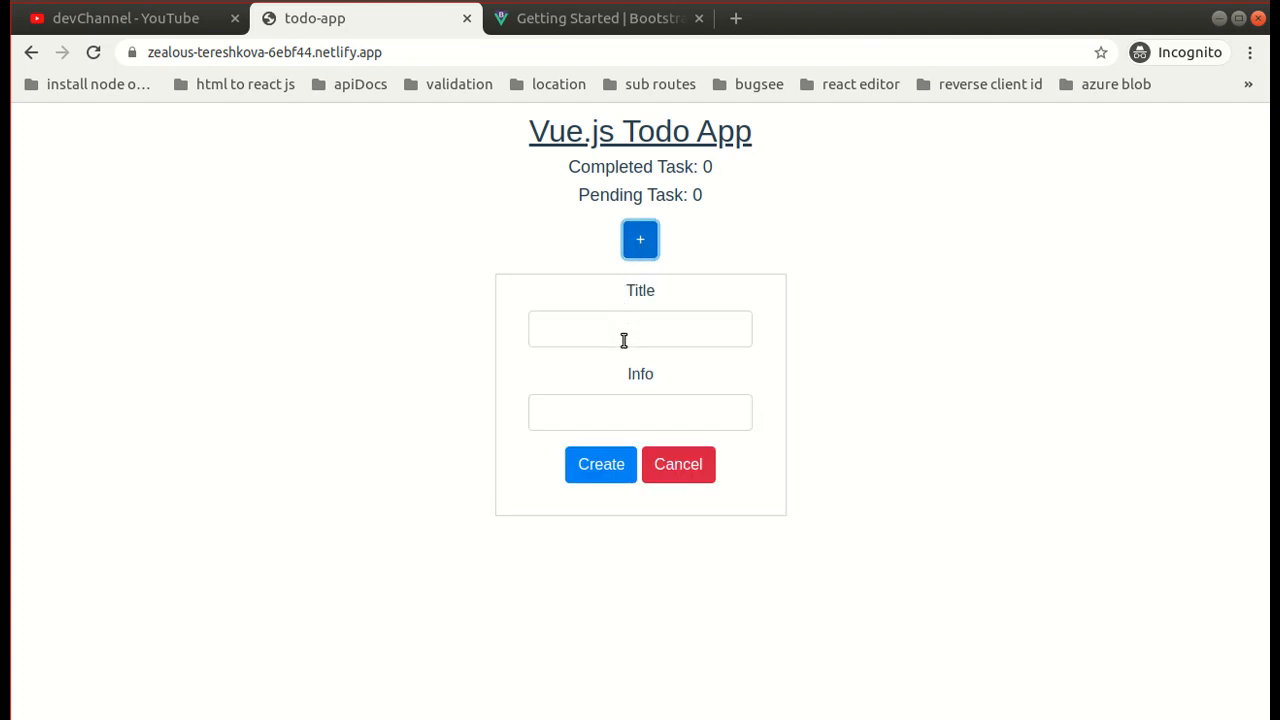
left_click(640, 328)
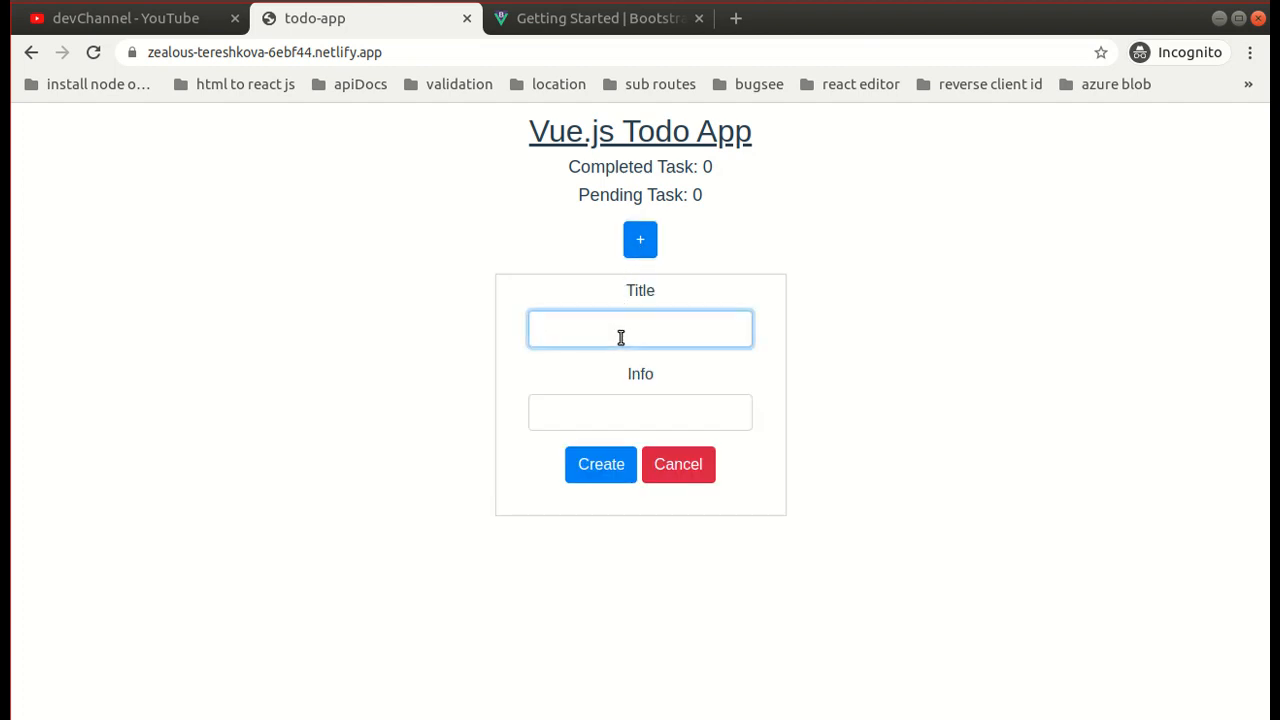
left_click(640, 328)
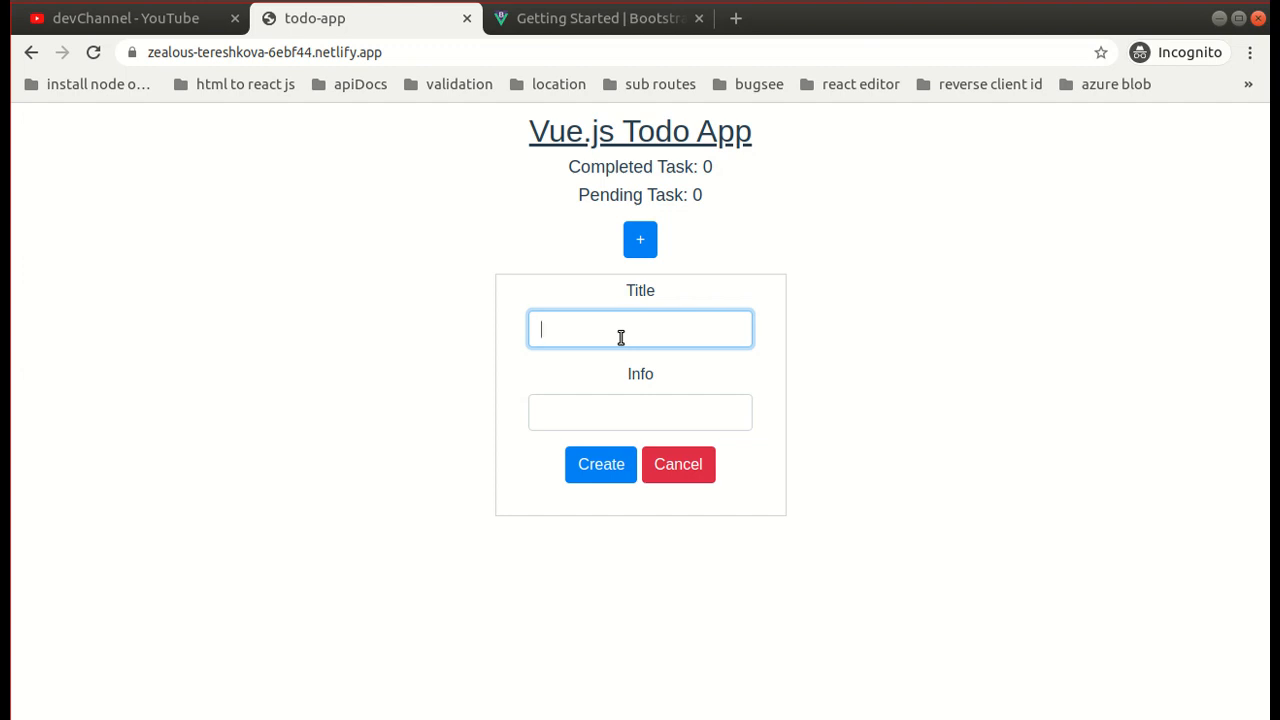
Create a pending todo titled 'Shopping' with info 'Shopping at 7'
type("Shoppin")
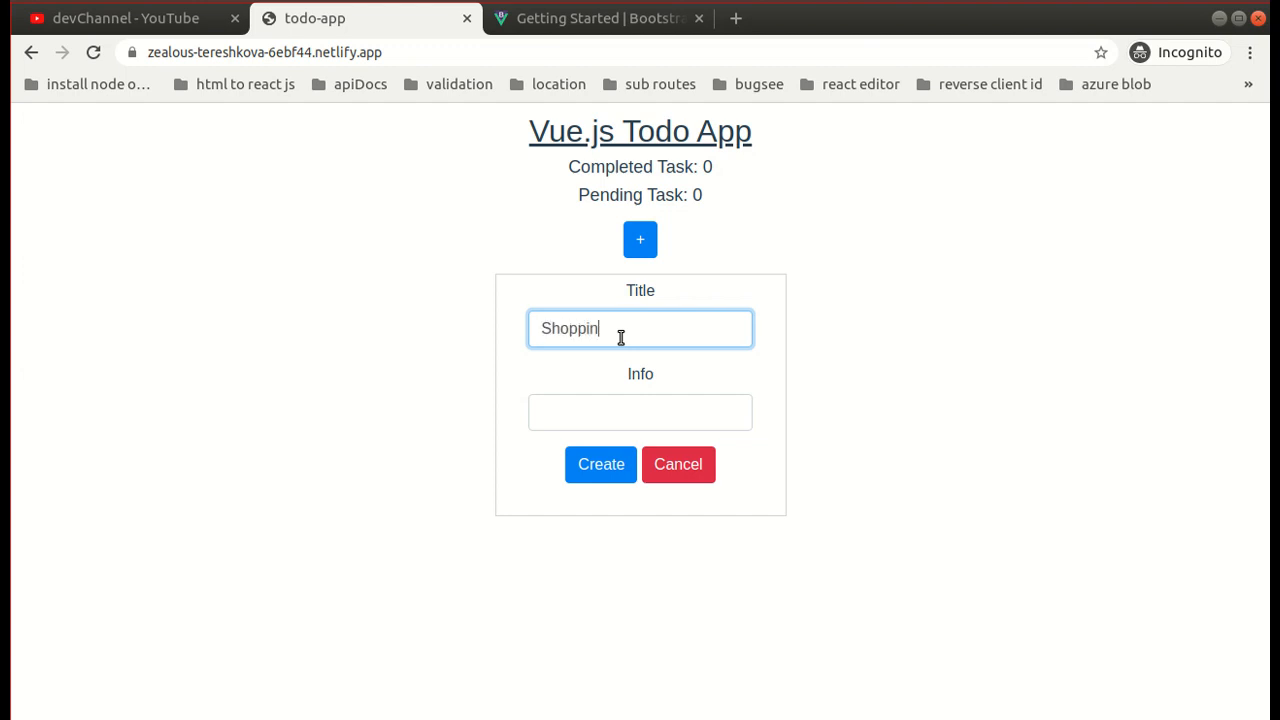
type("S")
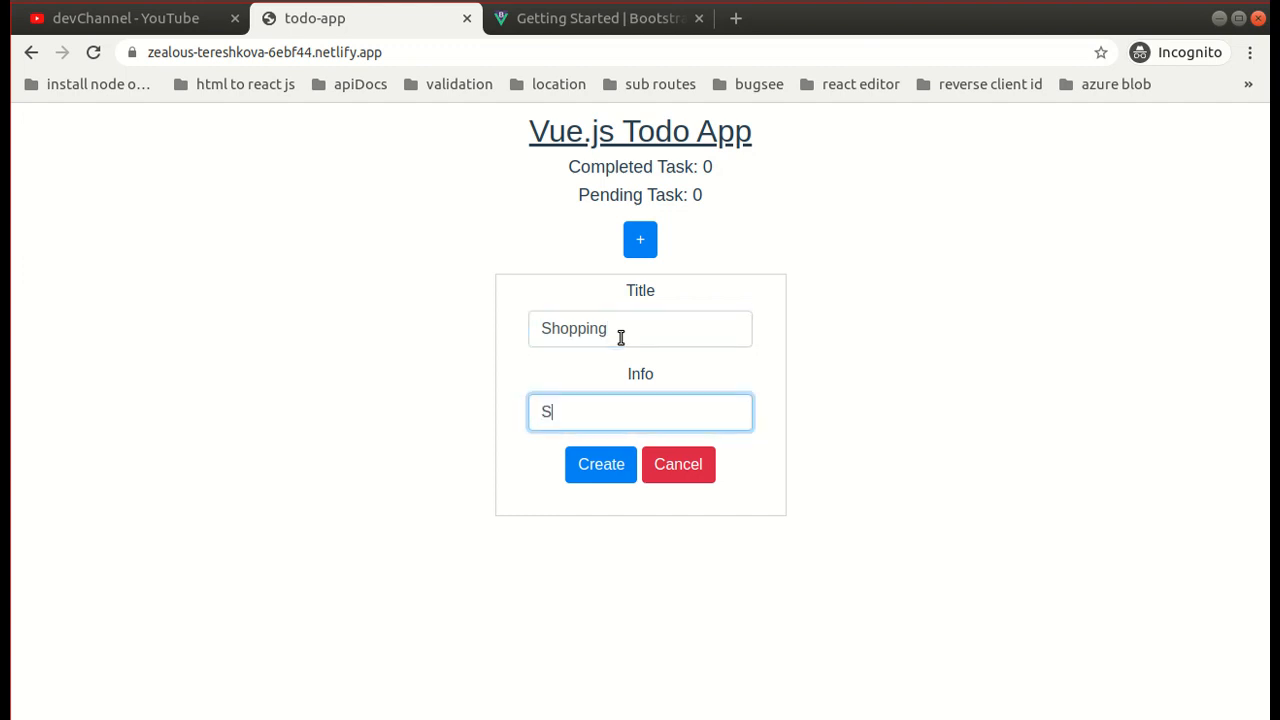
type("hopping at 7")
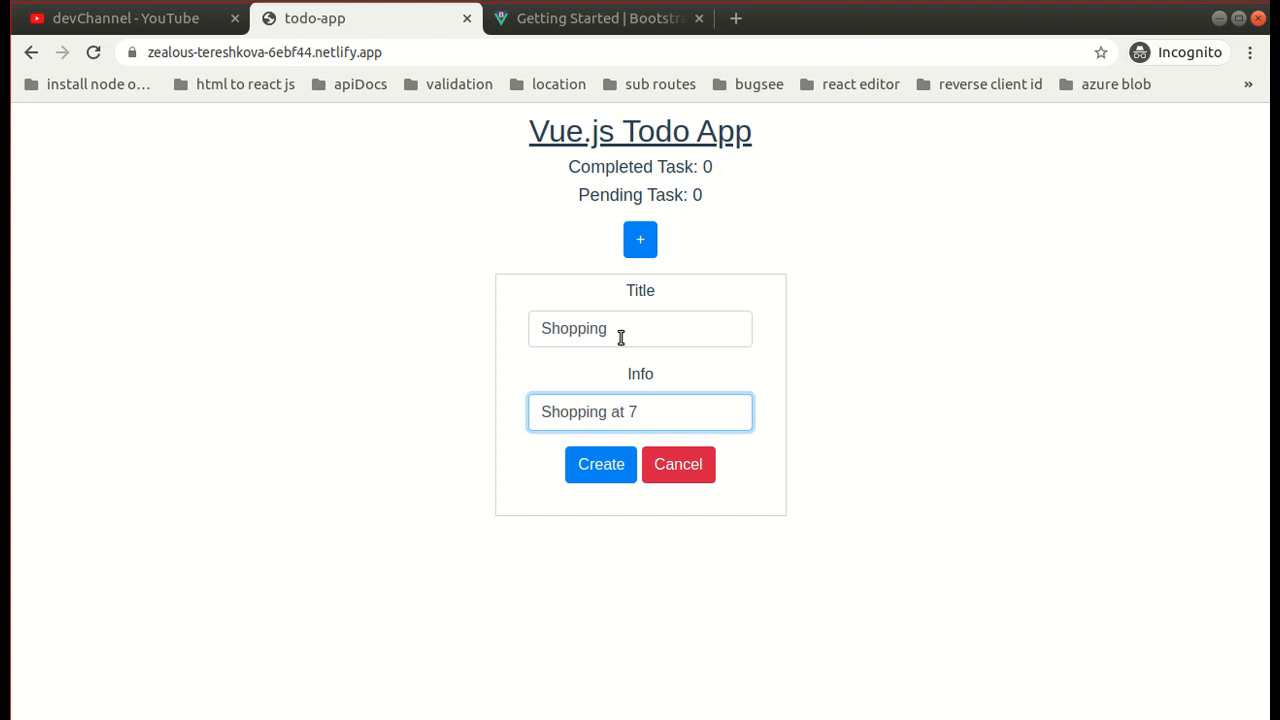
left_click(600, 464)
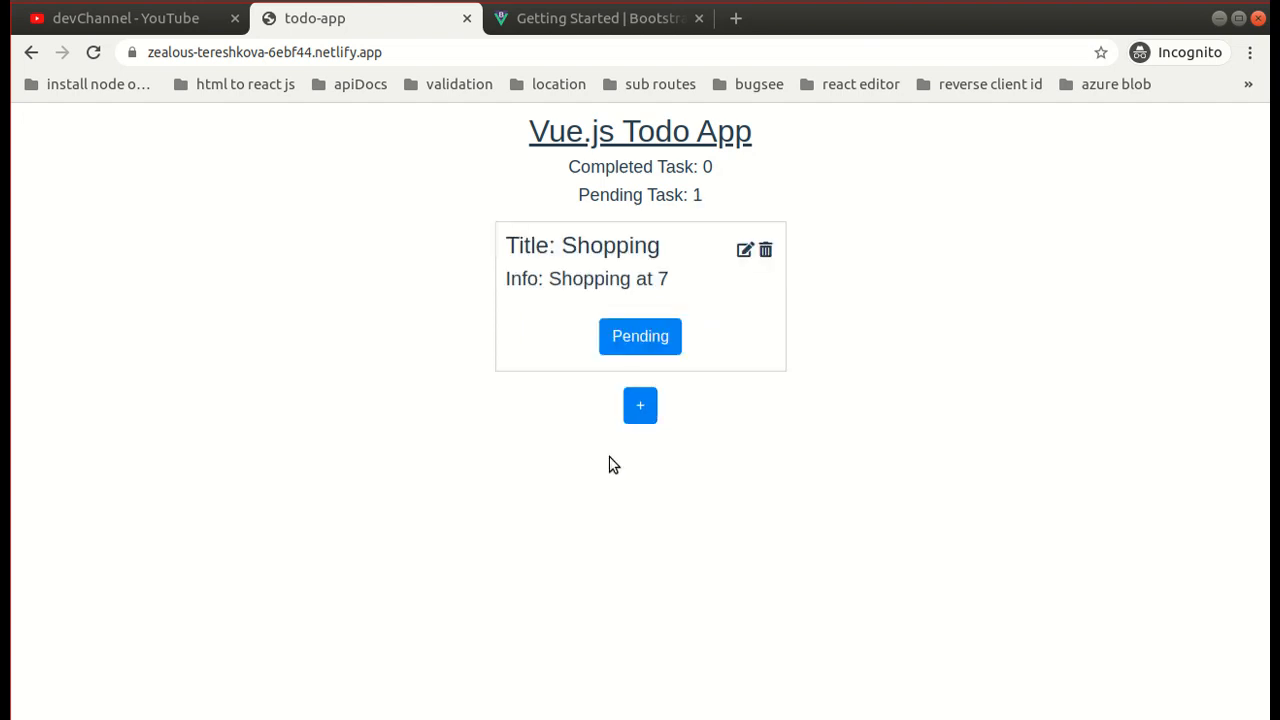
Review the Shopping todo's edit form, close it, and start another new todo
left_click(744, 248)
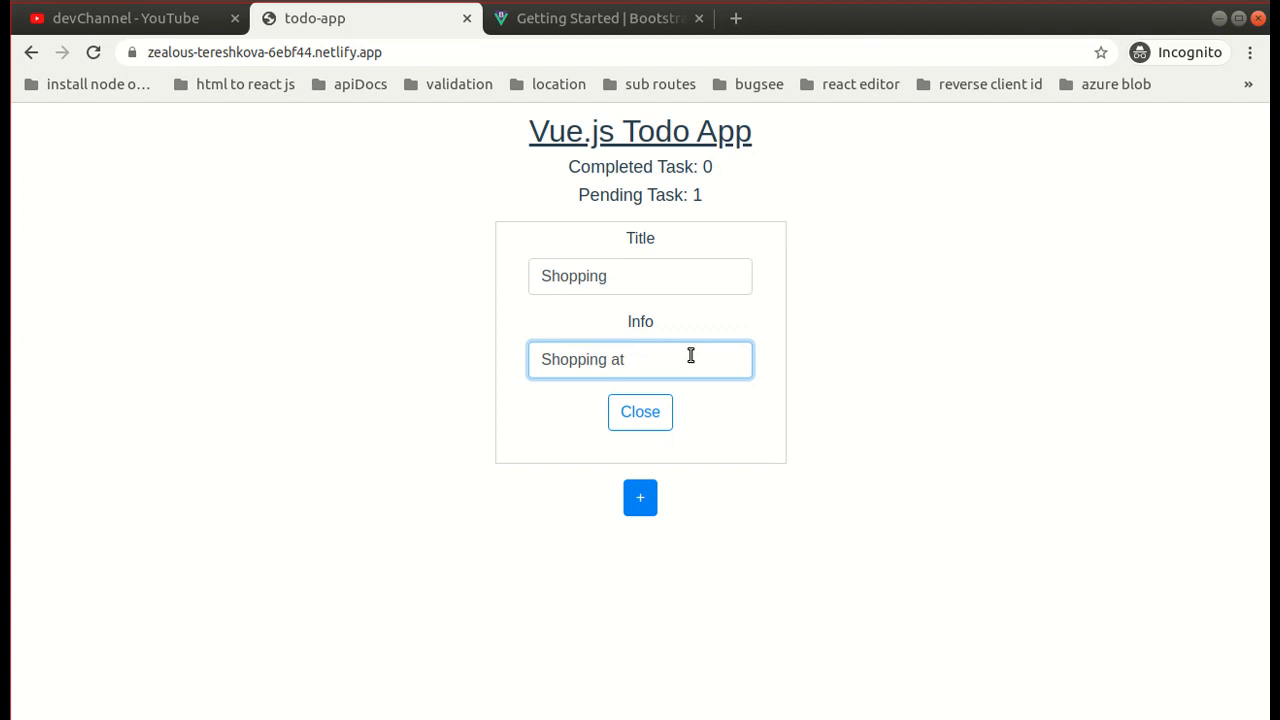
left_click(640, 412)
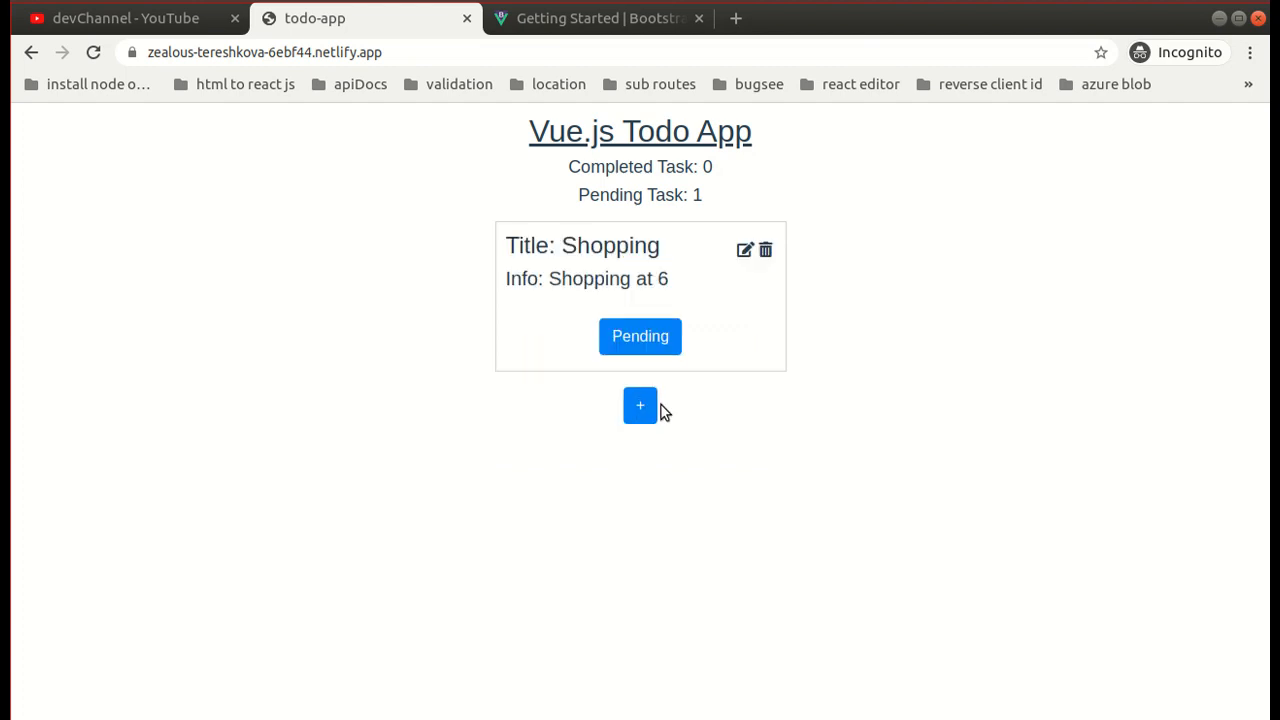
left_click(640, 404)
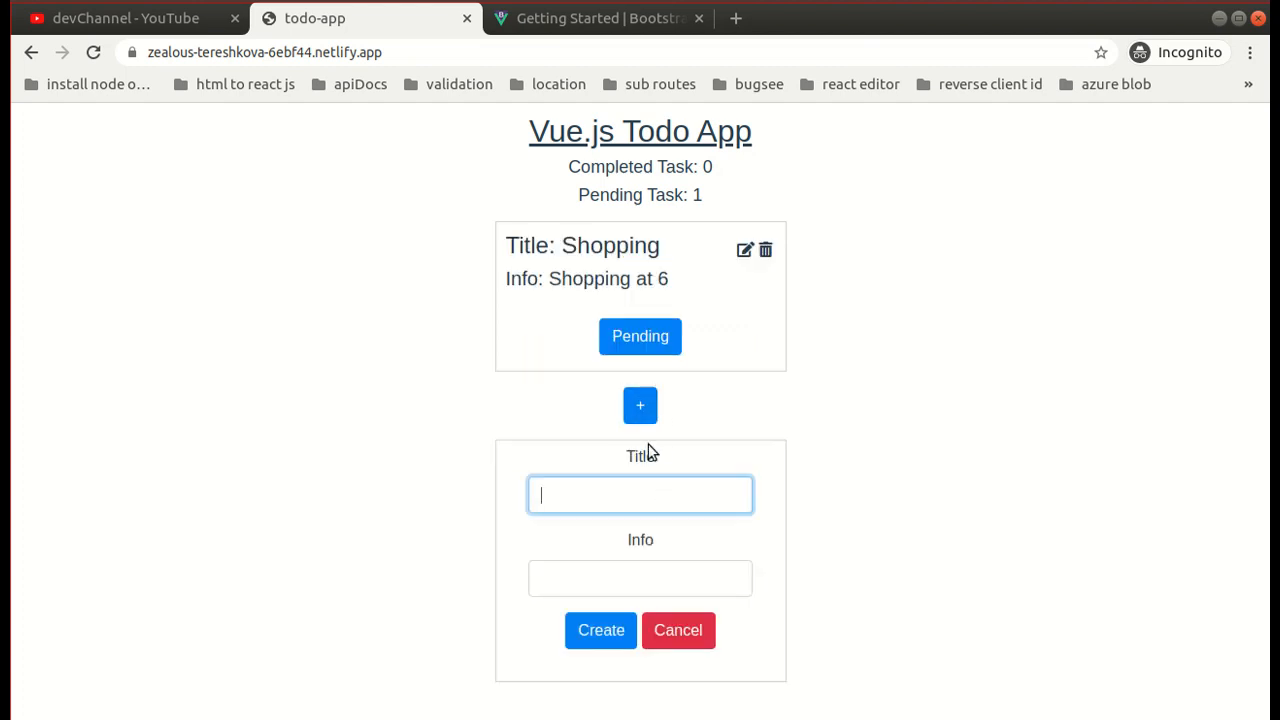
Create a second pending todo titled 'learn vue' with info 'make a todo app'
type("learn")
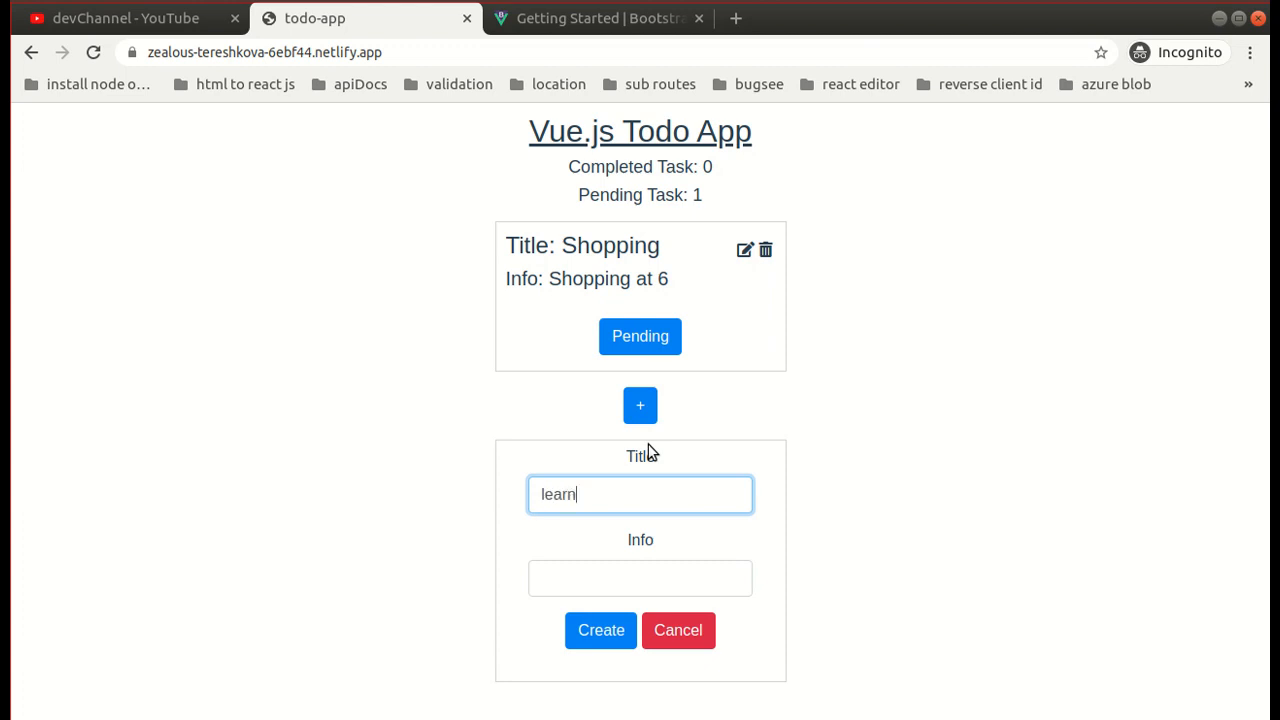
type("vue")
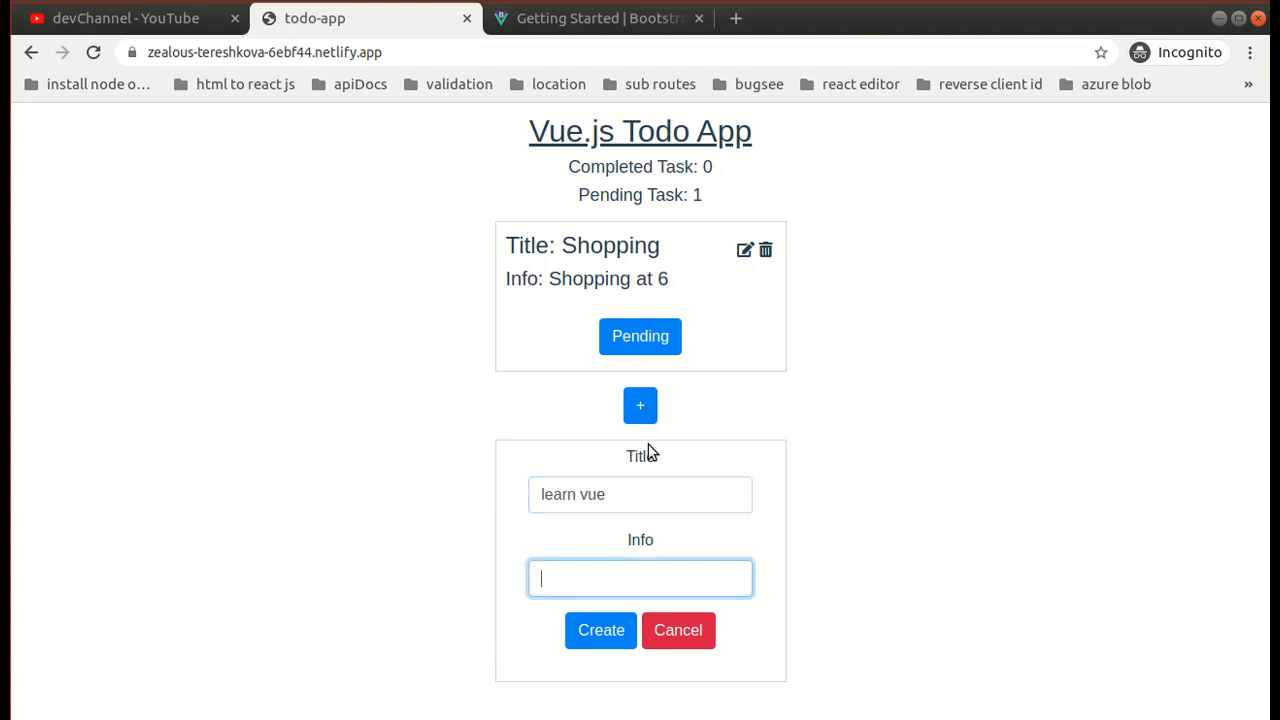
type("make a")
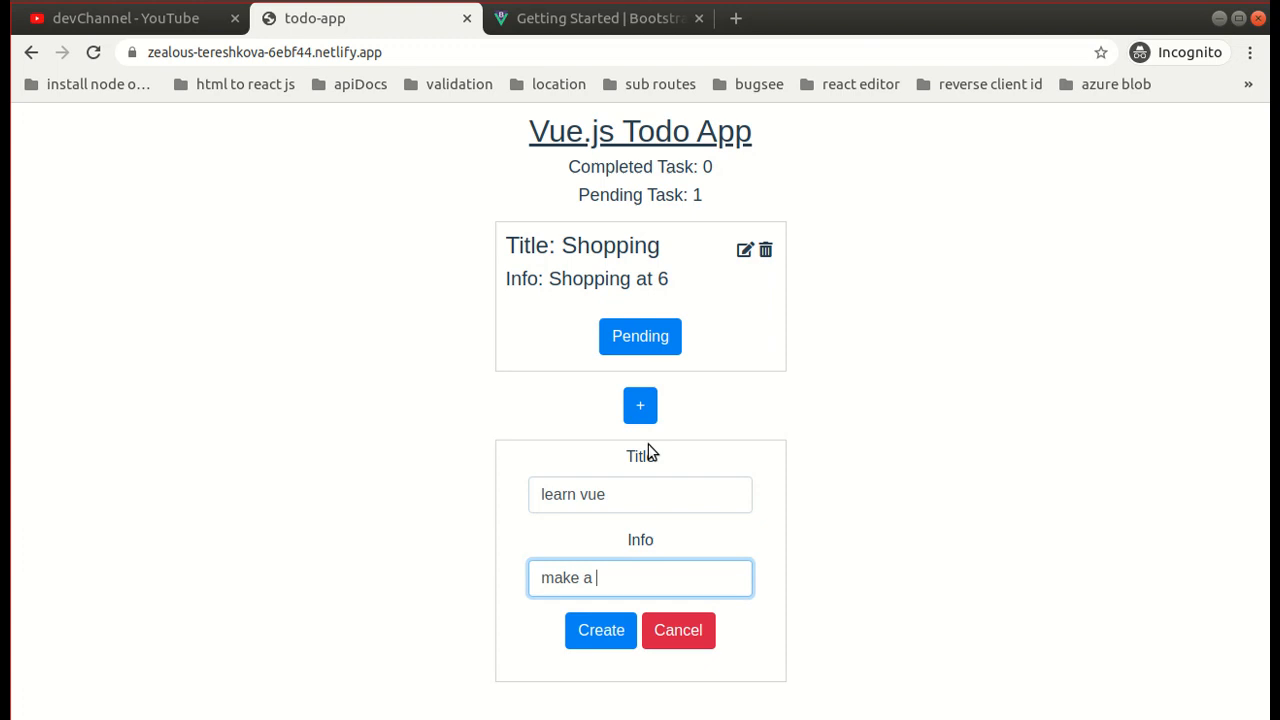
type("todo app")
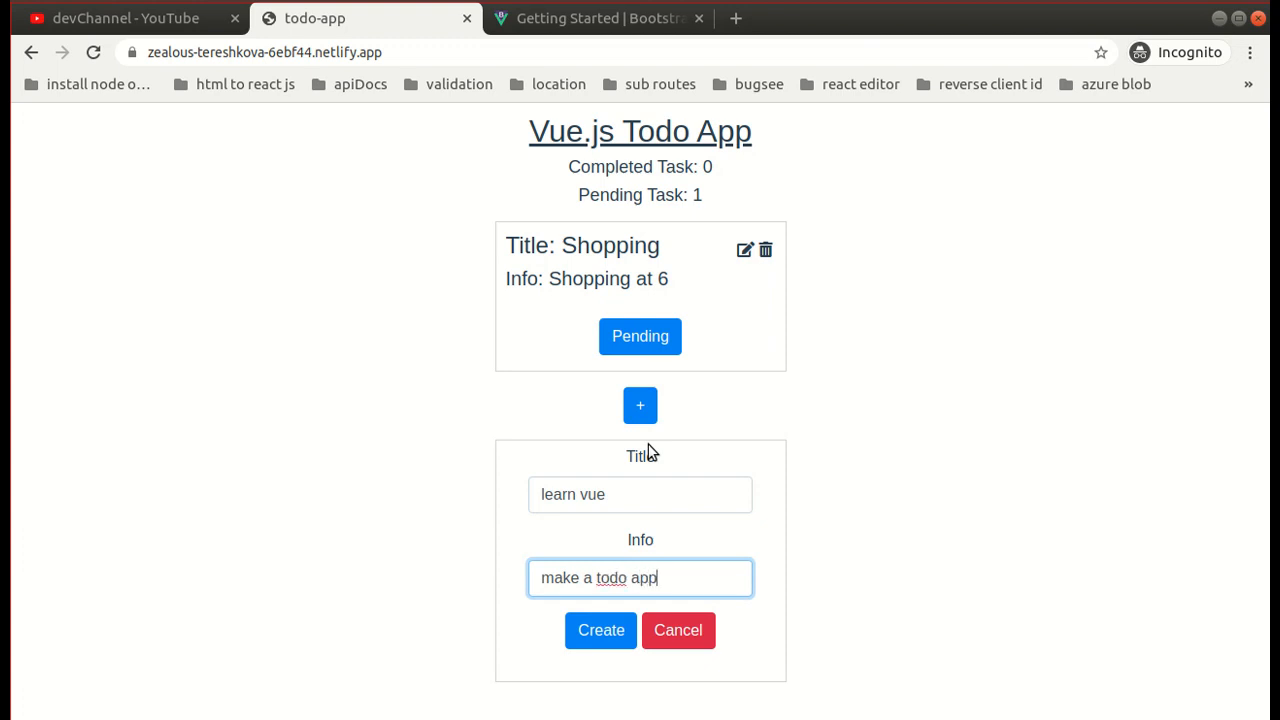
left_click(600, 630)
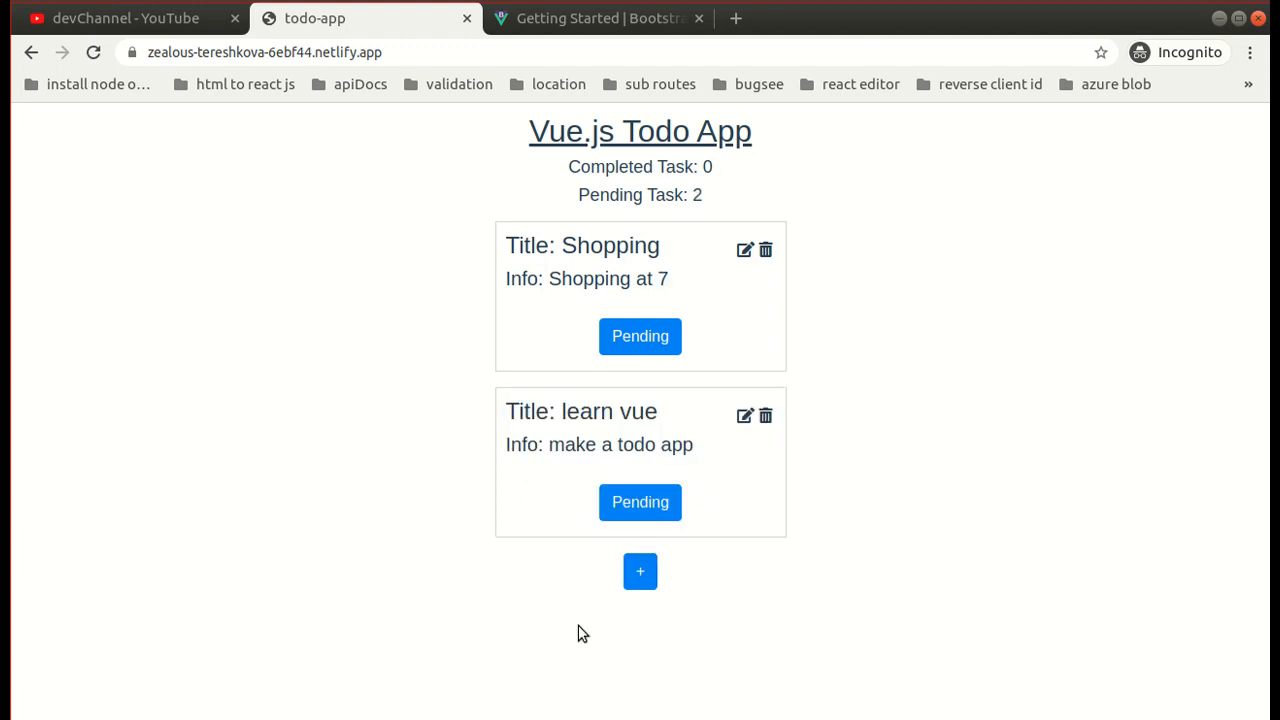
mouse_move(668, 164)
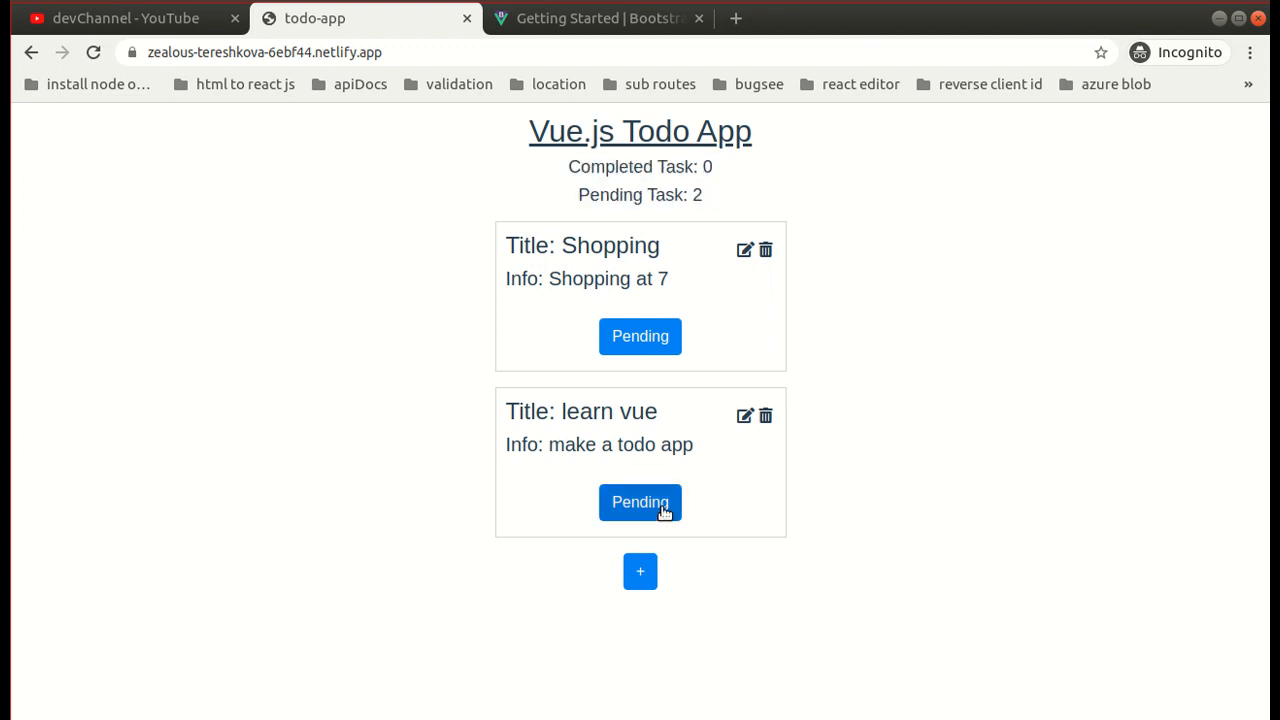
Mark both the learn vue and Shopping todos as completed
left_click(640, 502)
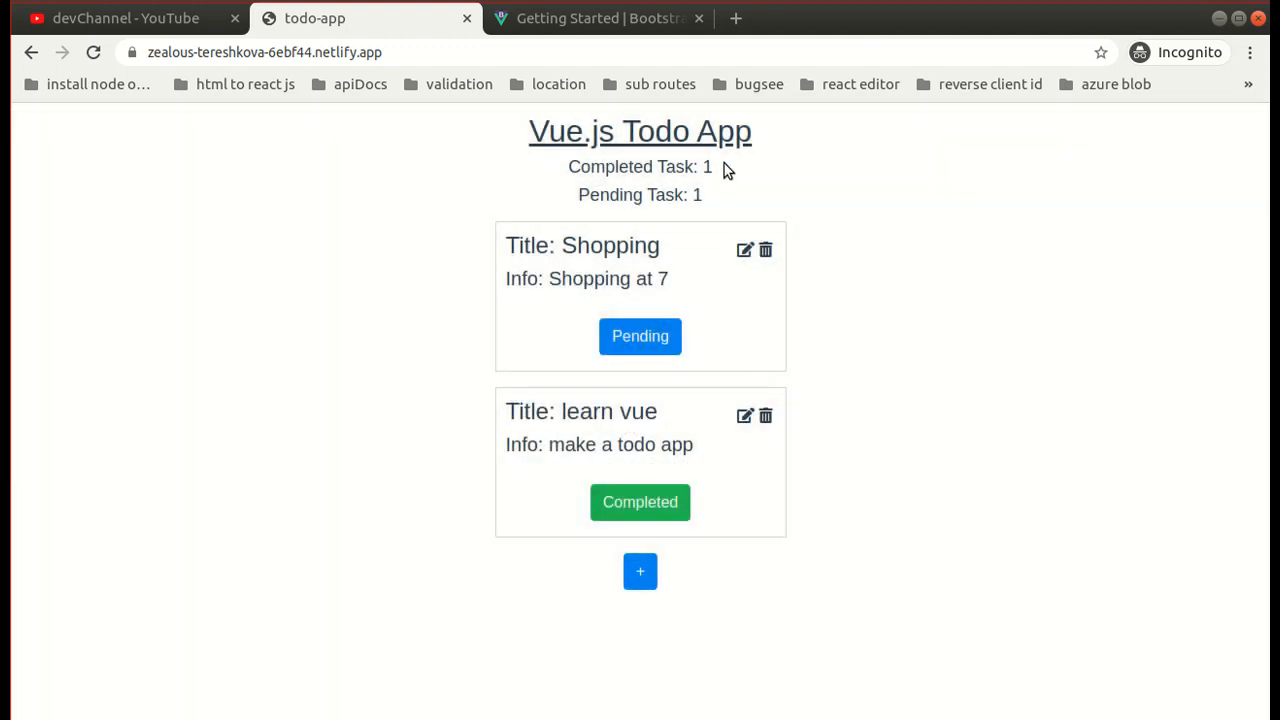
left_click(640, 336)
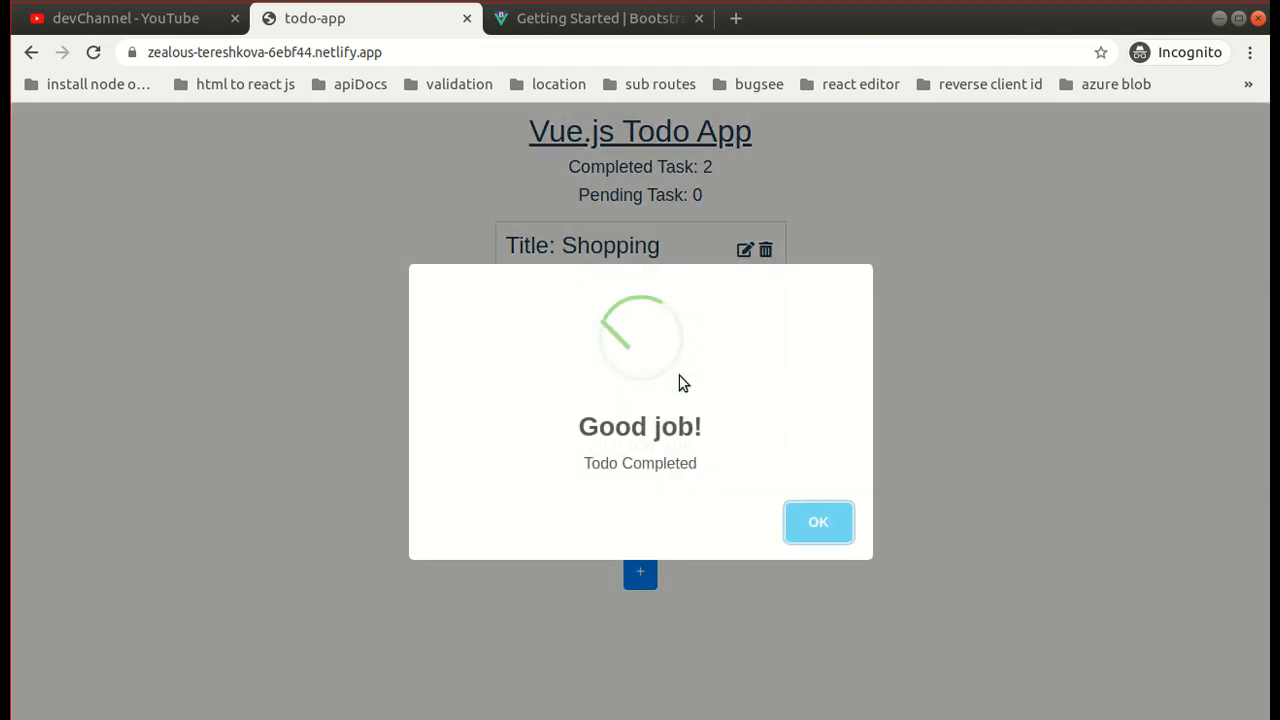
left_click(818, 520)
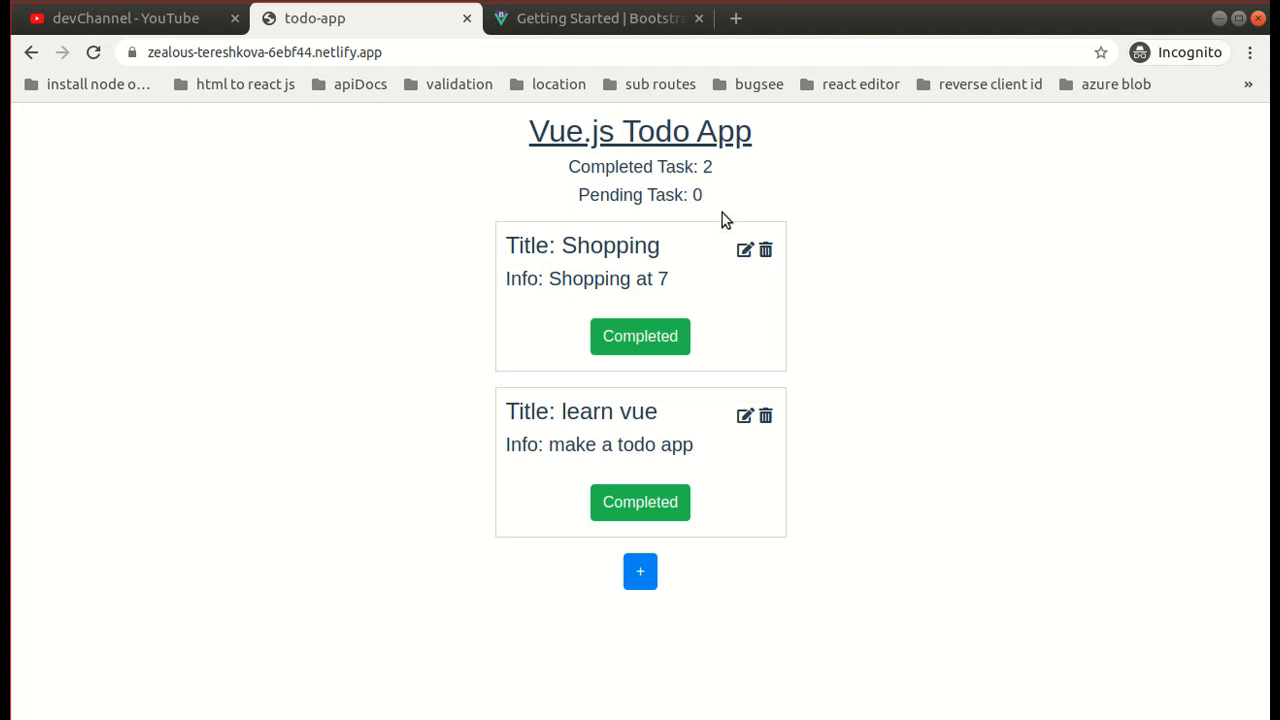
mouse_move(770, 428)
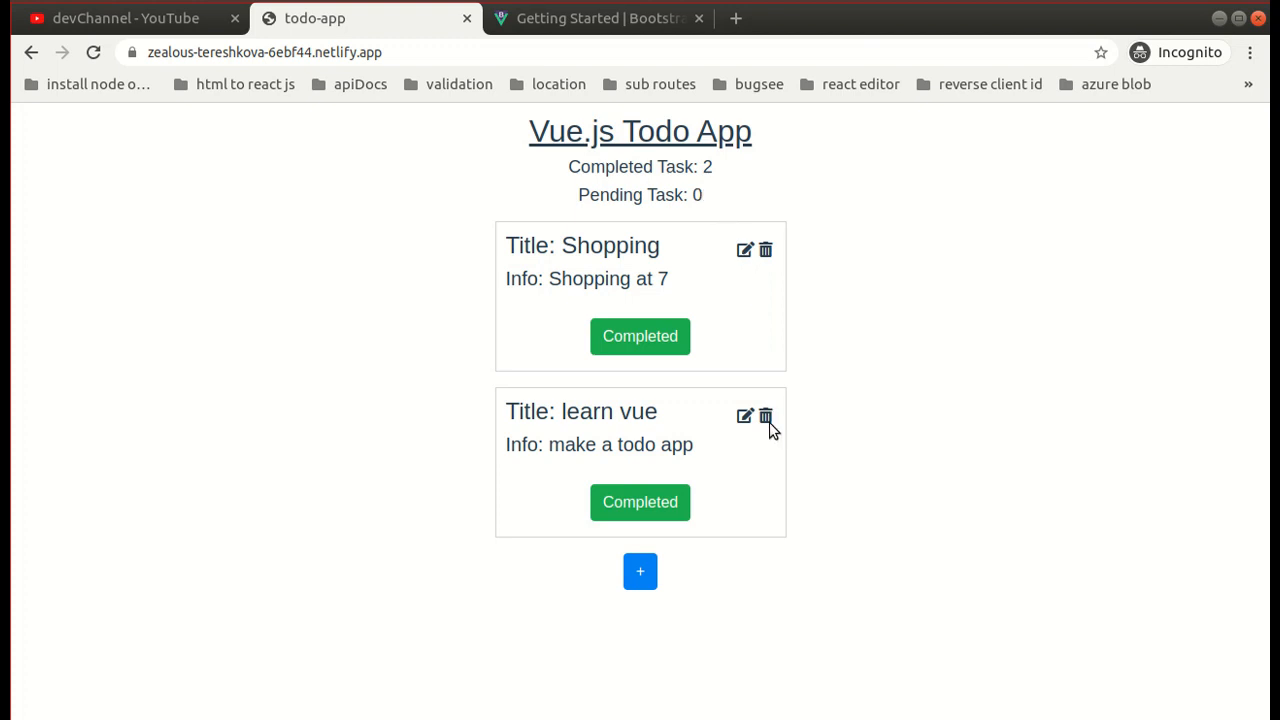
Delete the learn vue todo, confirming the deletion so only Shopping remains
left_click(764, 416)
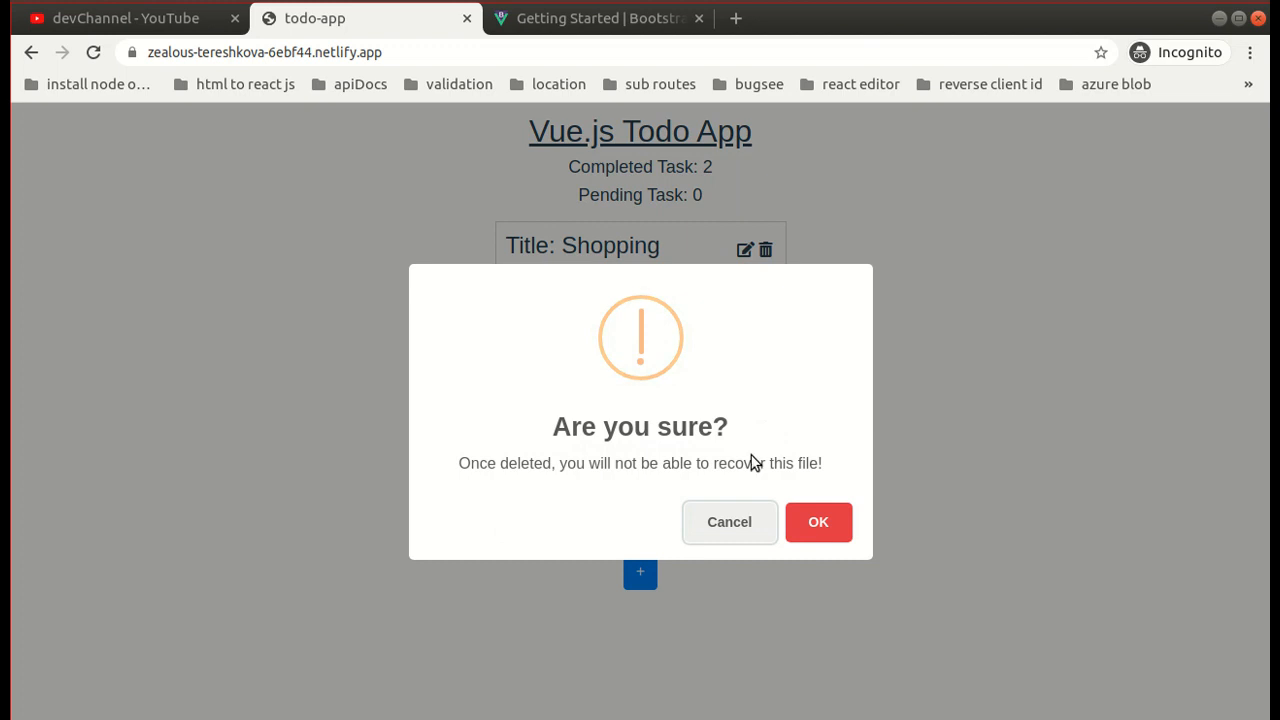
left_click(818, 522)
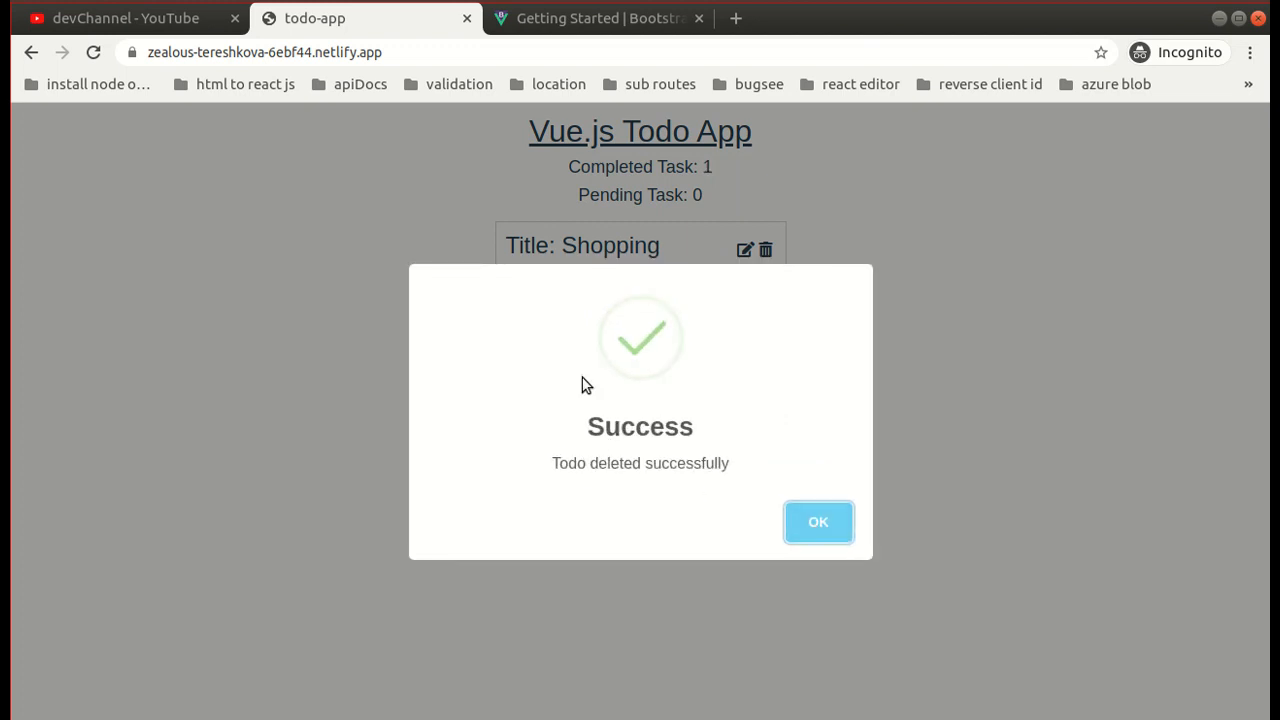
left_click(818, 520)
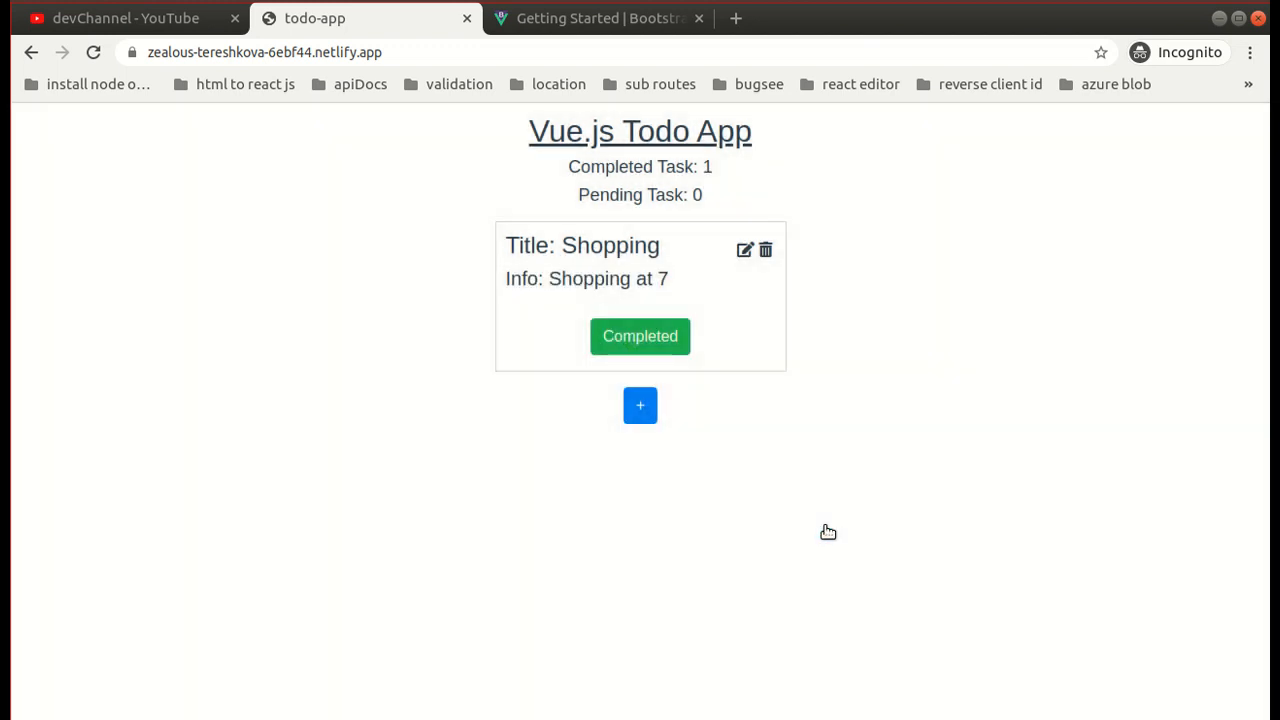
Inspect the app's saved todos under Application > Local Storage in Chrome DevTools
right_click(828, 532)
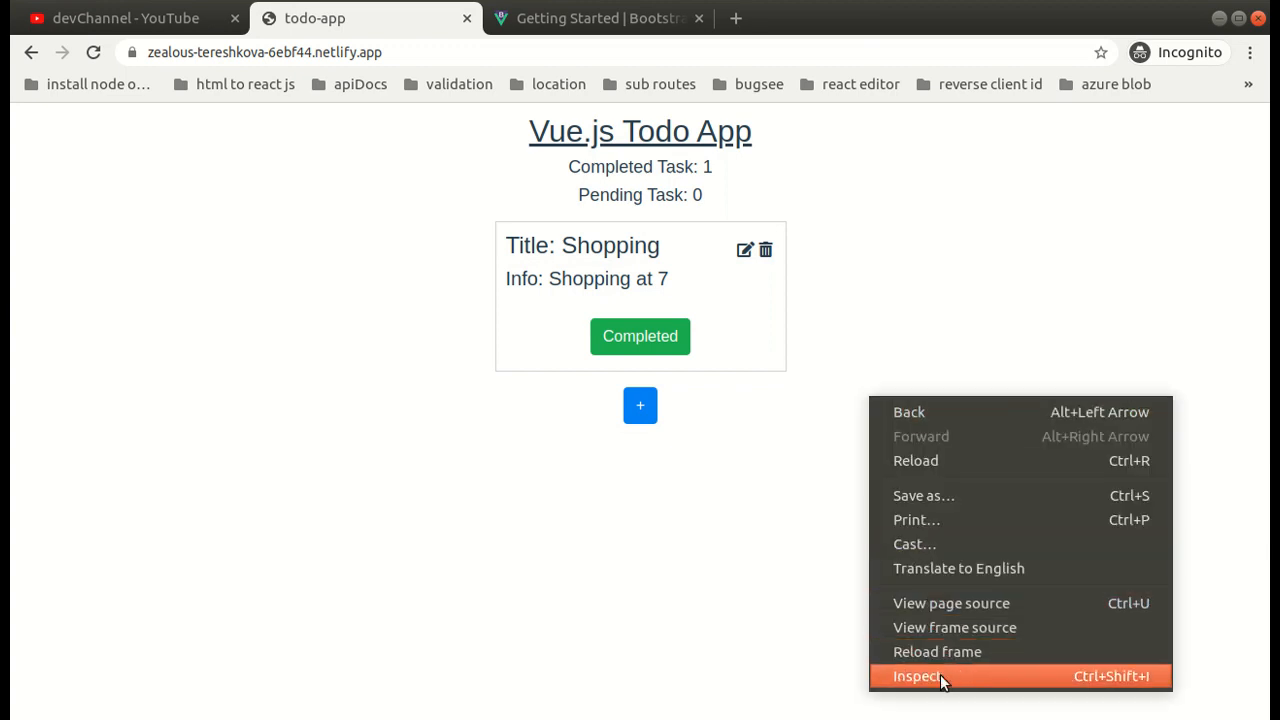
left_click(916, 676)
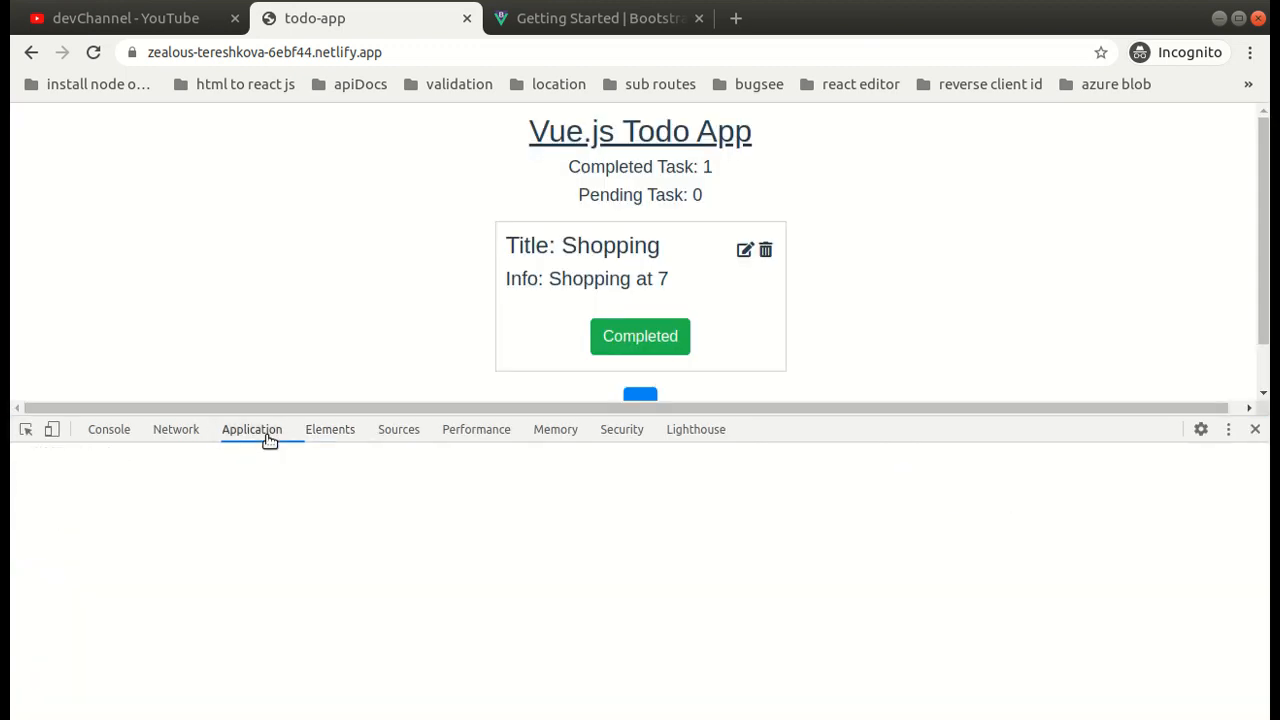
left_click(108, 596)
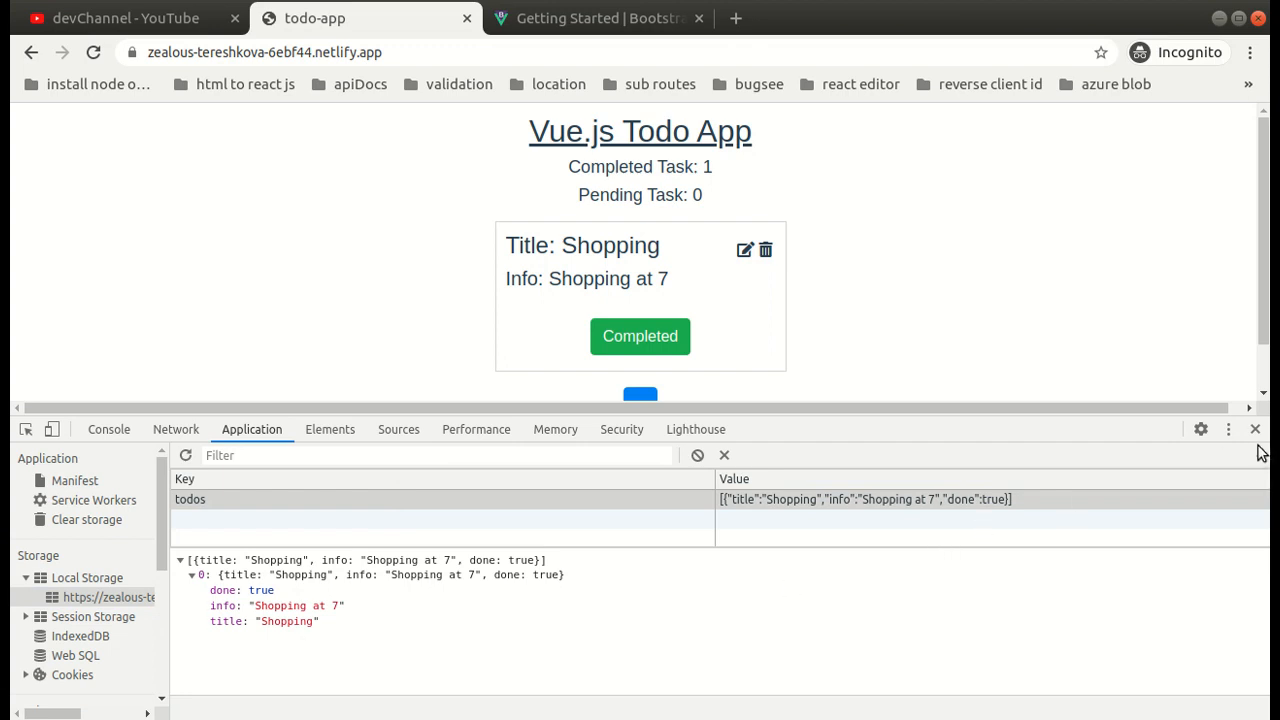
mouse_move(1256, 428)
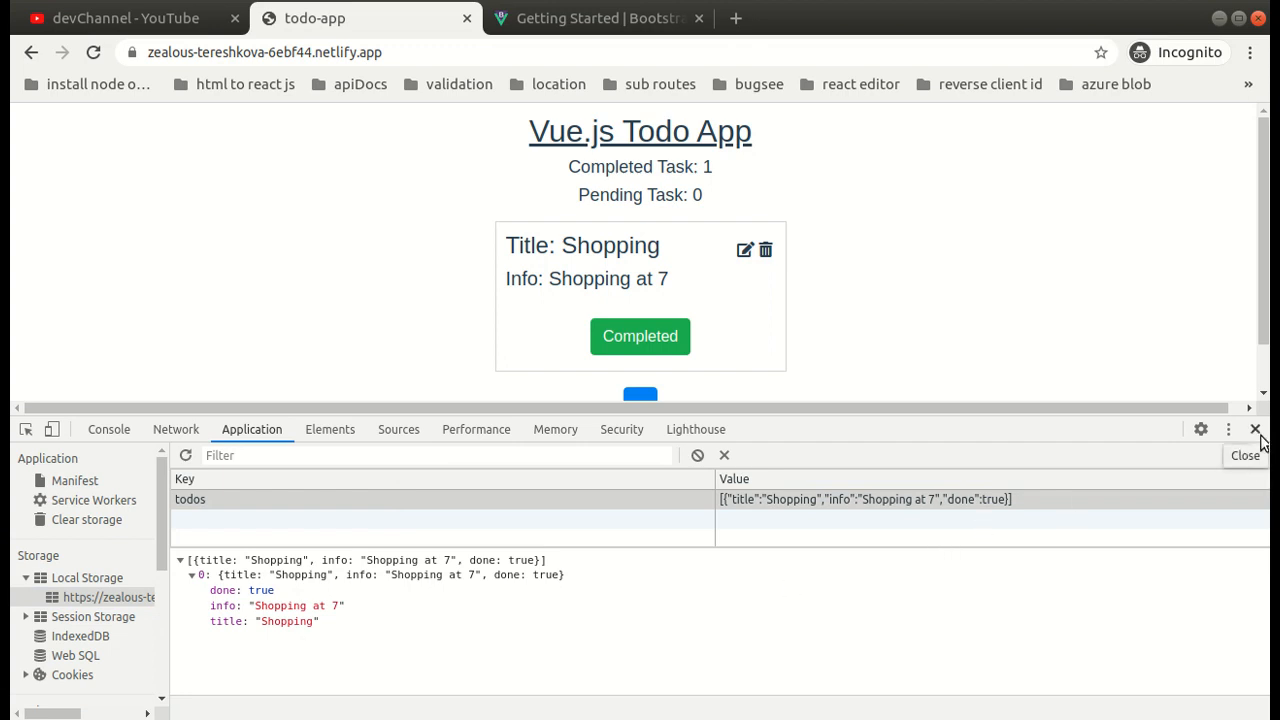
left_click(1256, 428)
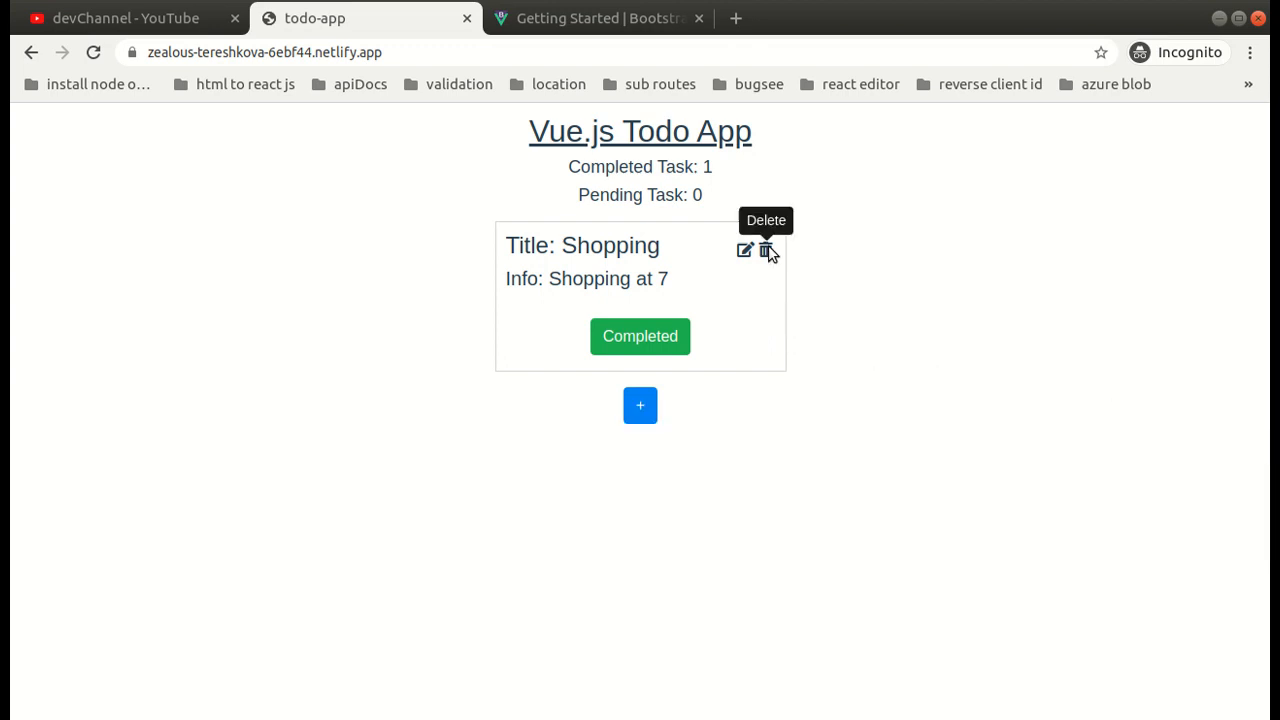
Delete the Shopping todo so the app lists no tasks
left_click(768, 250)
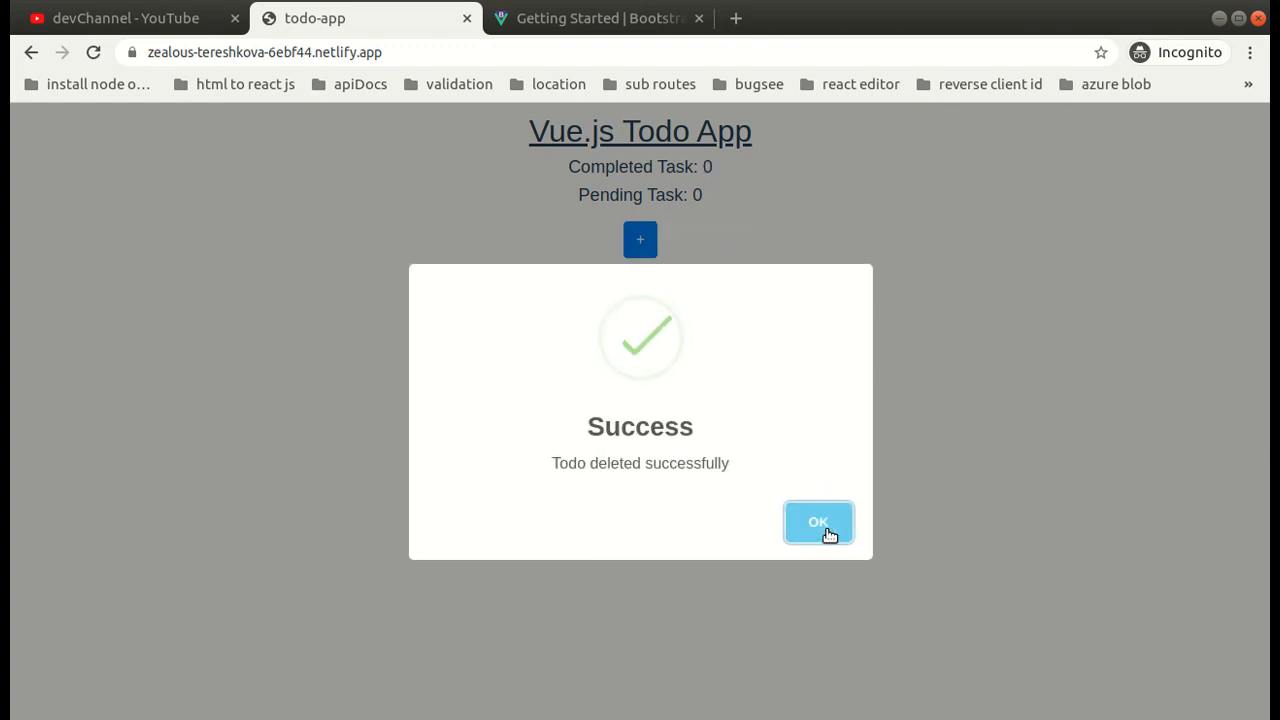
left_click(818, 522)
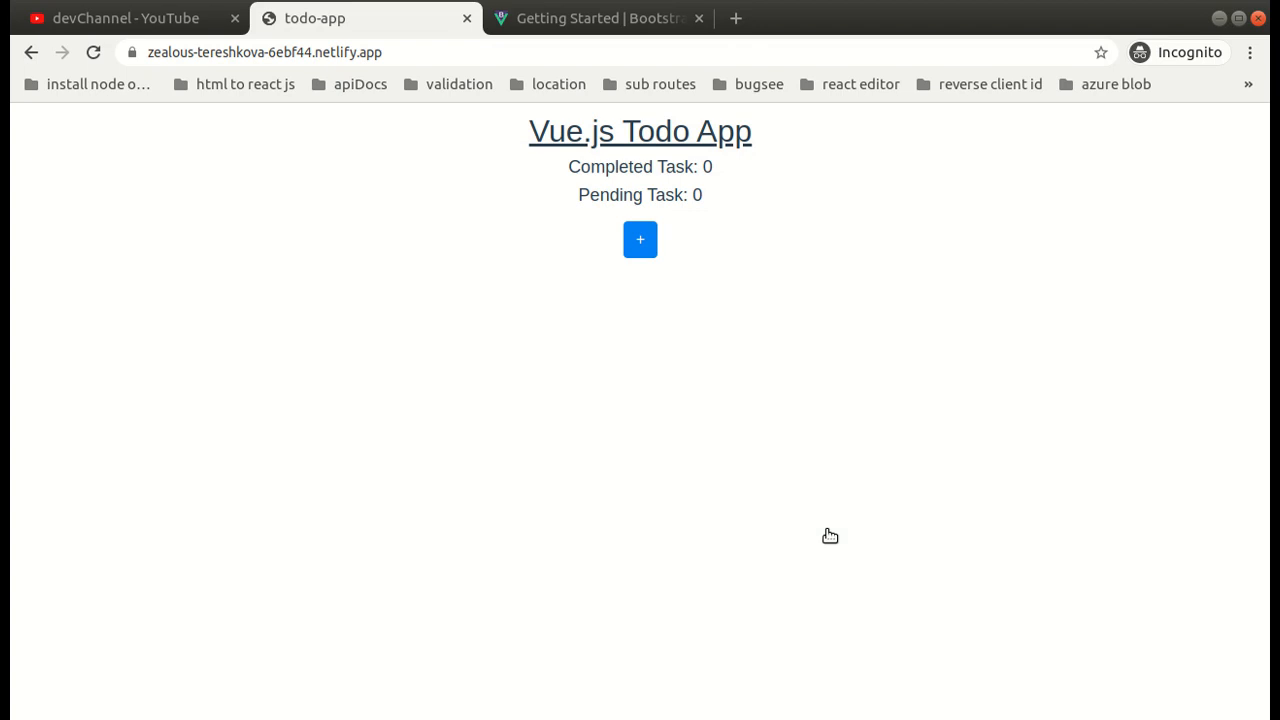
mouse_move(1220, 104)
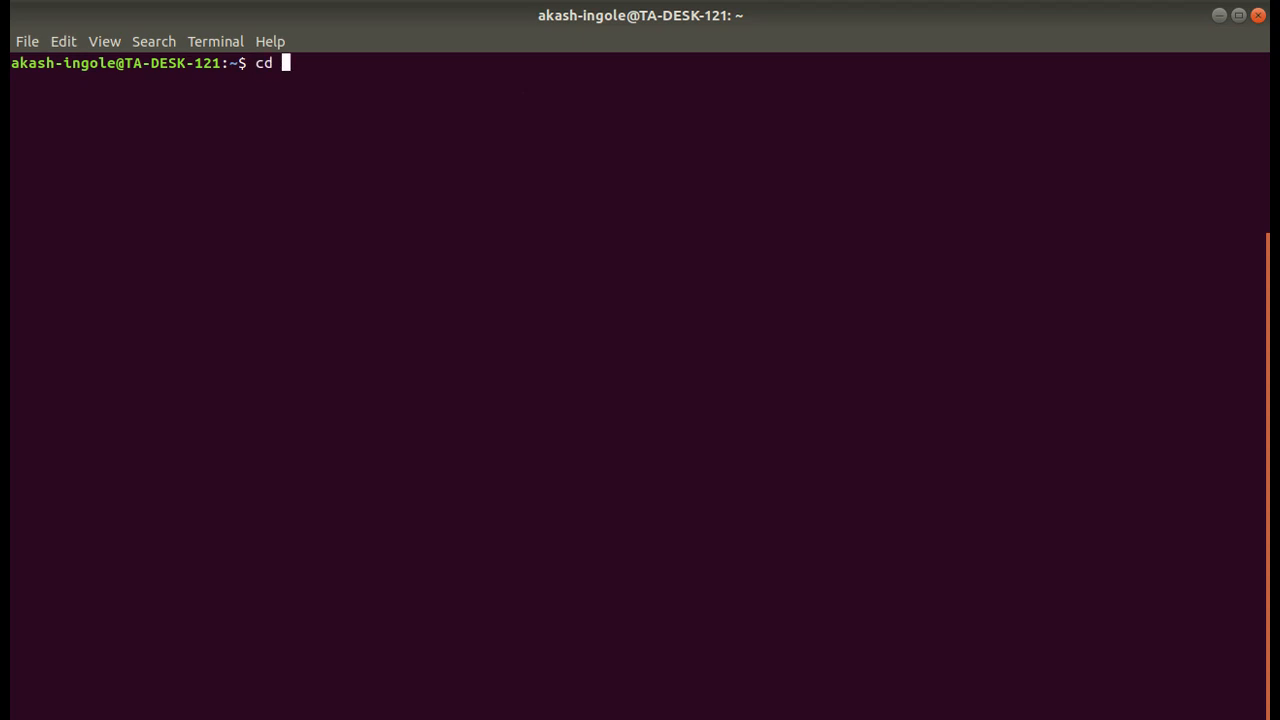
Navigate the Terminal into the Desktop's todoapp folder, listing and clearing along the way
type("Desktop")
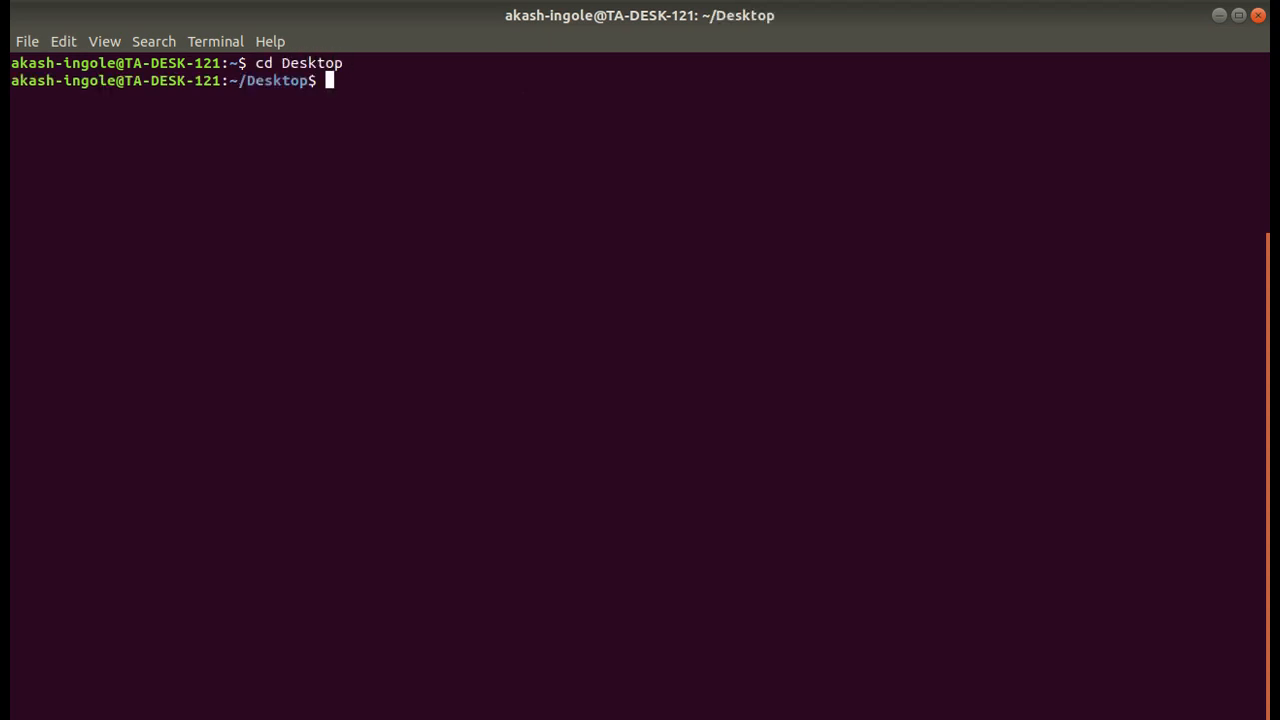
type("ls")
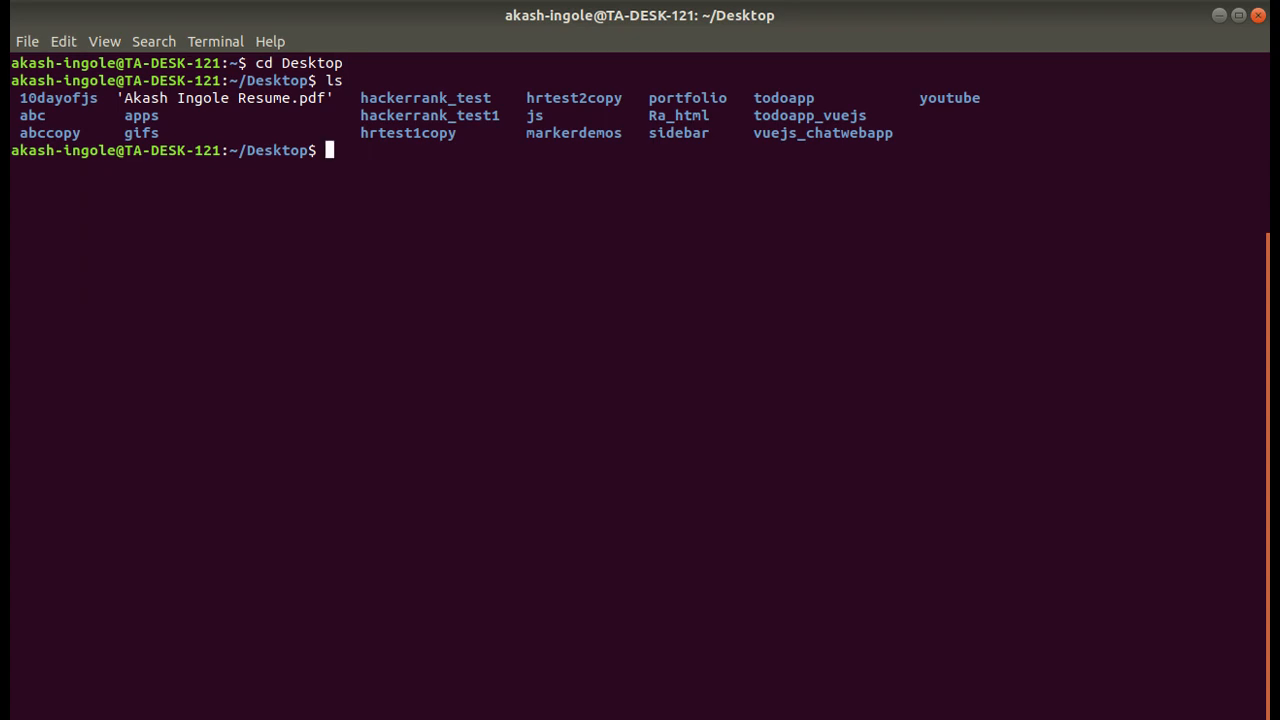
type("clear")
type("cd ro")
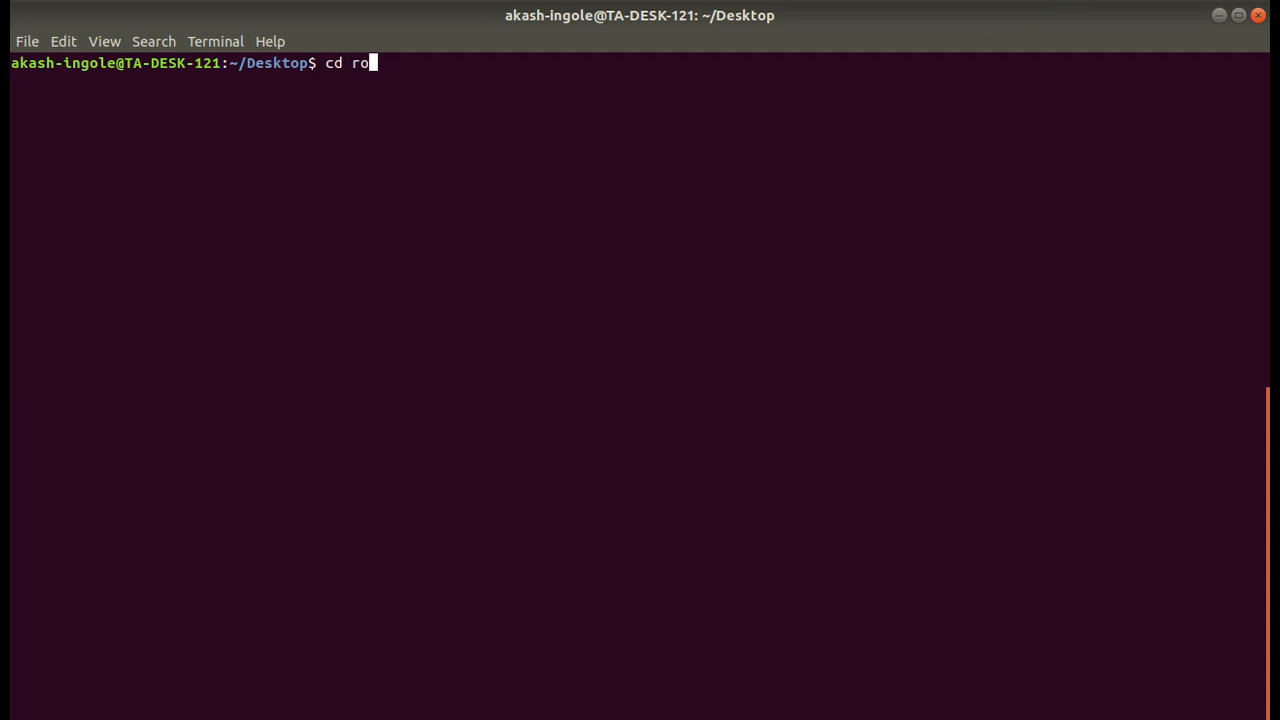
key("BackSpace")
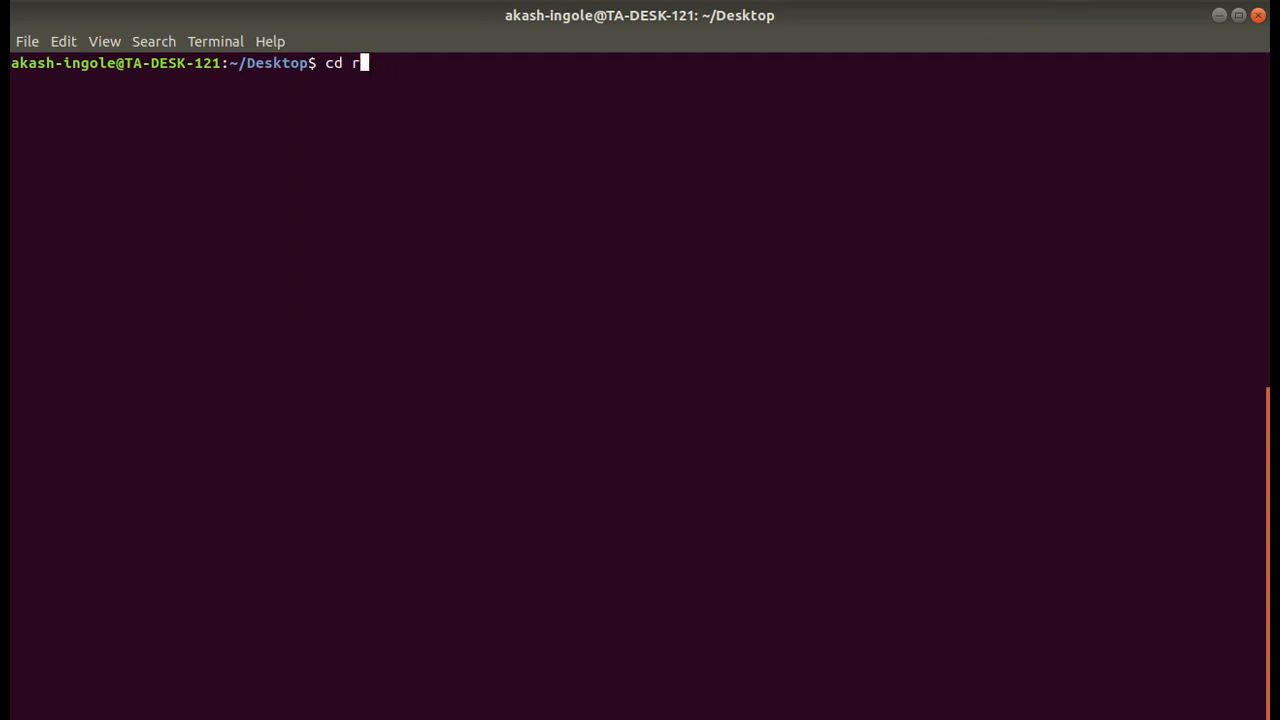
key("ctrl+c")
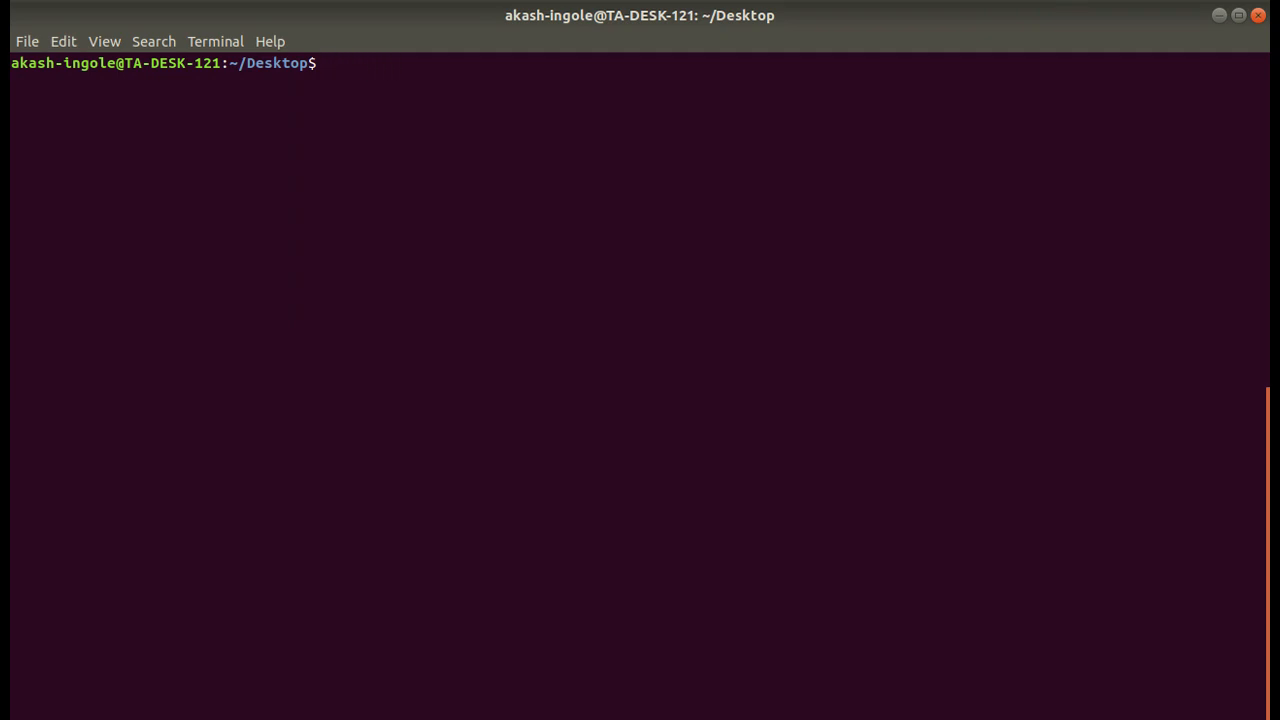
type("cd")
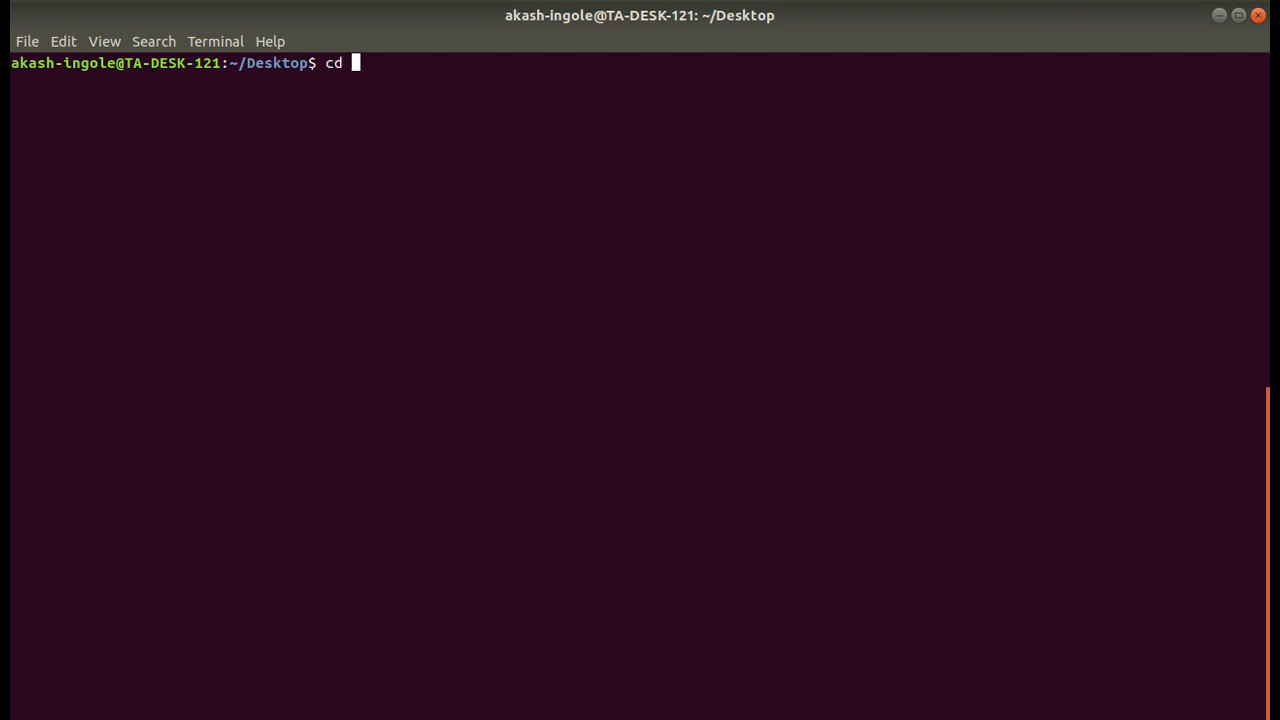
type("todoapp")
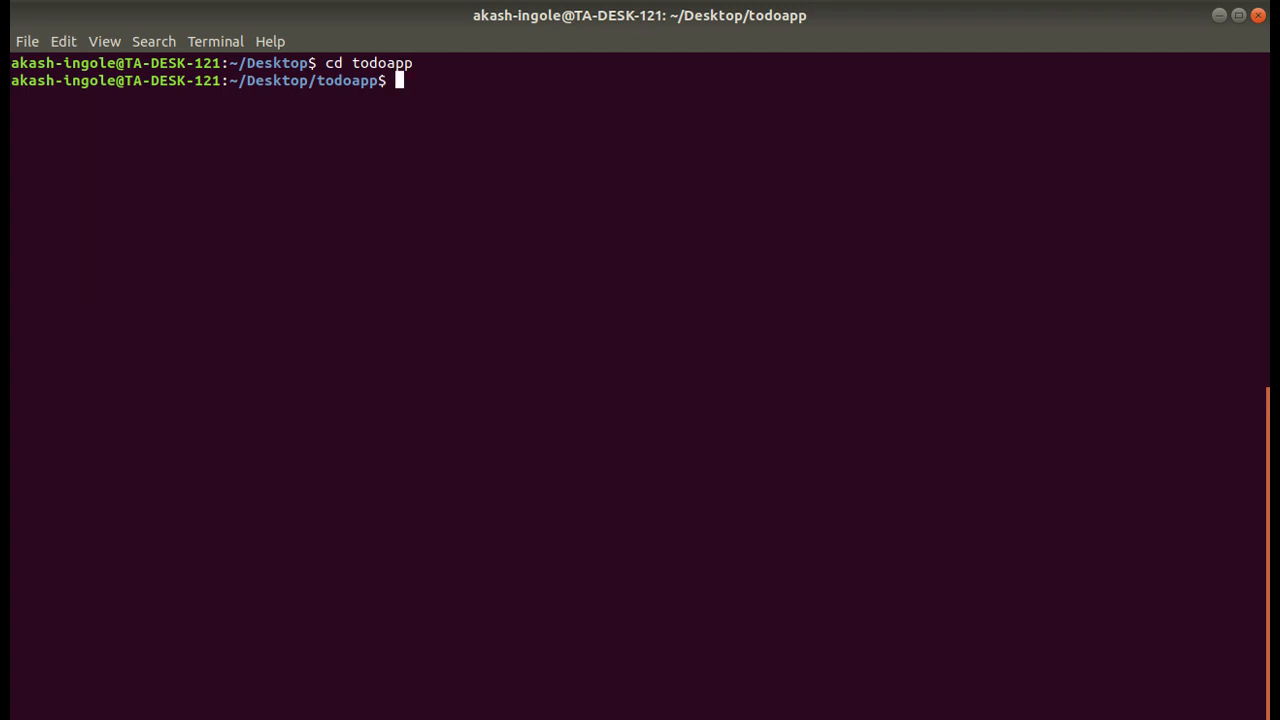
Compose the command npm install --global vue-cli
type("npm")
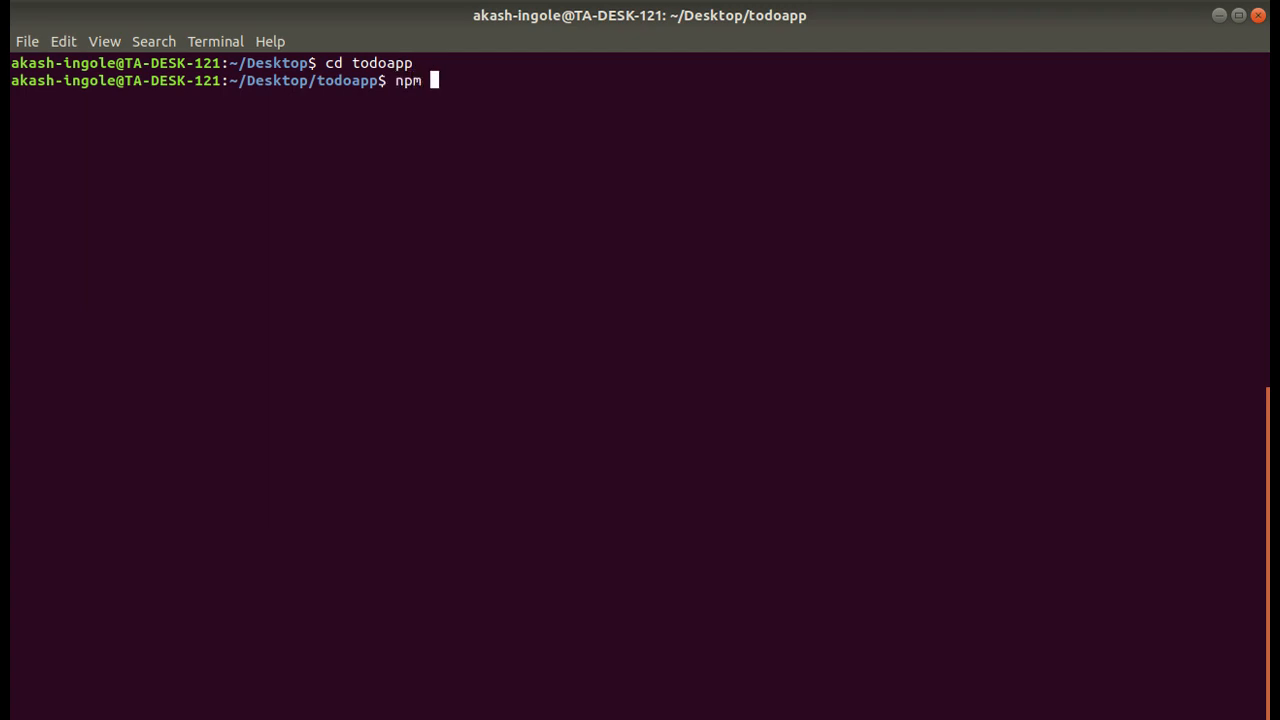
type("install --g")
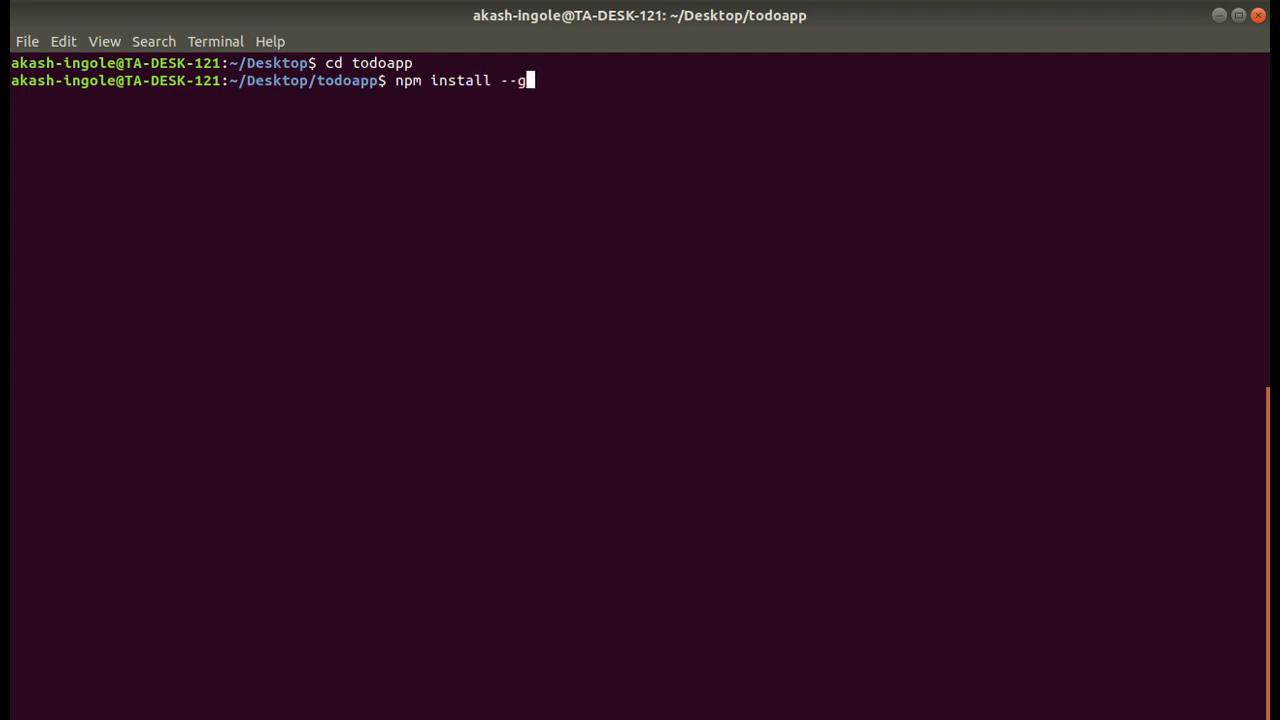
type("lobal")
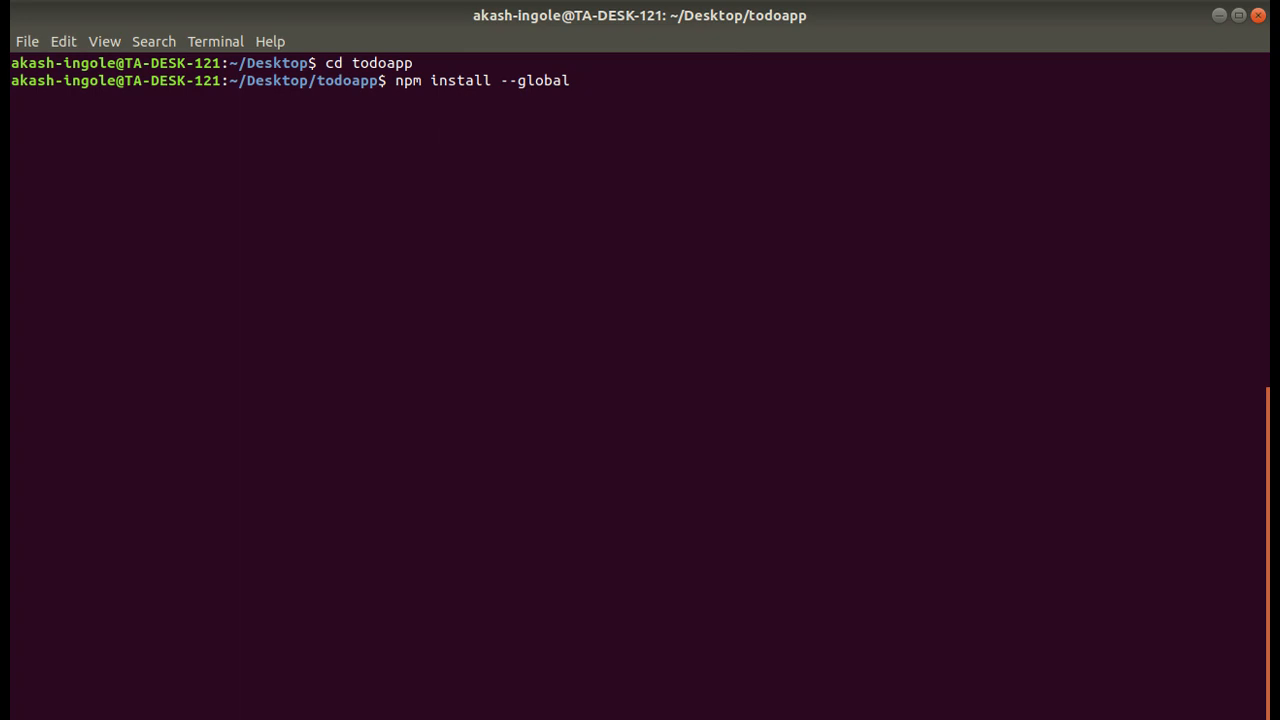
type("vue-cli")
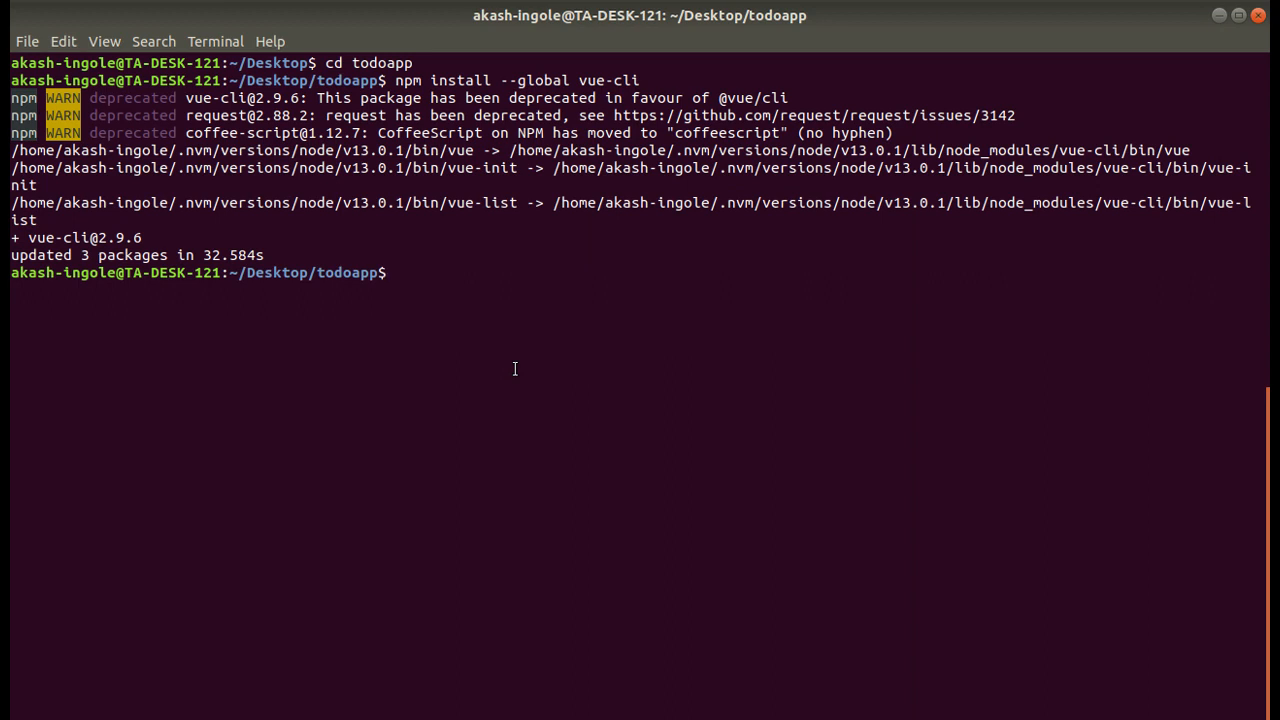
Run vue init webpack todo-app to start scaffolding the project
type("vue init")
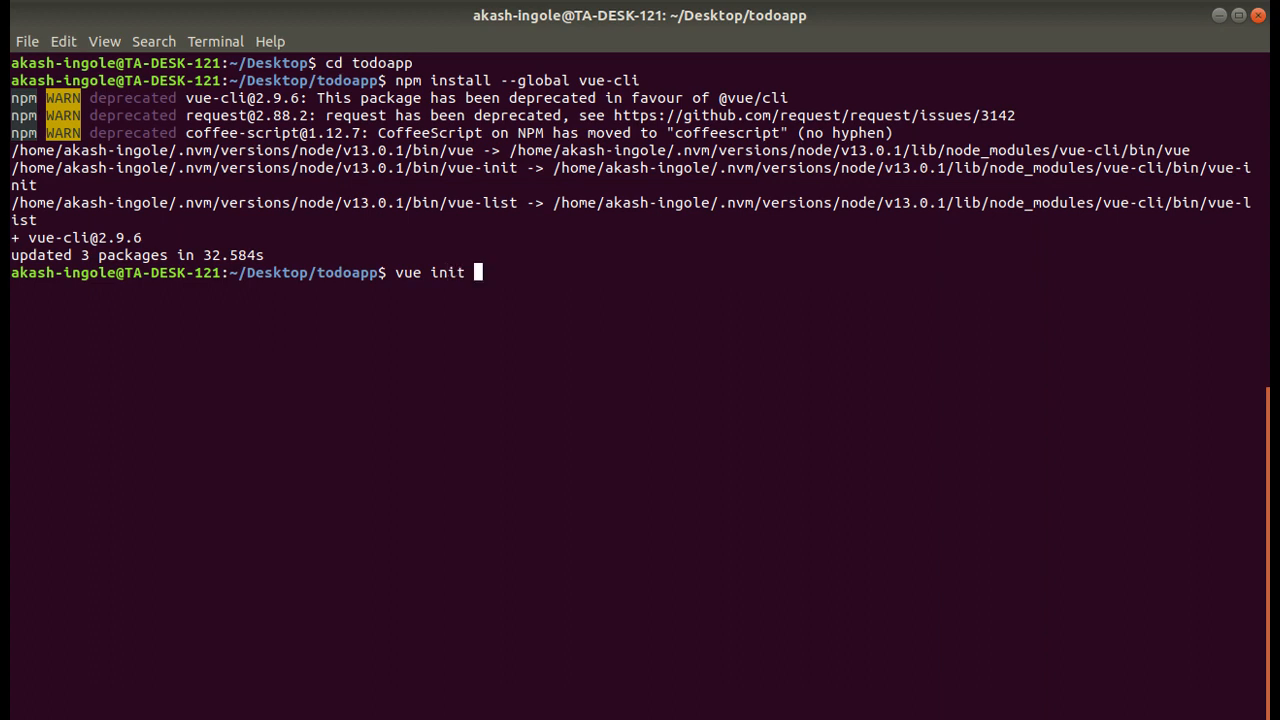
type("webpack")
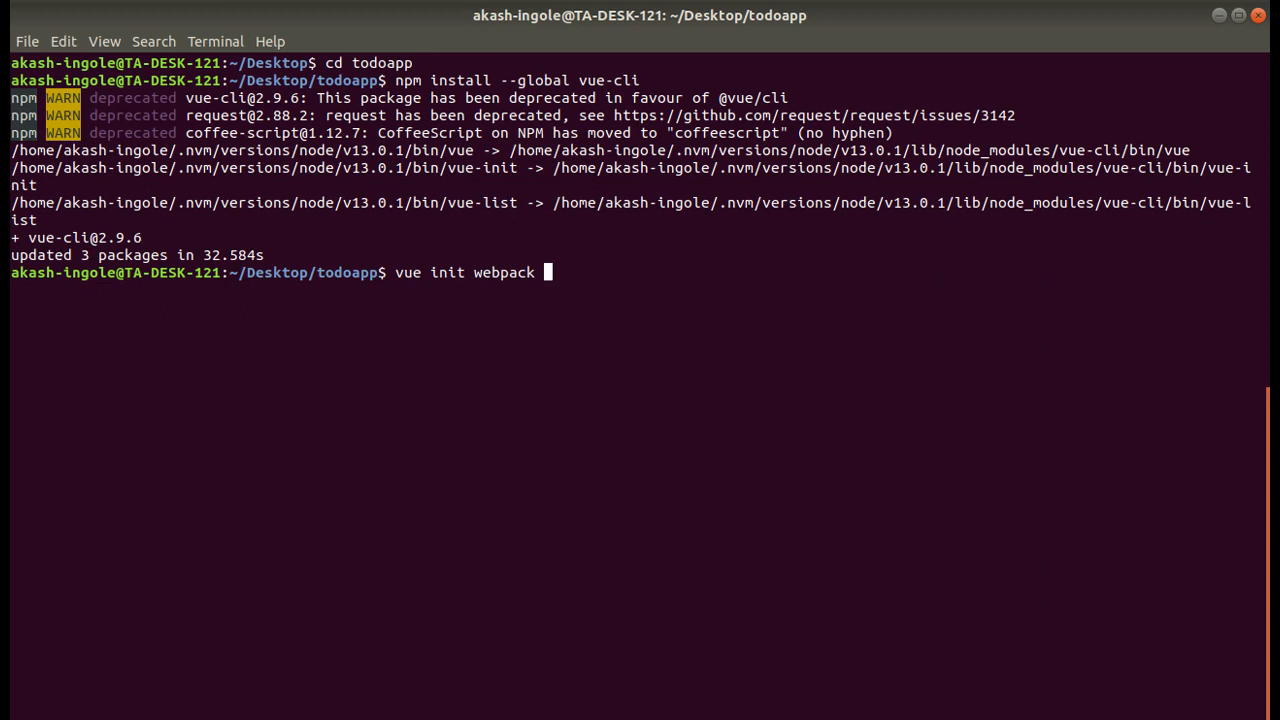
type("tod")
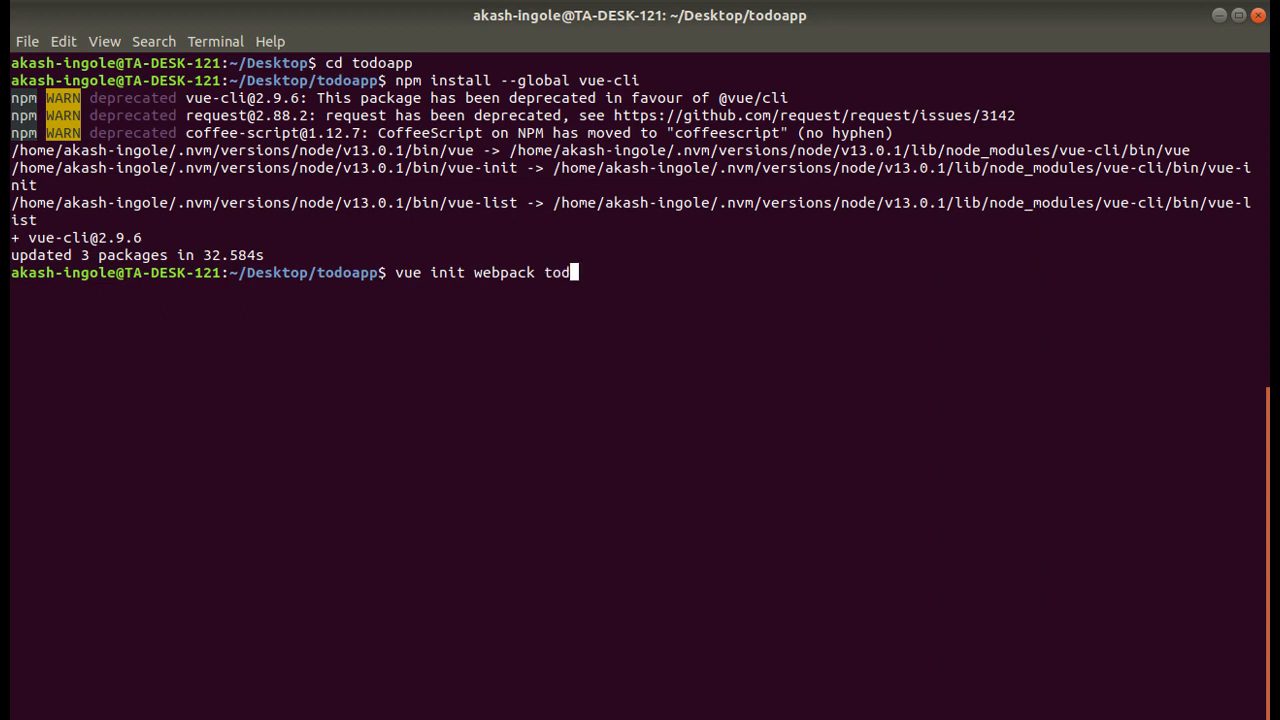
type("o-app")
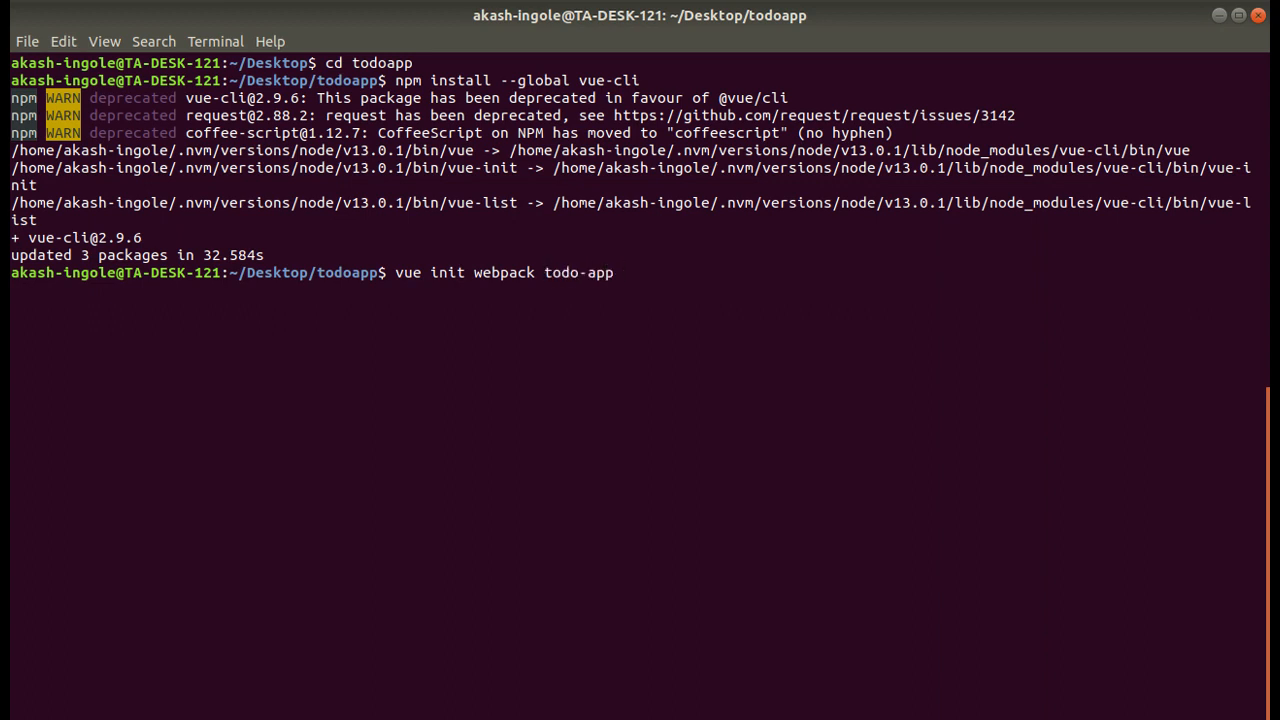
key("Return")
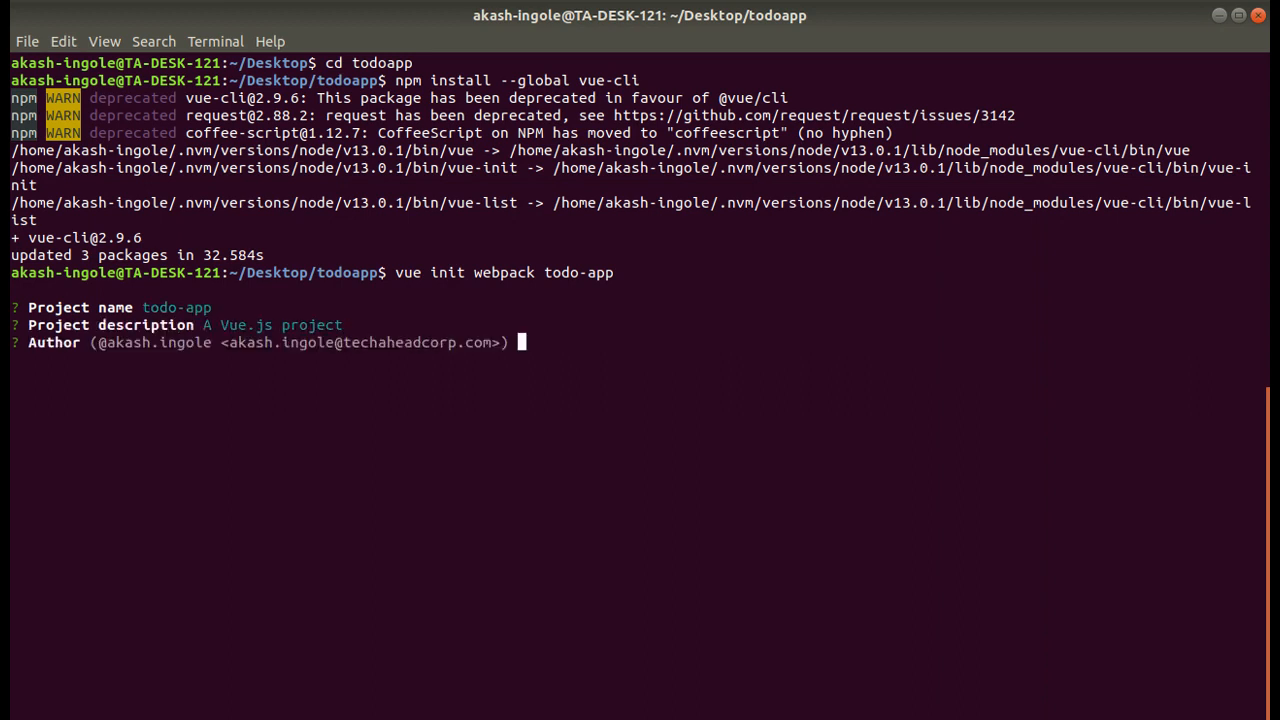
Set the project author to Akash Ingole
type("A")
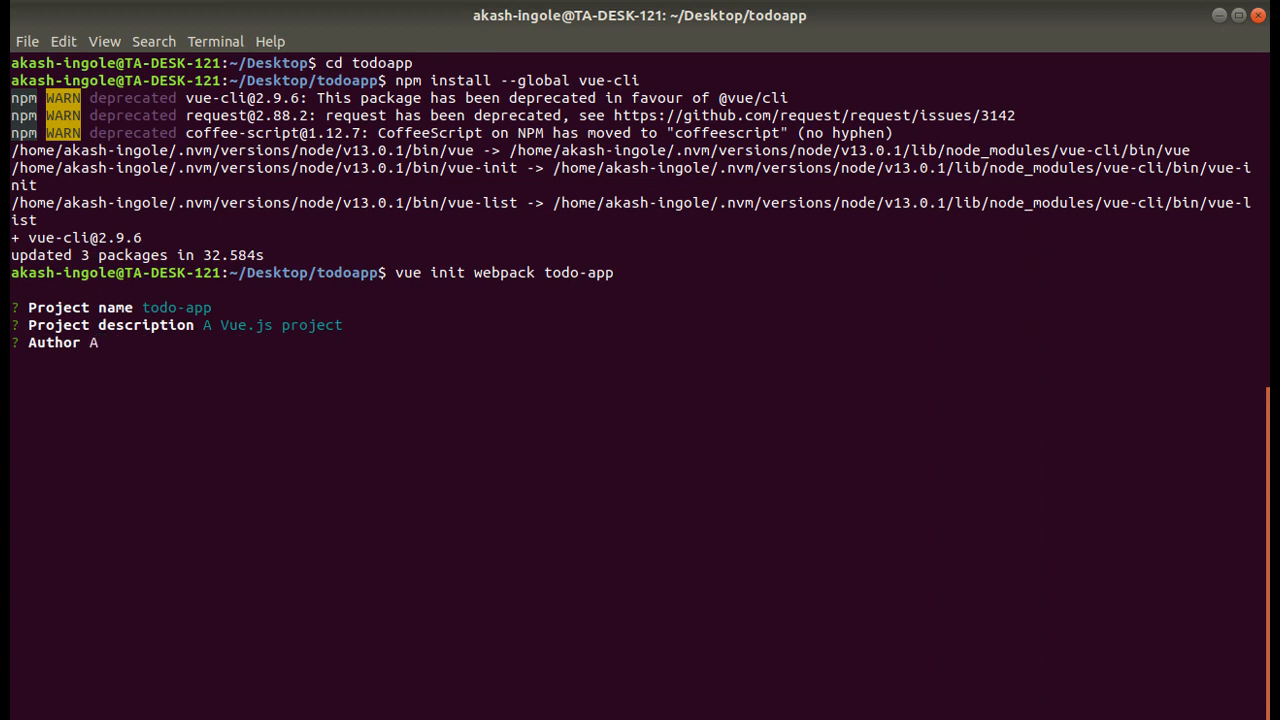
type("kash")
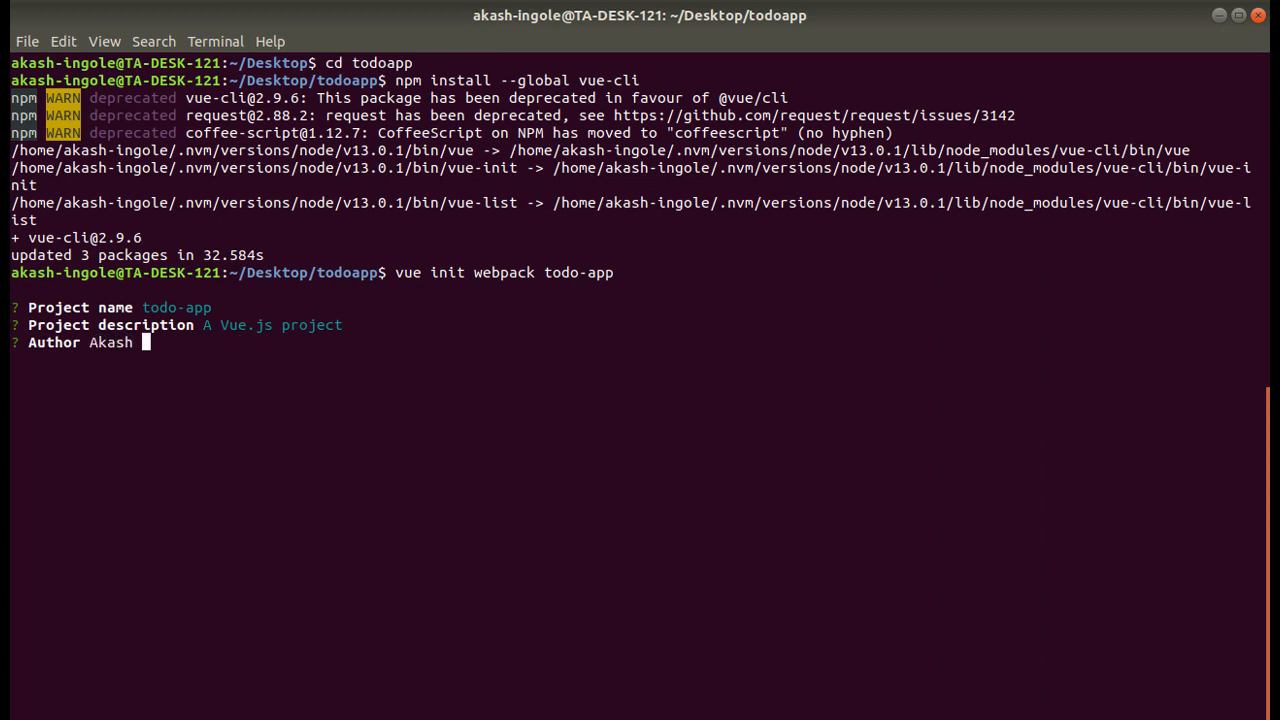
type("Ingole")
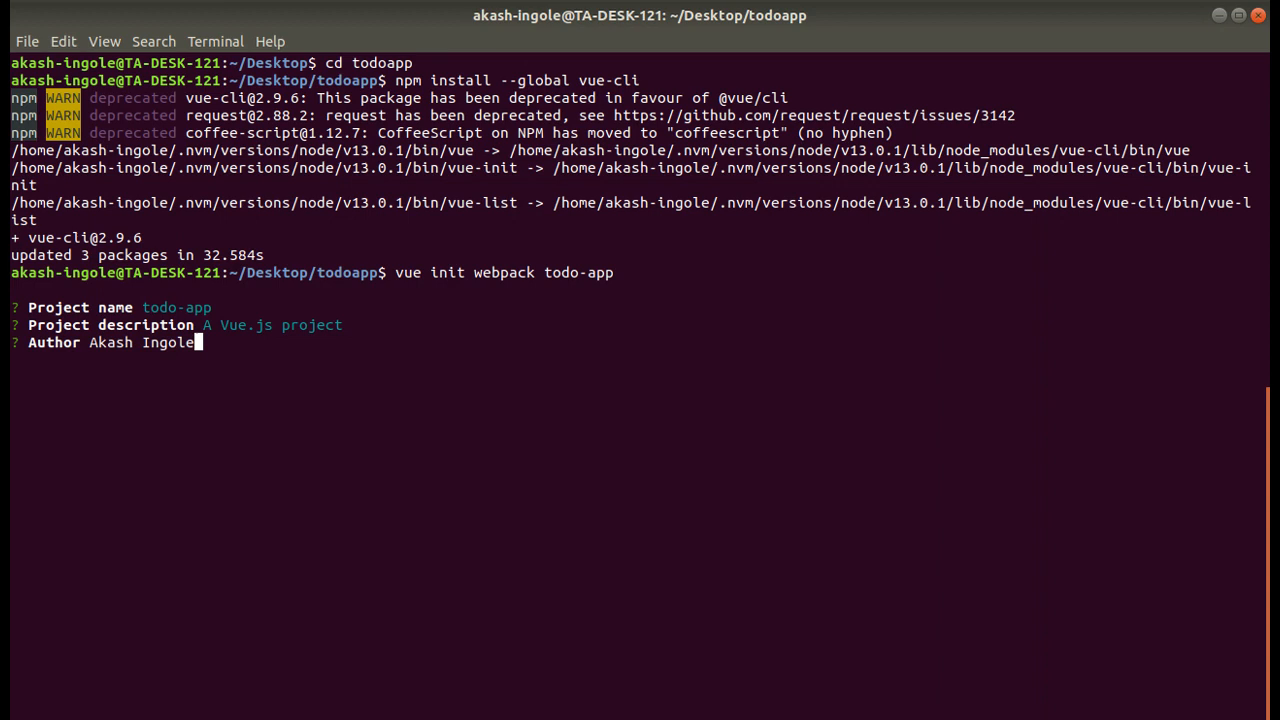
key("enter")
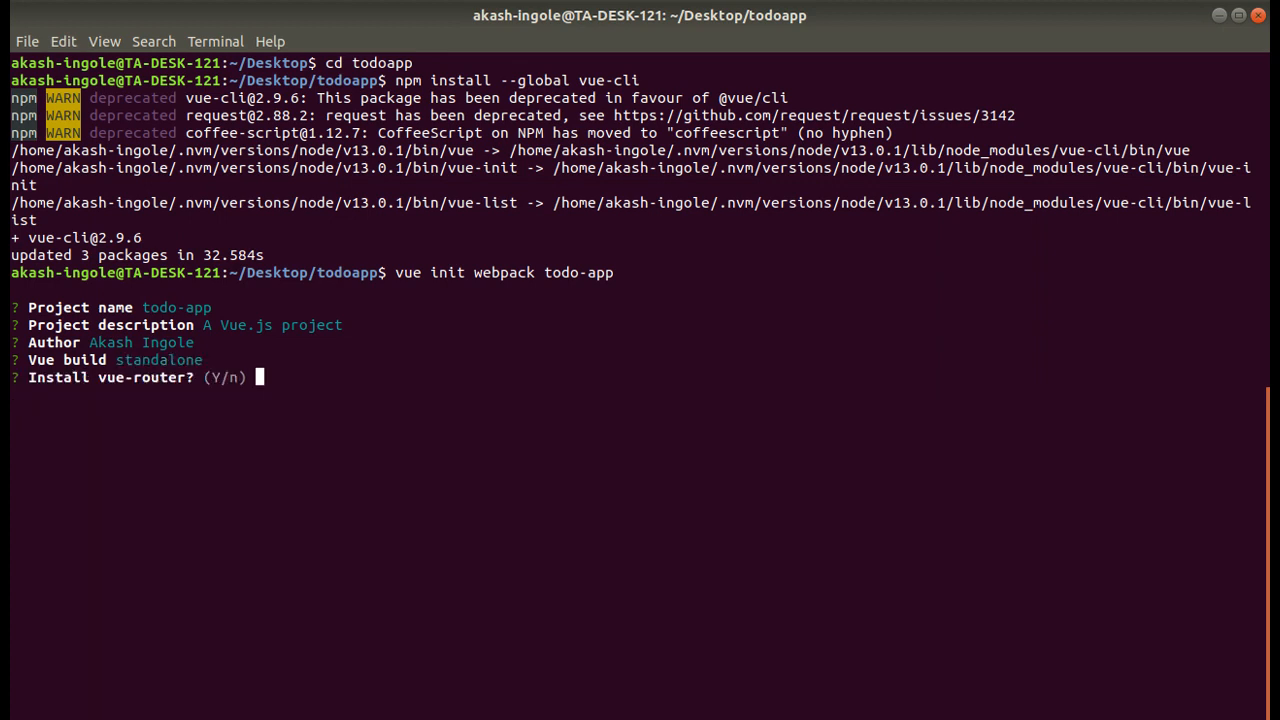
Answer n for vue-router, Yes for ESLint and unit tests, and confirm the test runner
type("n")
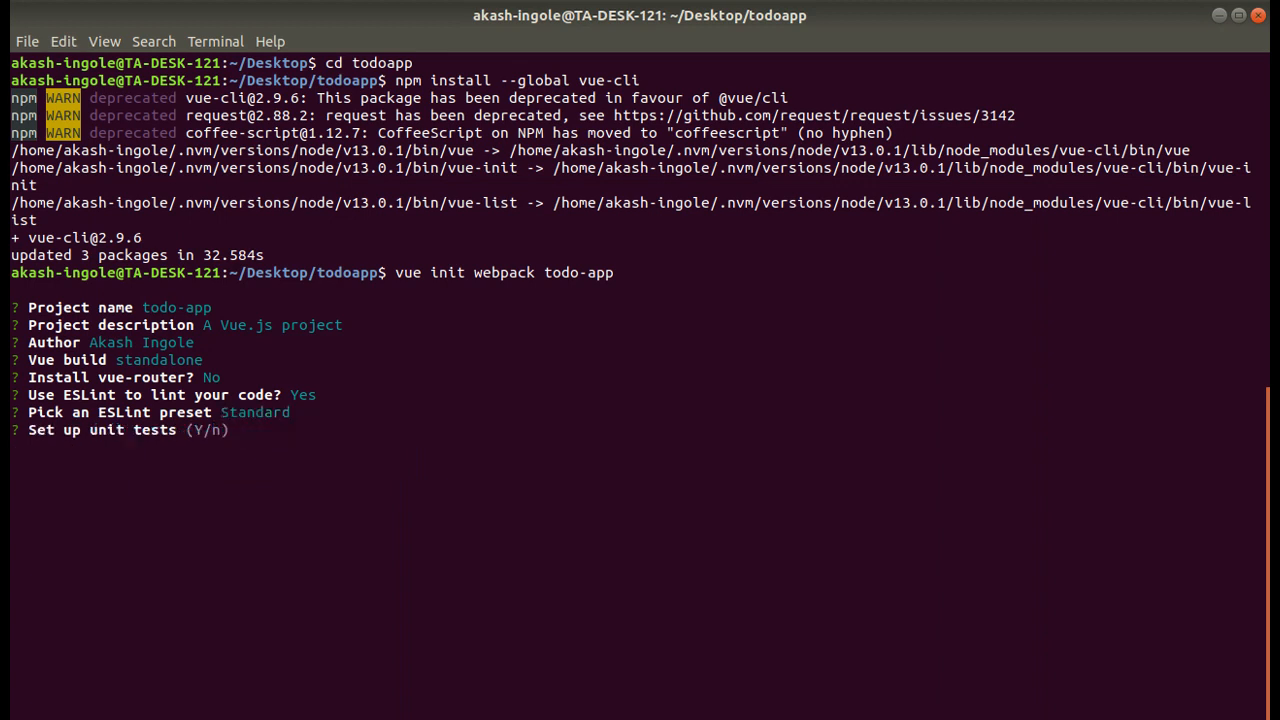
type("Yes")
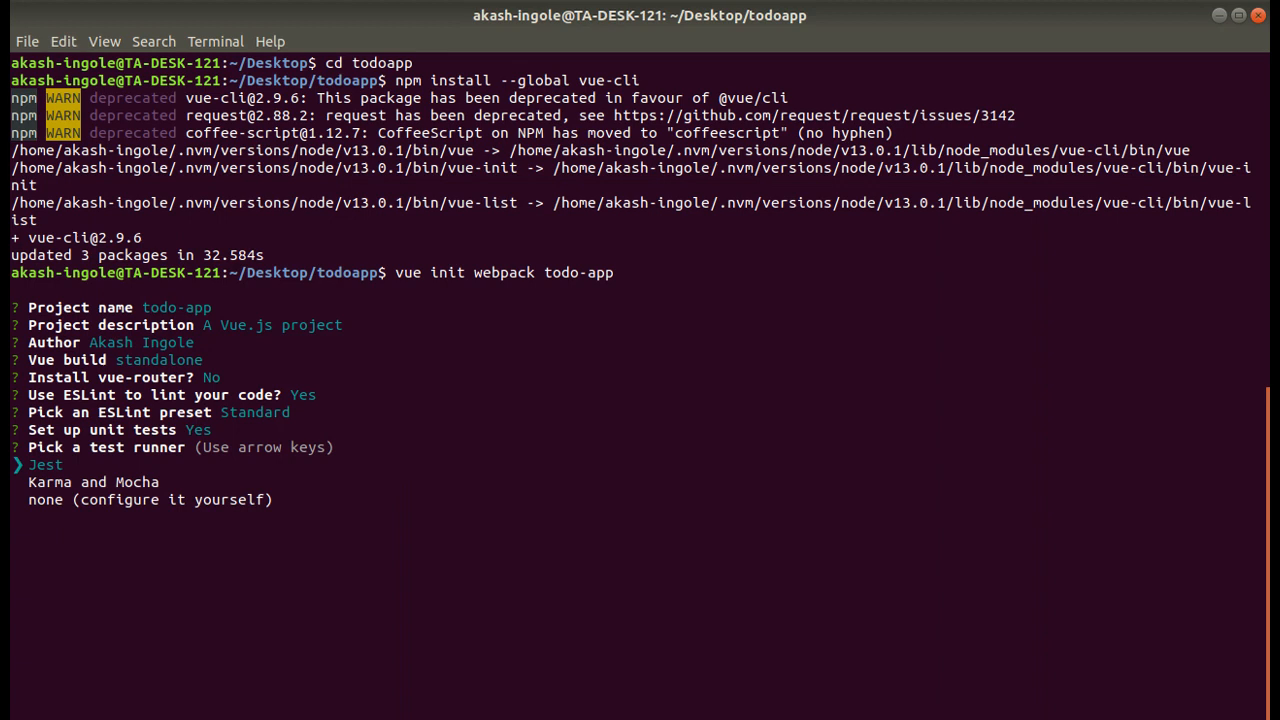
key("Return")
type("cd t")
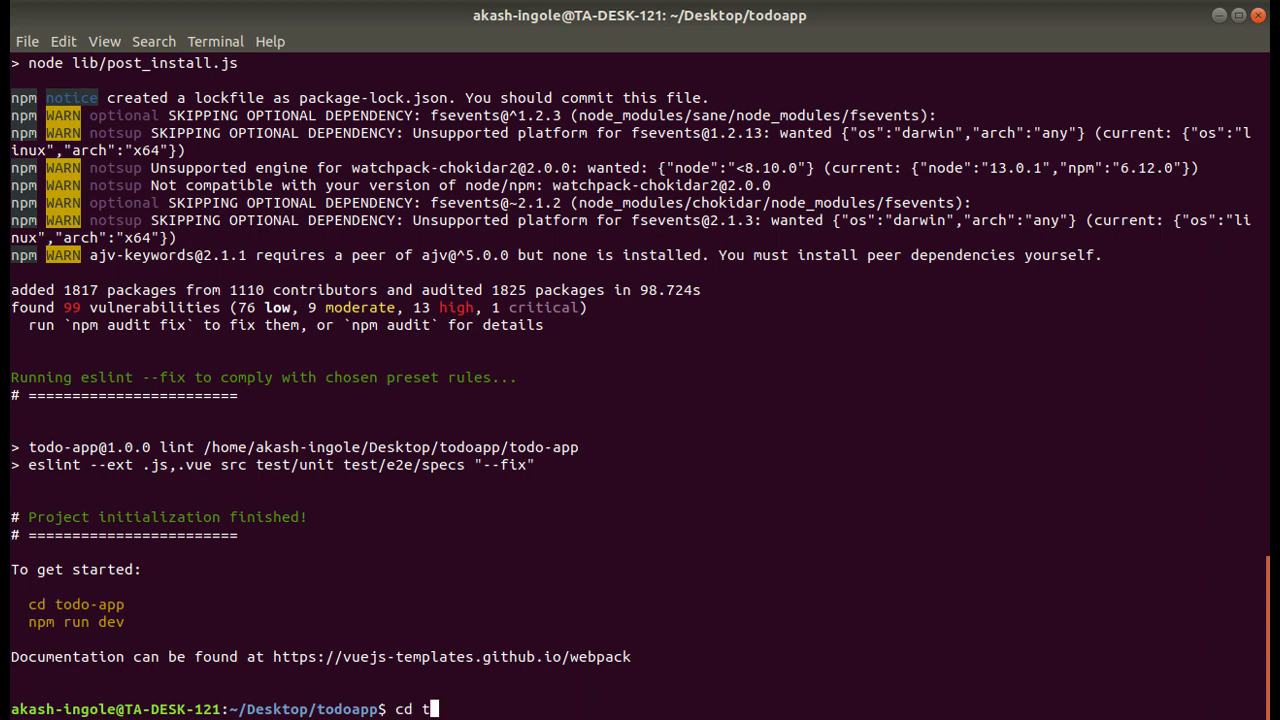
Move into the todo-app folder and open it in Visual Studio Code with code
type("odo-app")
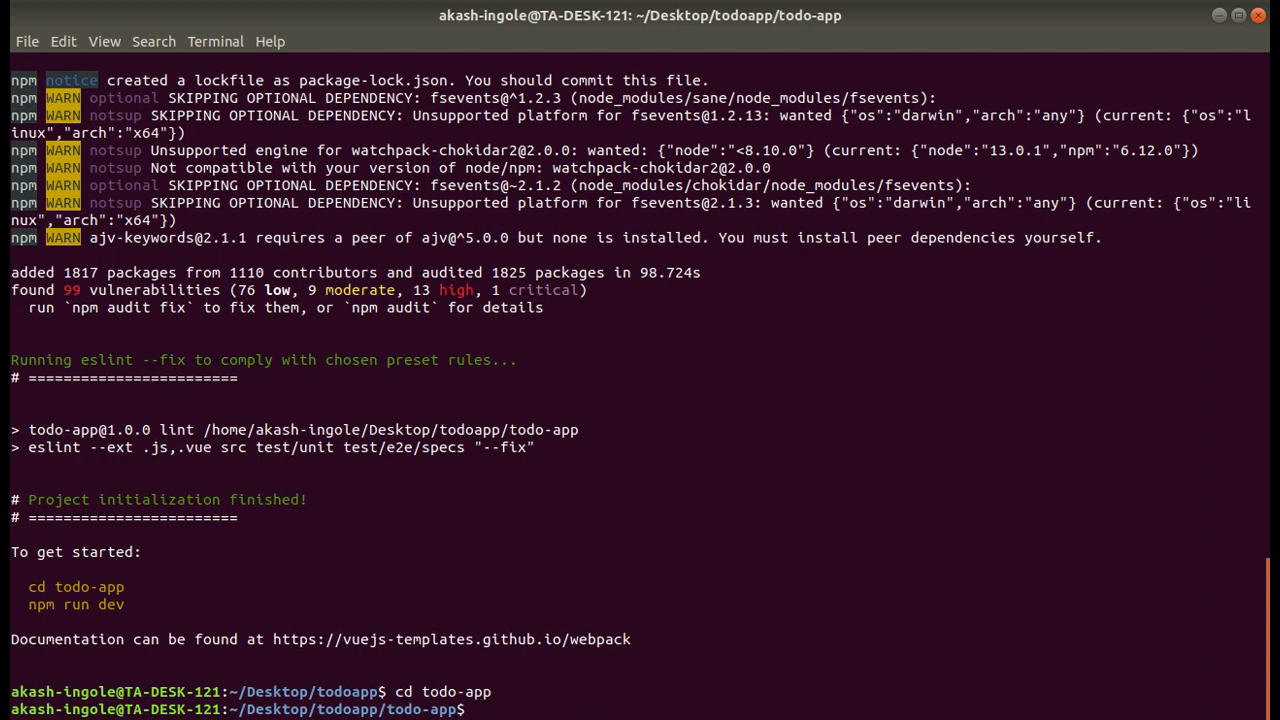
type("cod")
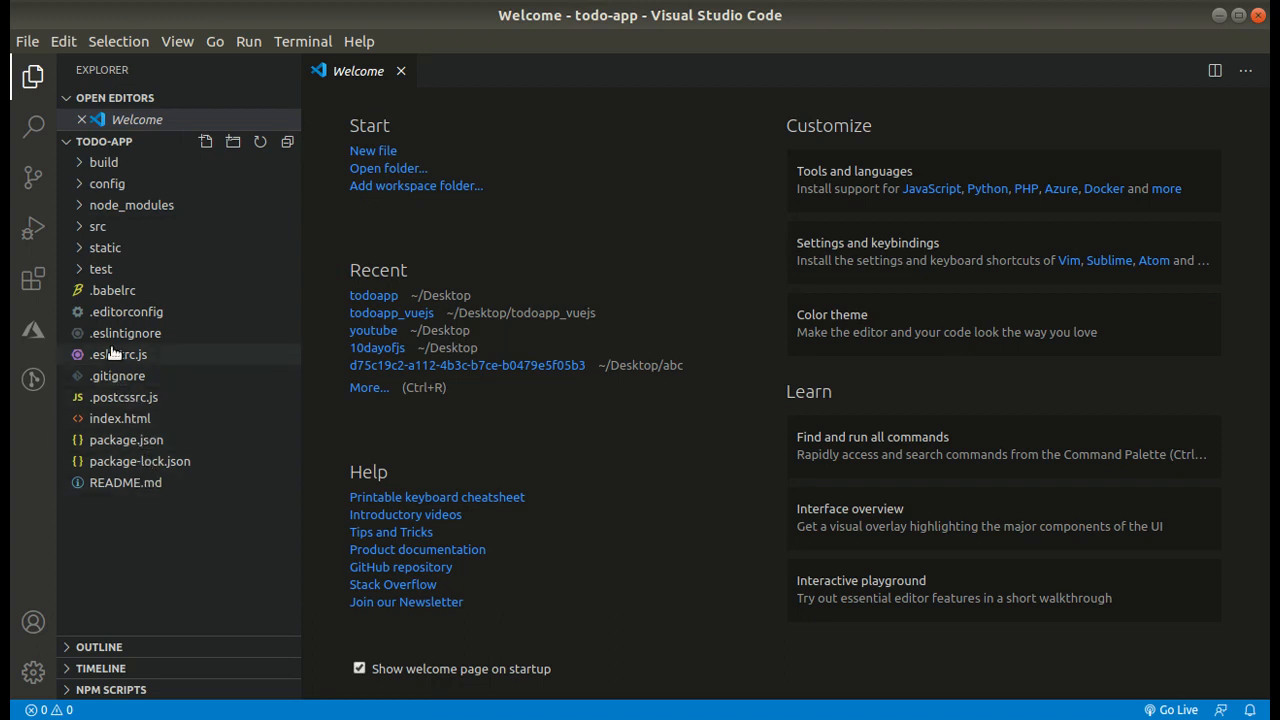
Open src/main.js from the Explorer and bring up an integrated terminal
left_click(96, 226)
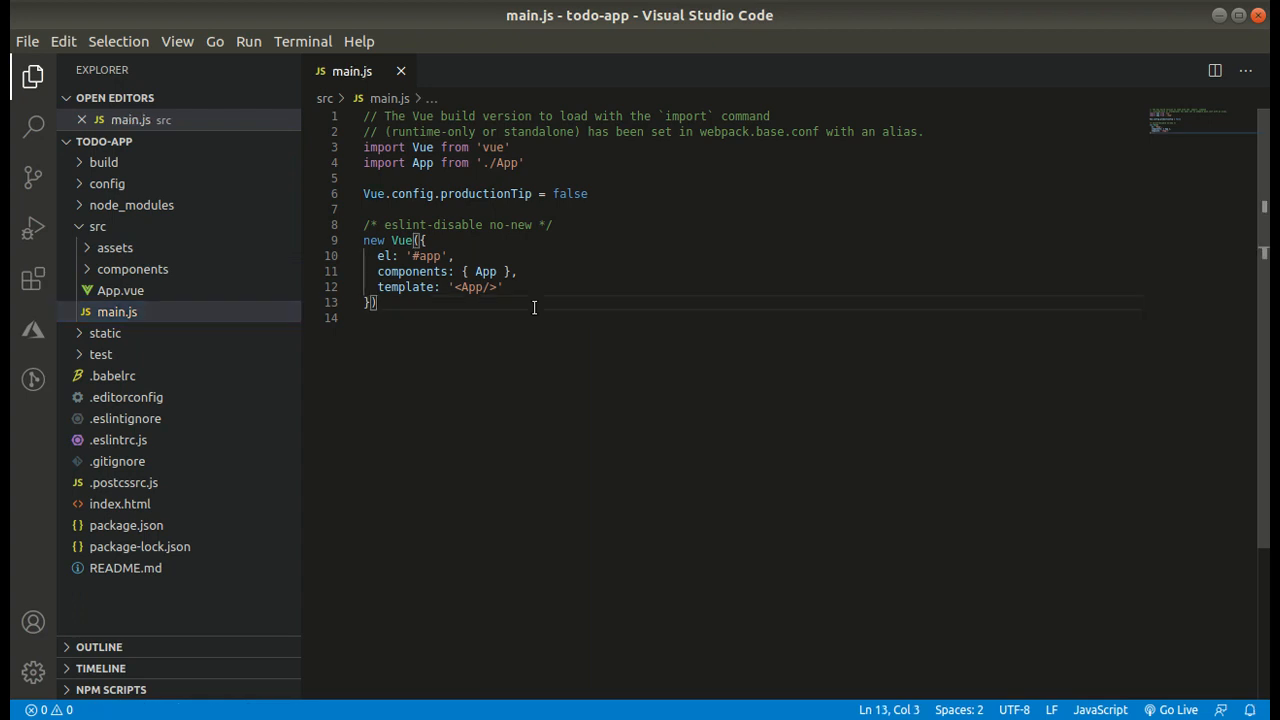
left_click(302, 40)
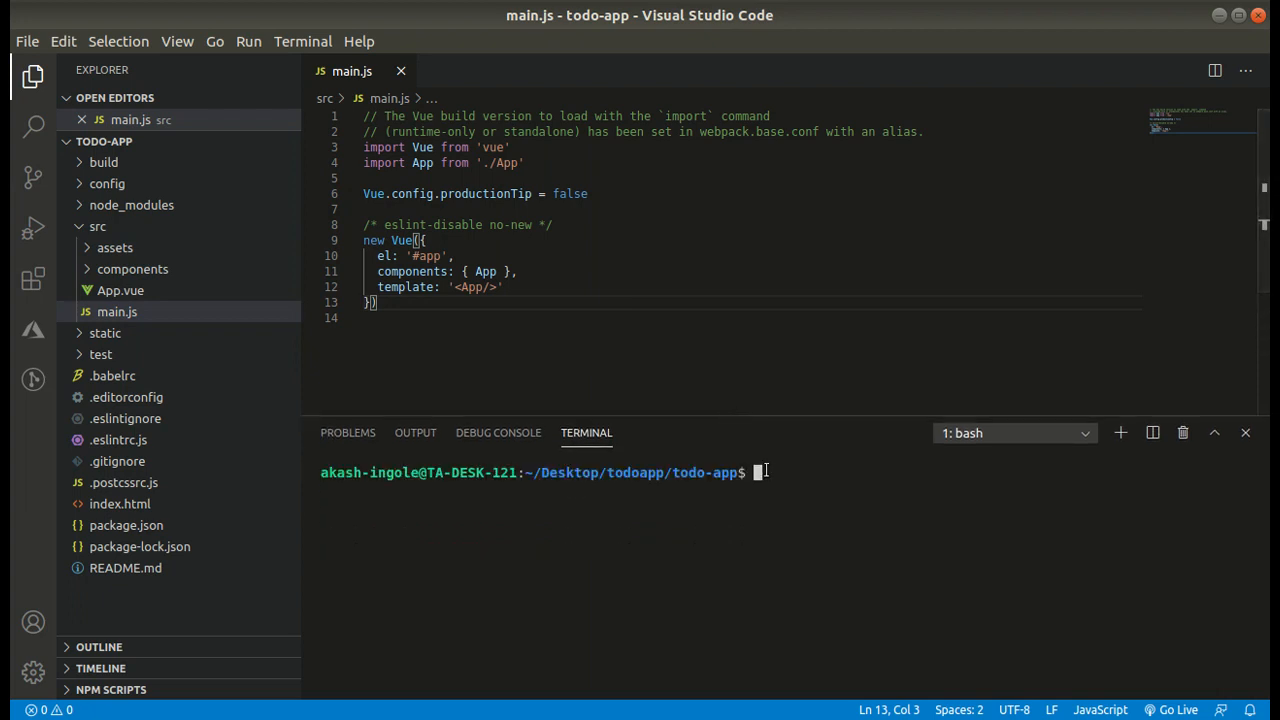
Run npm run dev to serve the app at localhost:8080 and switch back to the browser
type("npm run")
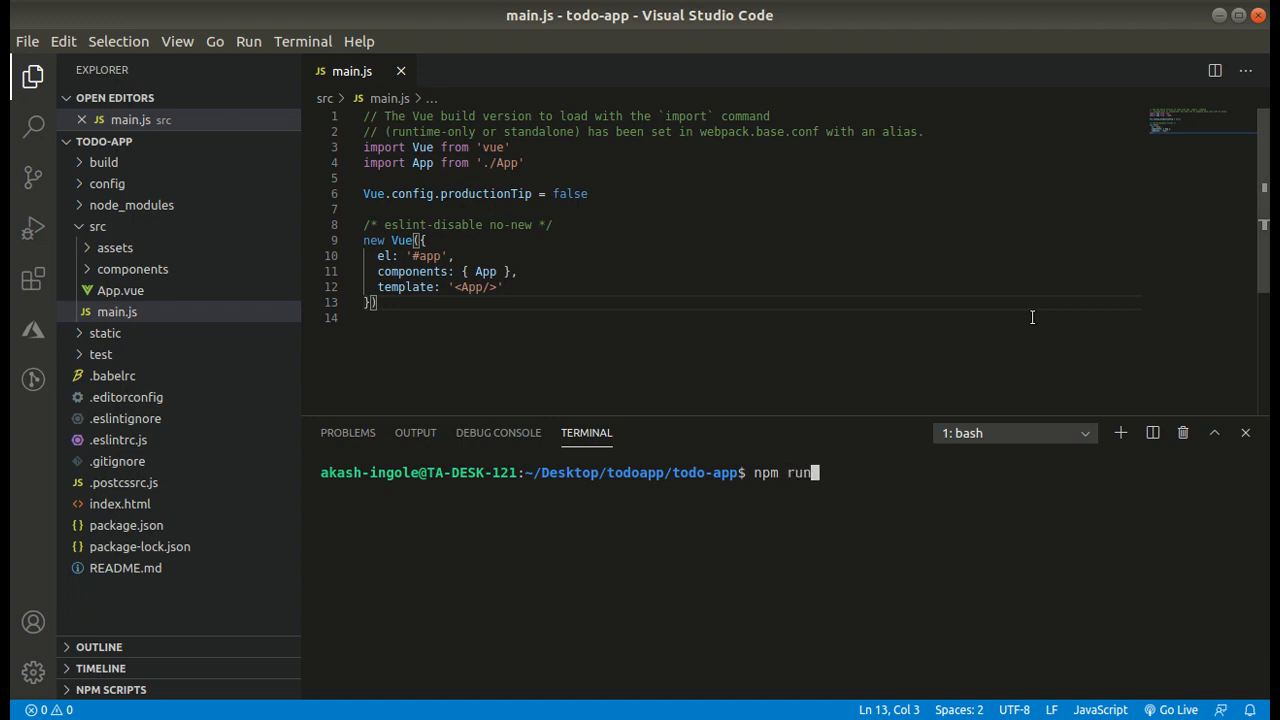
type("dev")
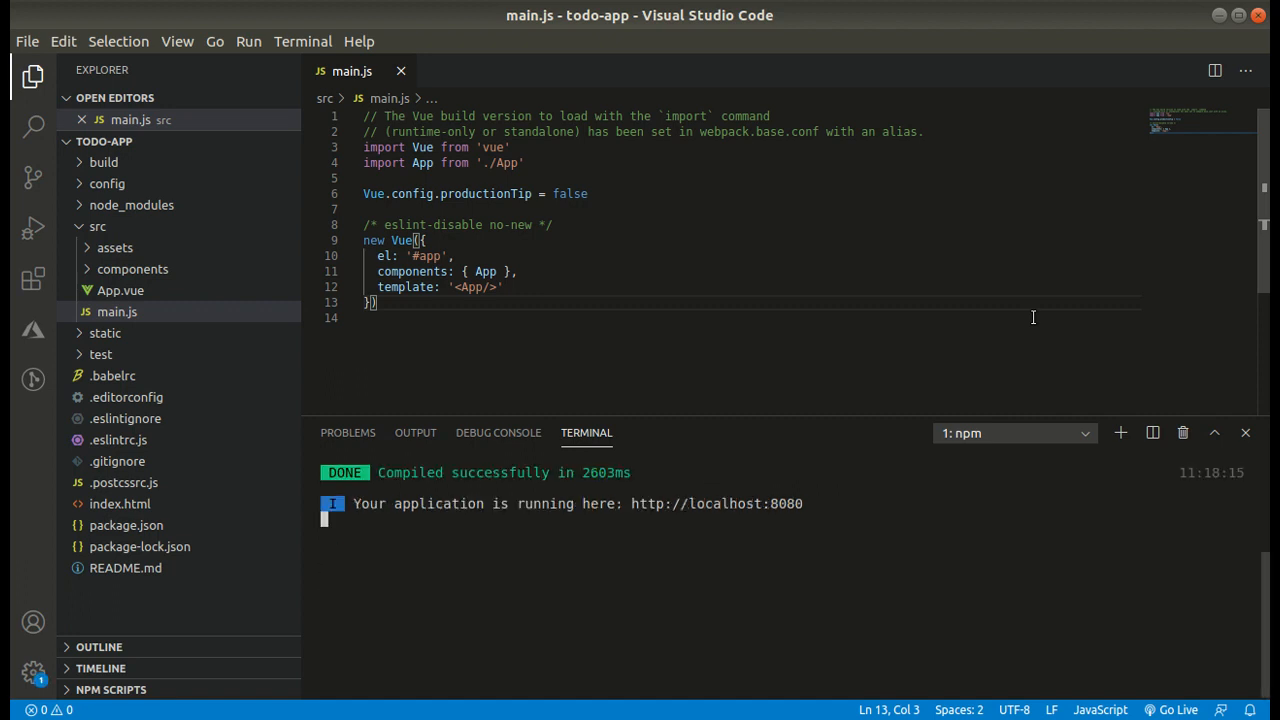
key("alt+tab")
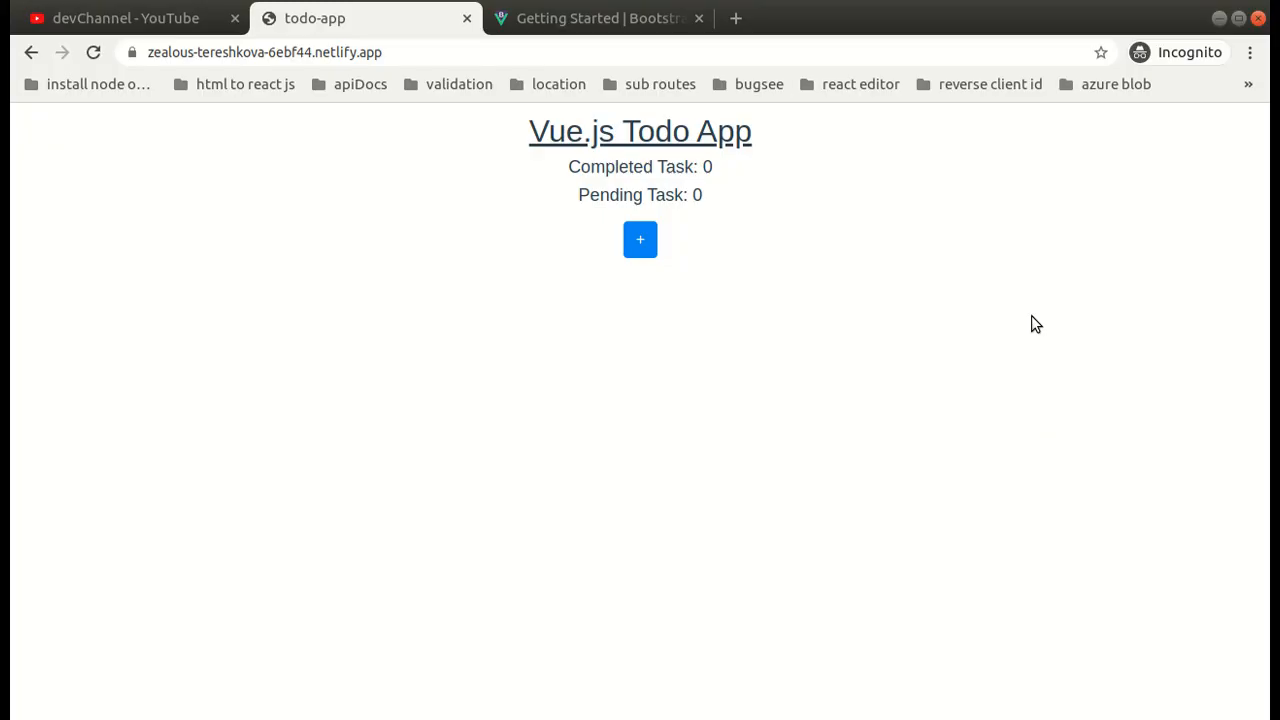
mouse_move(936, 216)
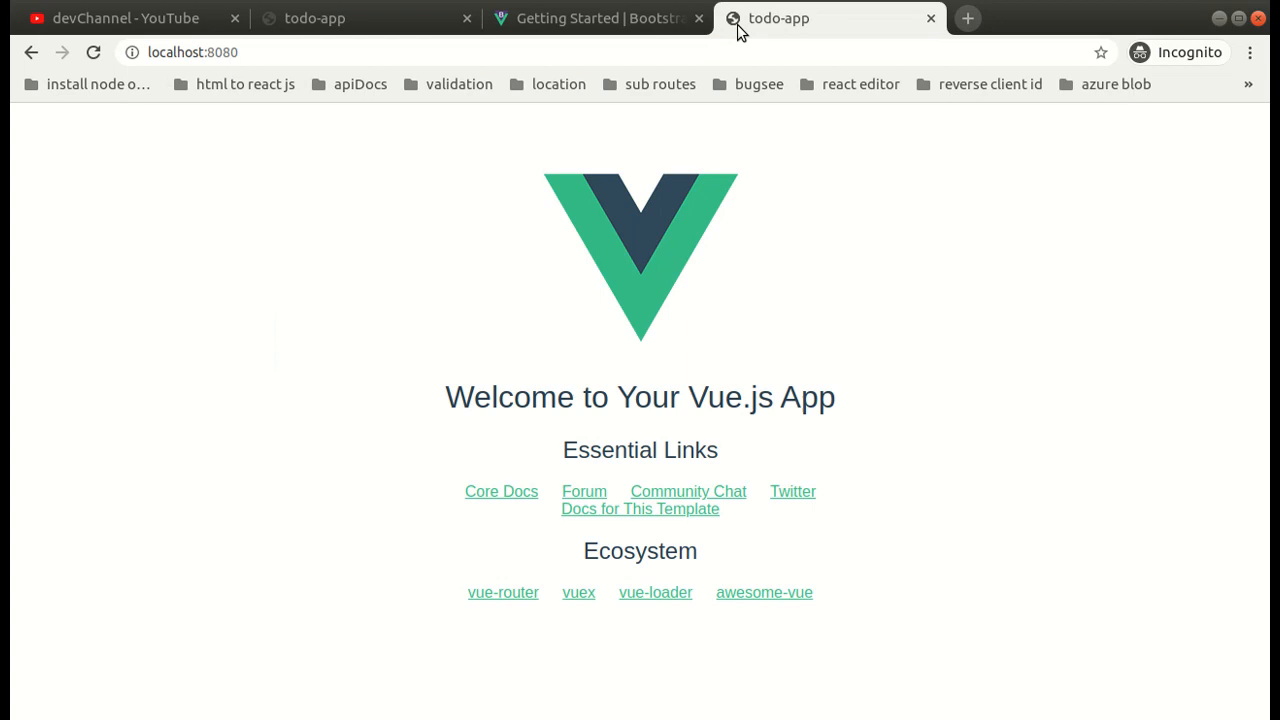
mouse_move(664, 192)
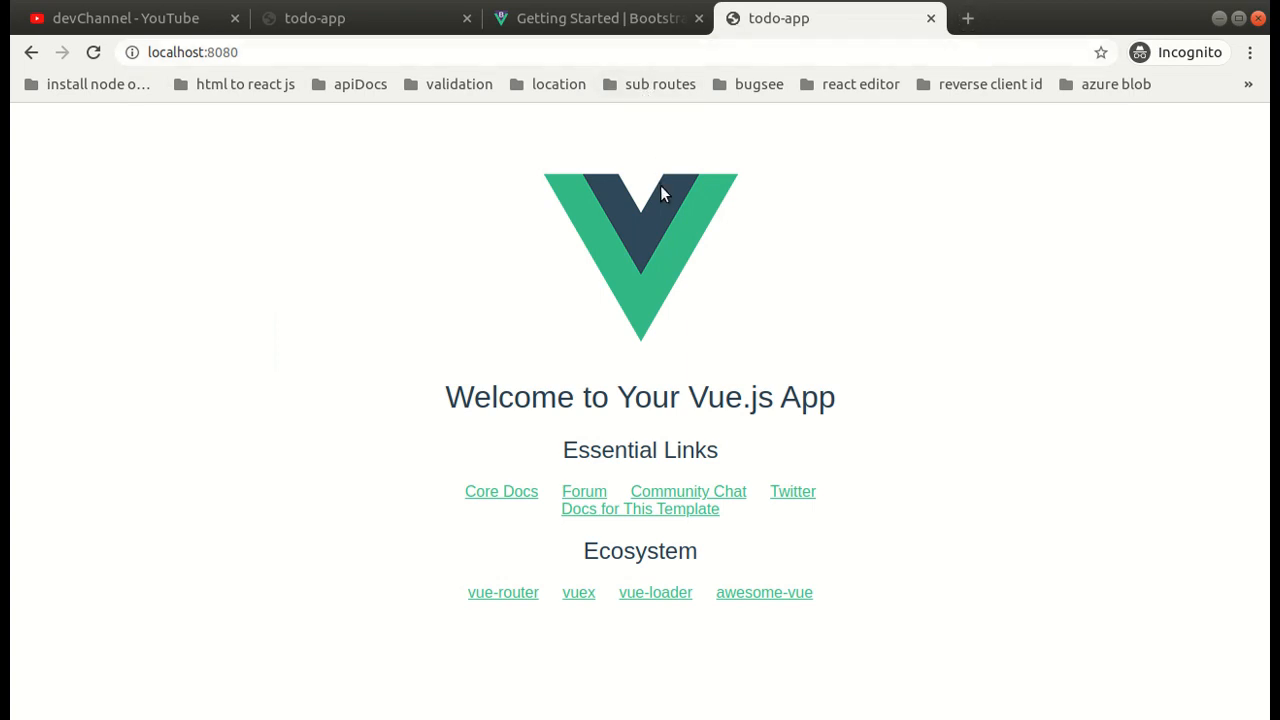
mouse_move(752, 210)
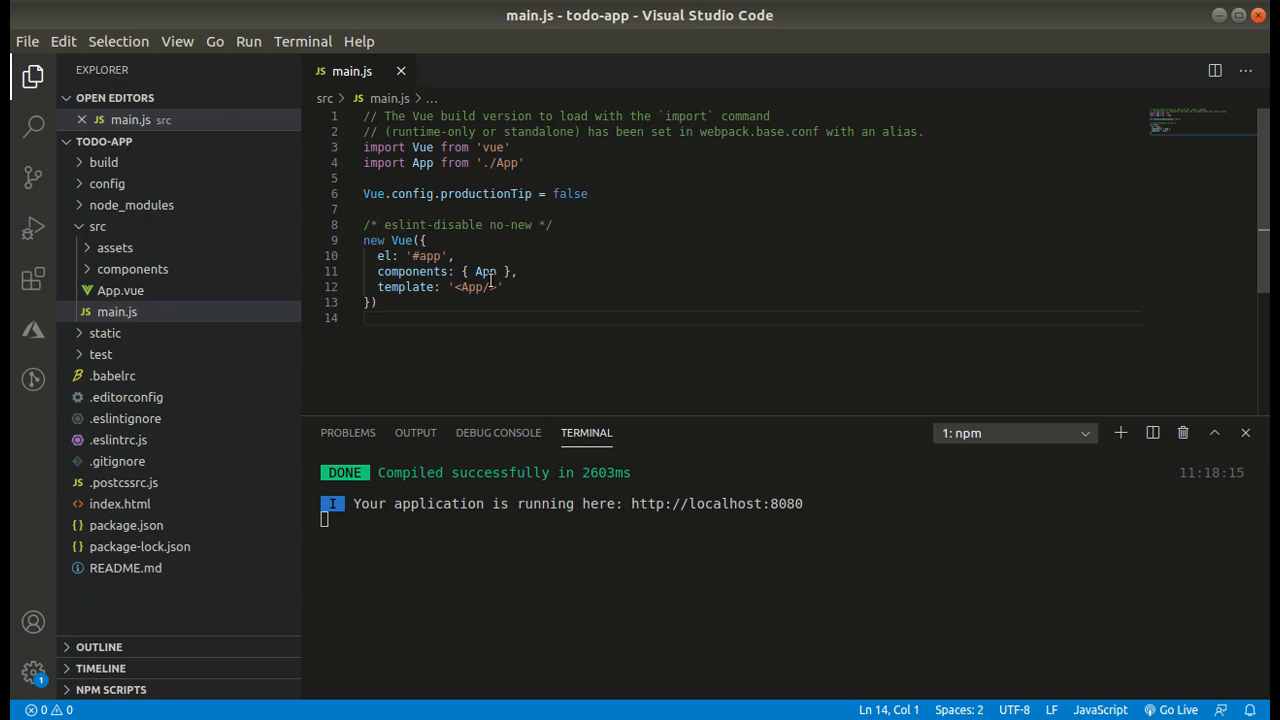
View App.vue and index.html next to main.js to see how the app is mounted
left_click(488, 272)
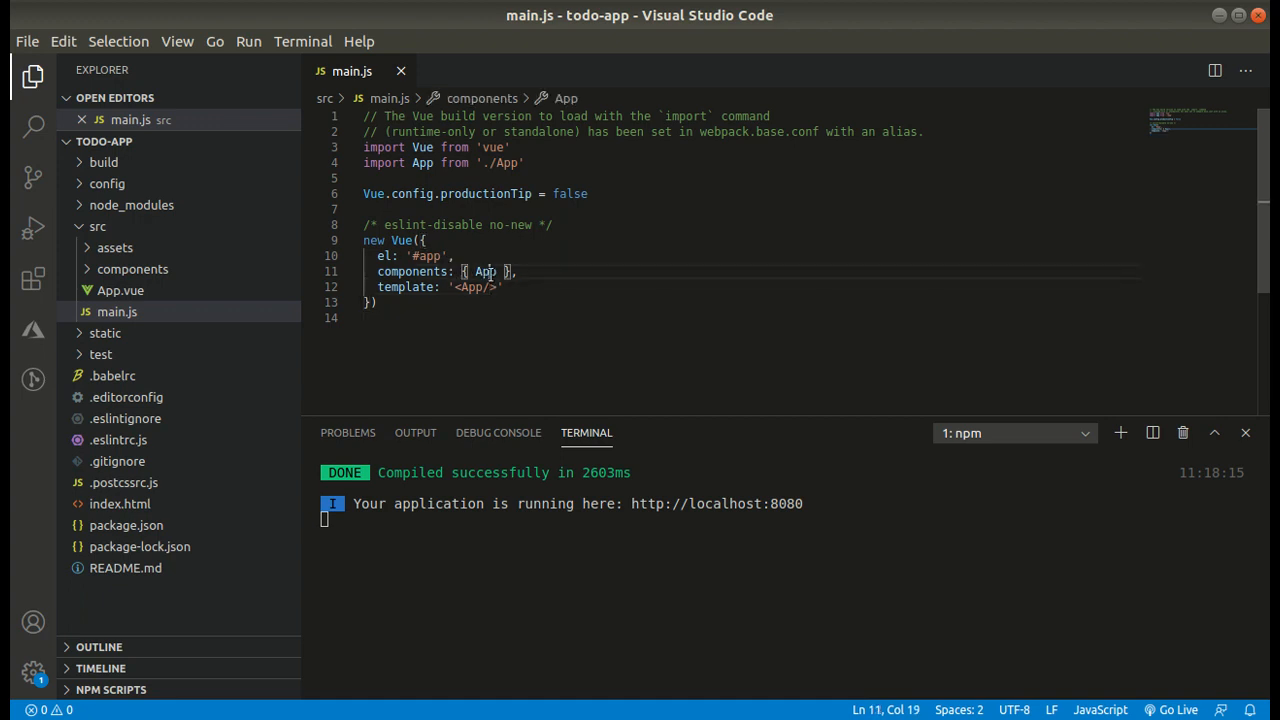
left_click(120, 290)
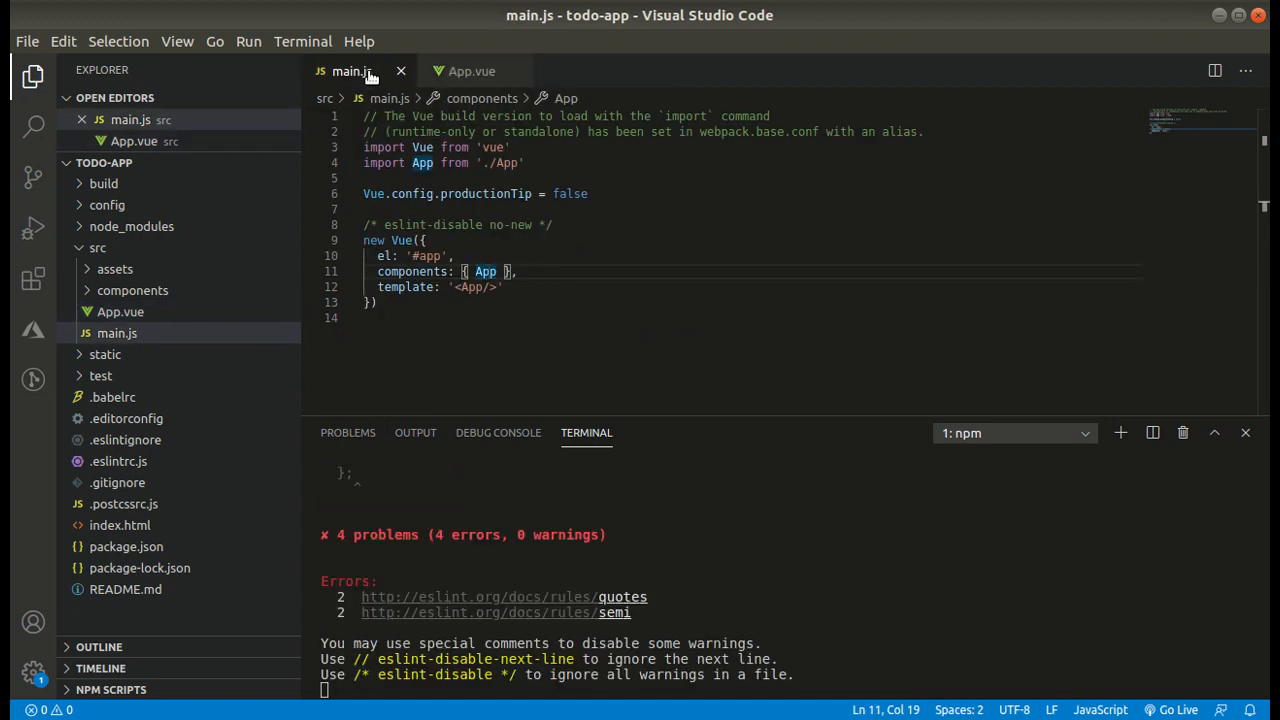
mouse_move(486, 272)
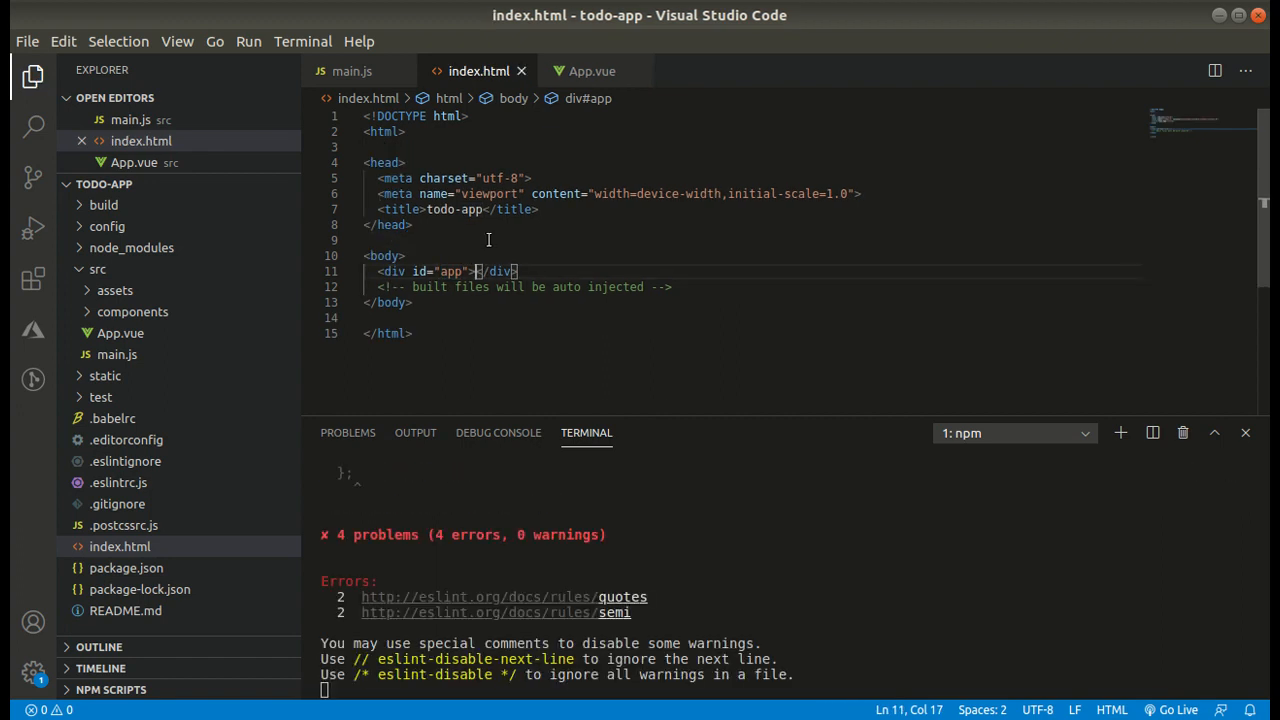
left_click(352, 72)
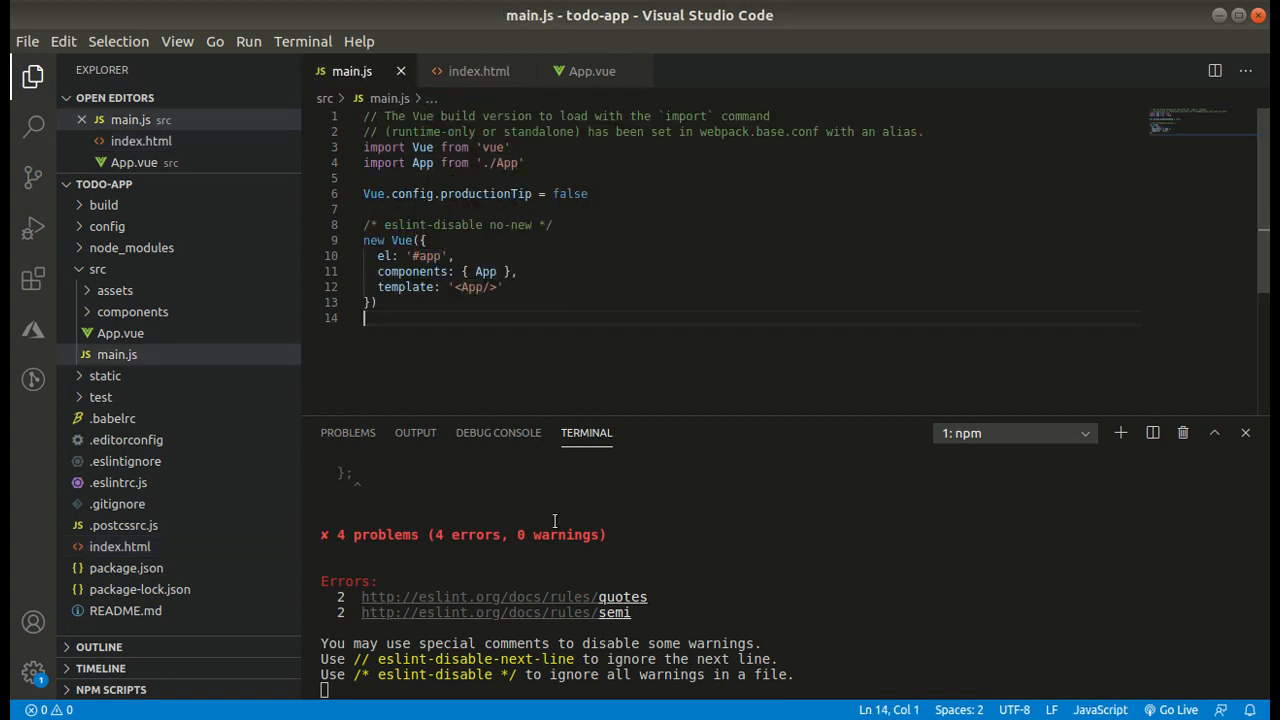
scroll("down", 3)
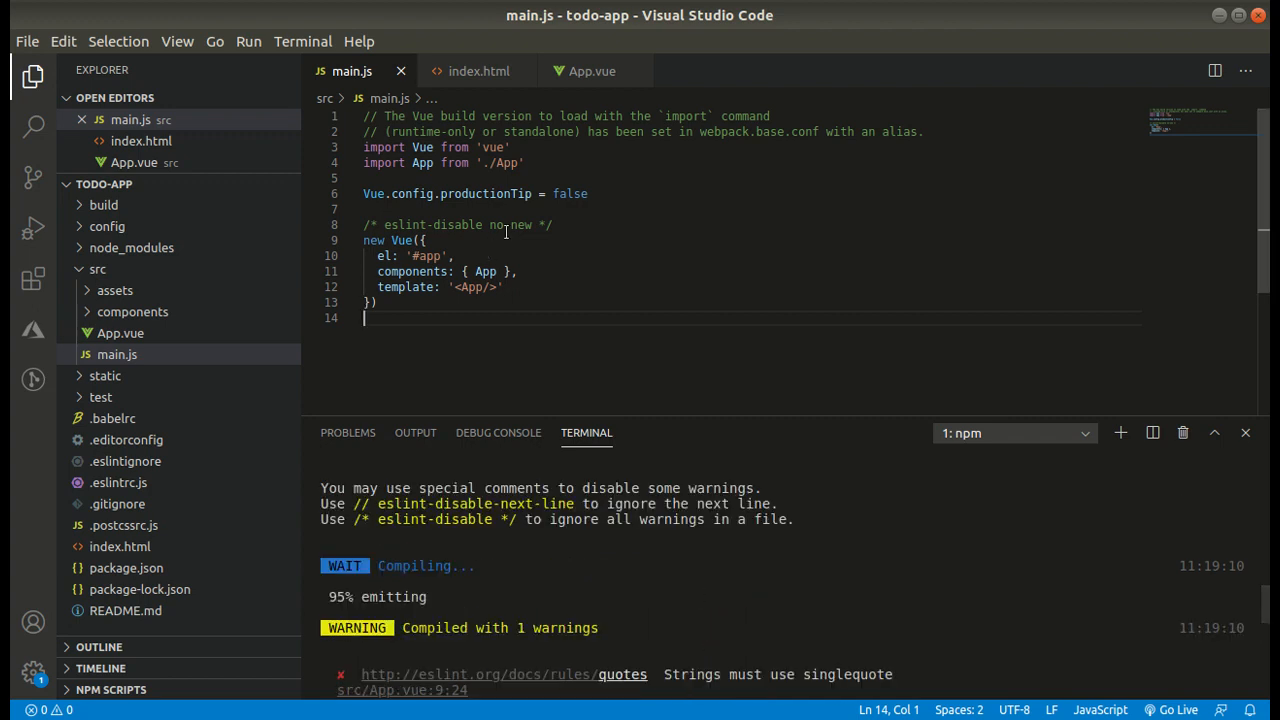
Copy the /* eslint-disable */ comment and add it to HelloWorld.vue
triple_click(458, 224)
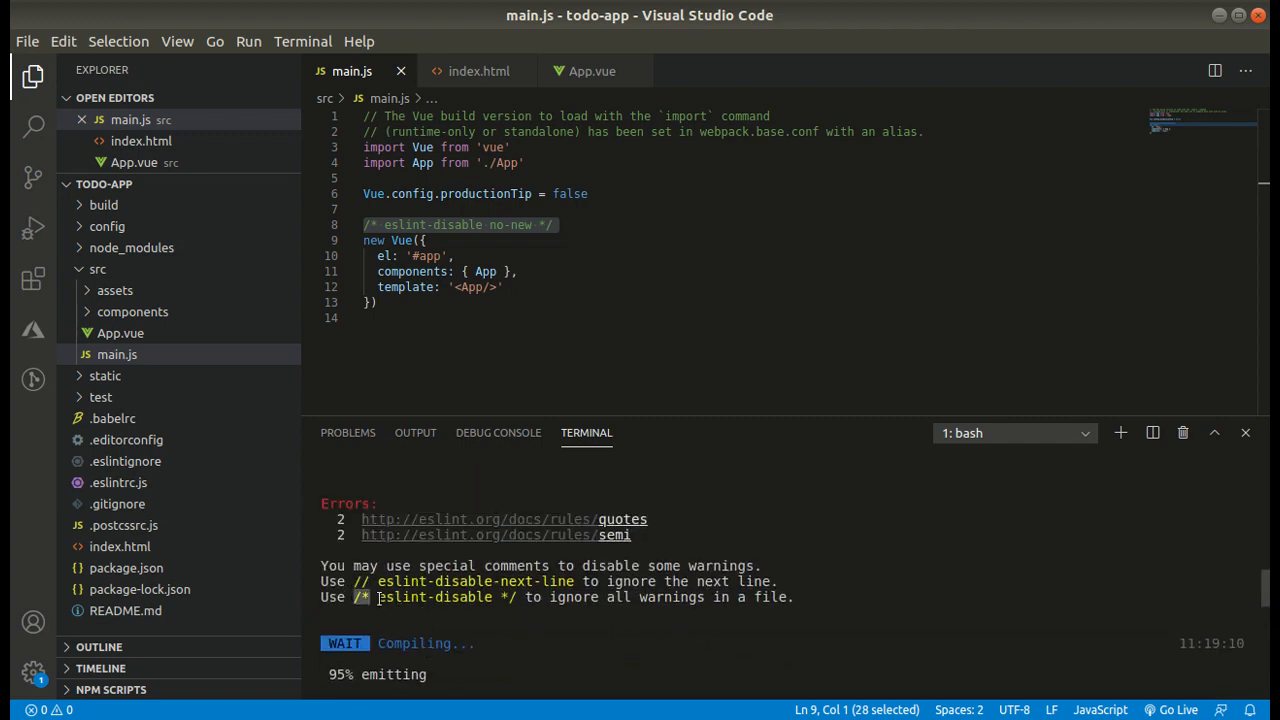
double_click(436, 596)
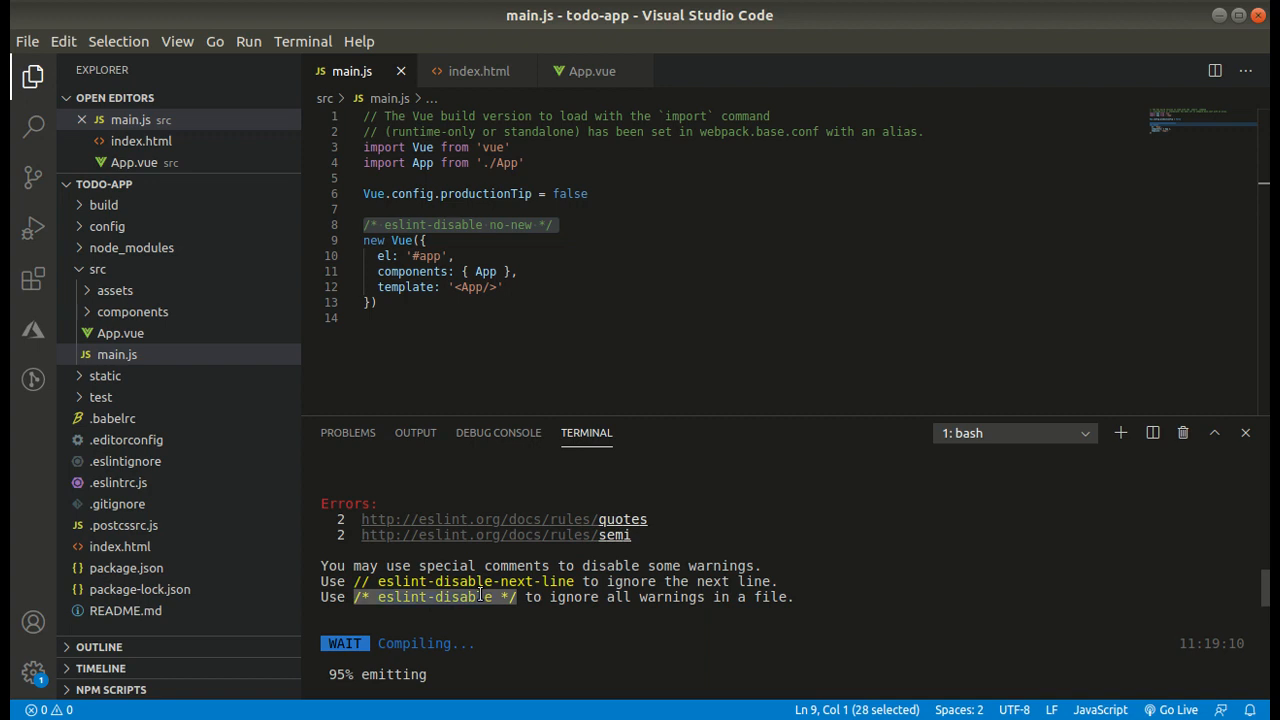
right_click(480, 596)
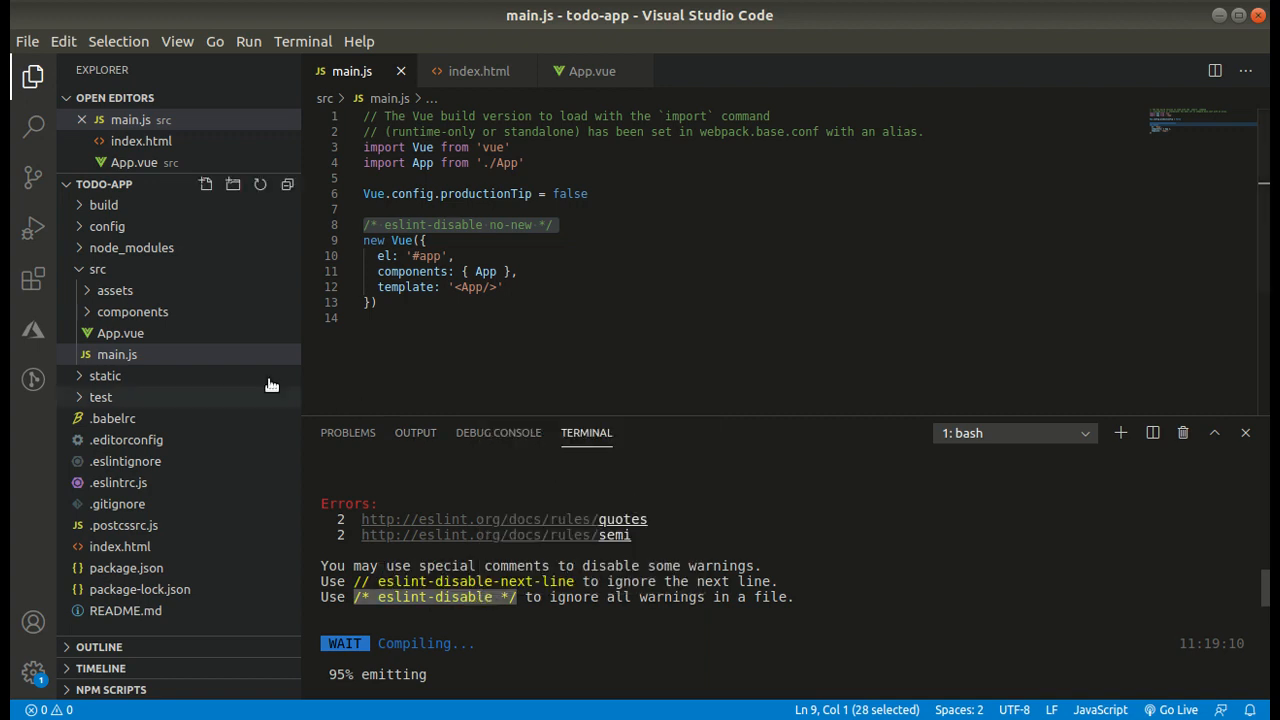
left_click(132, 312)
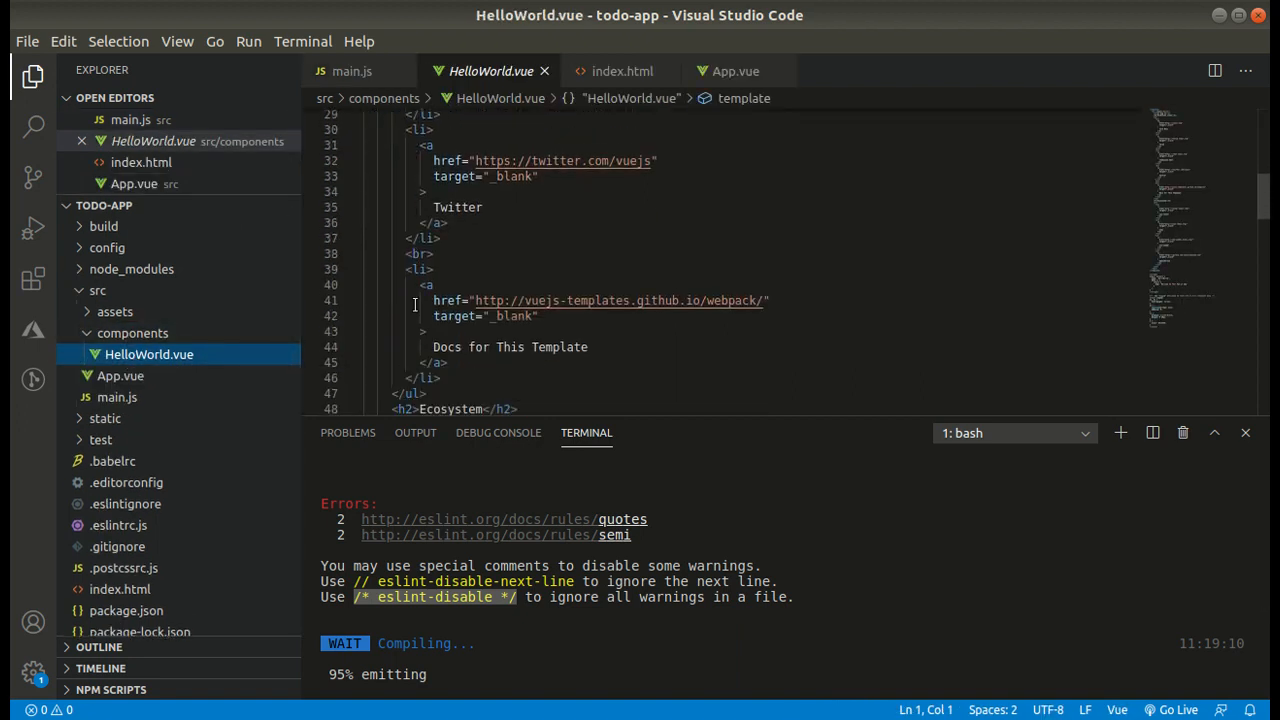
scroll("down", 3)
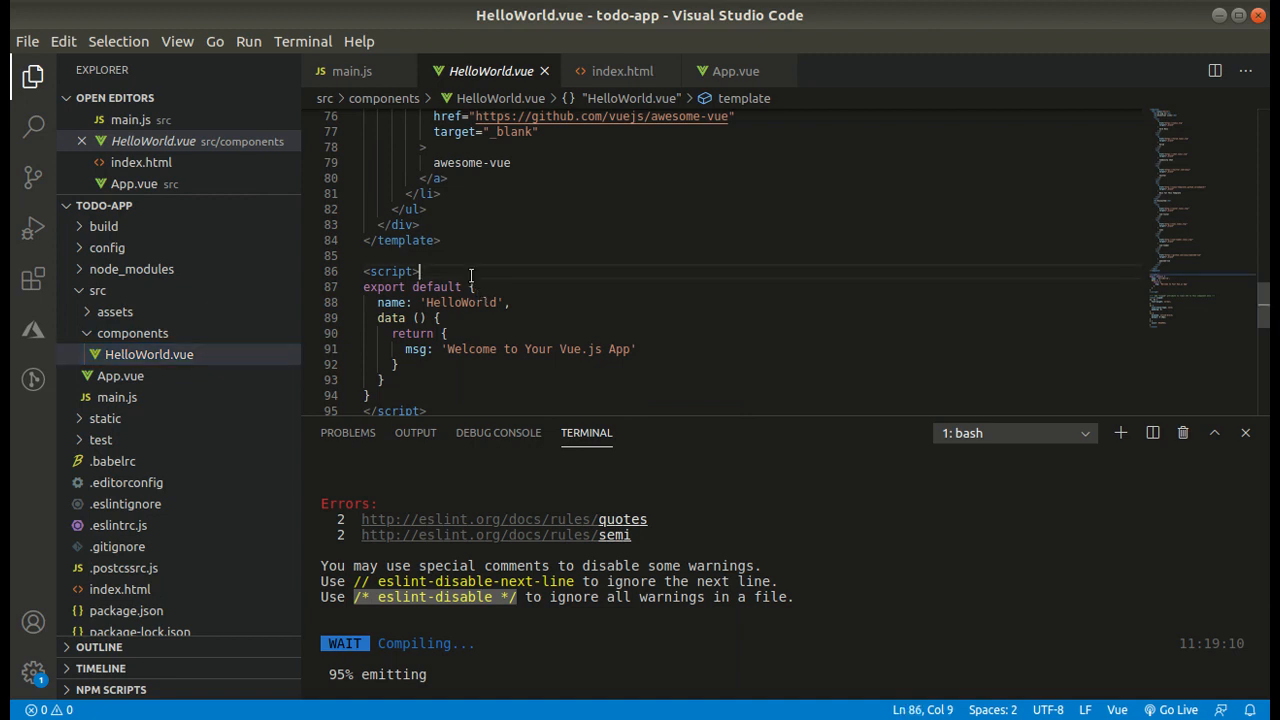
type("/* eslint-disable */")
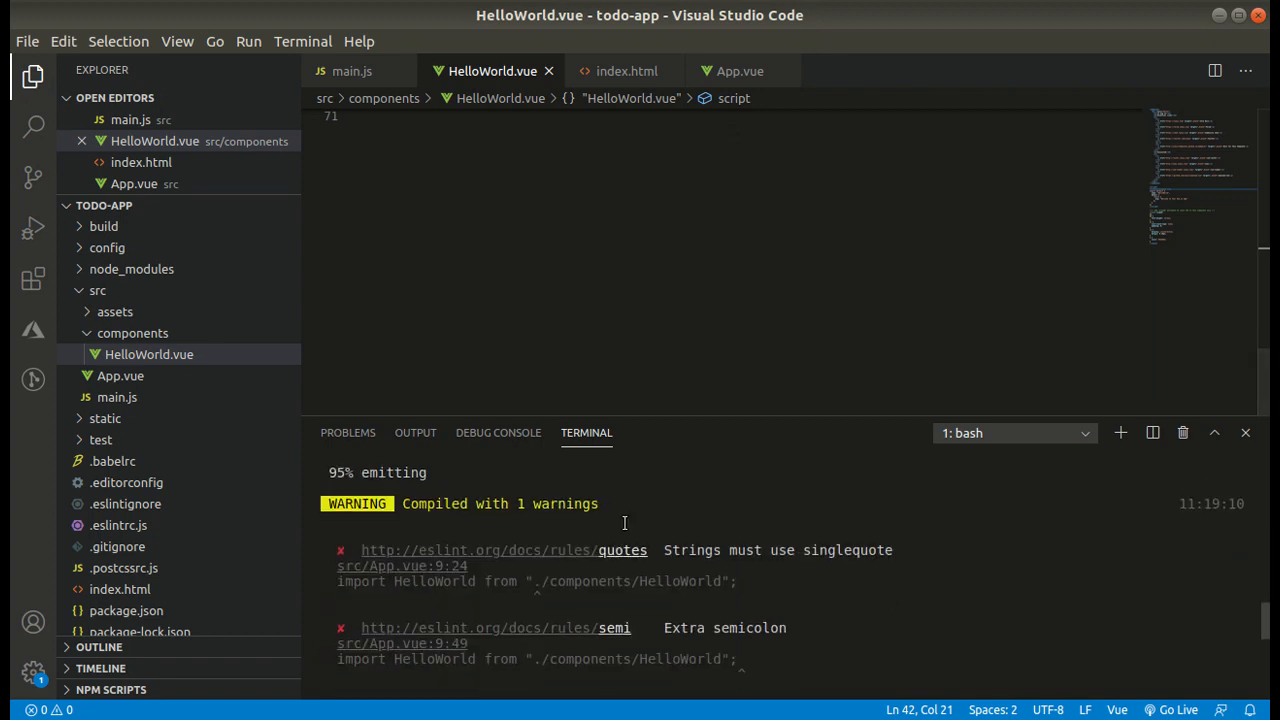
Restart the dev server with npm run dev and switch to App.vue
key("ctrl+c")
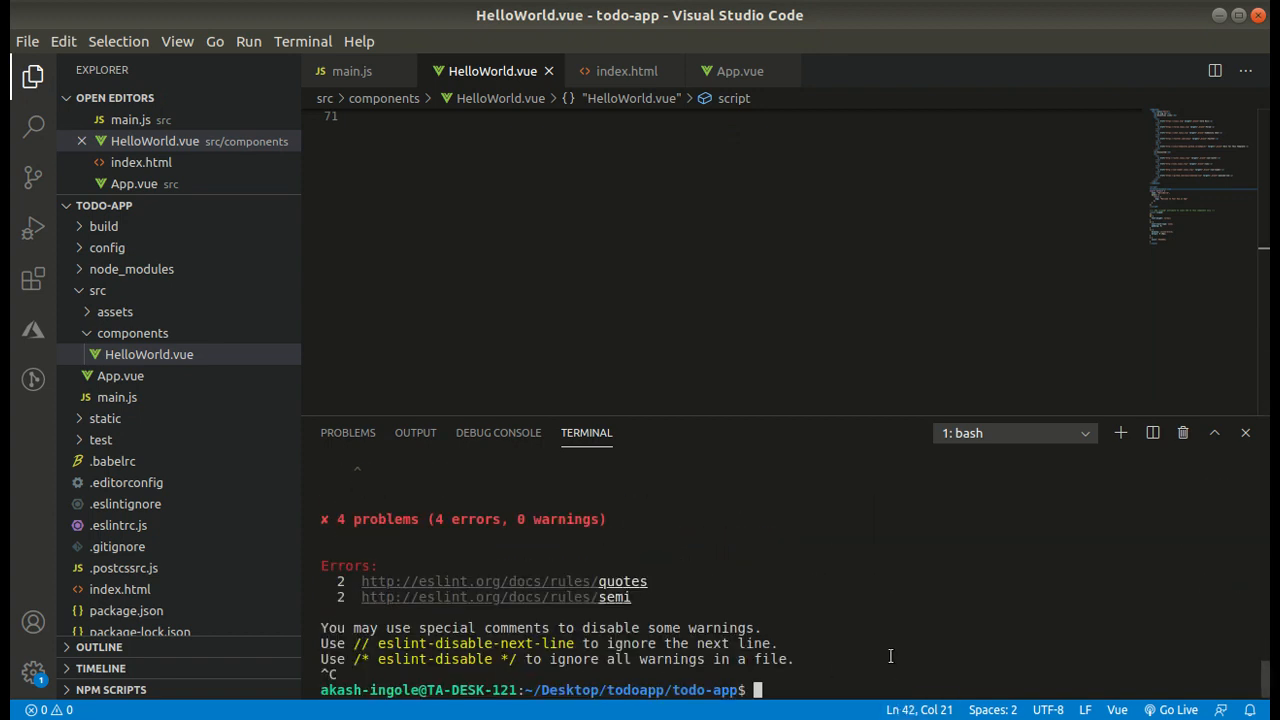
type("npm run dev")
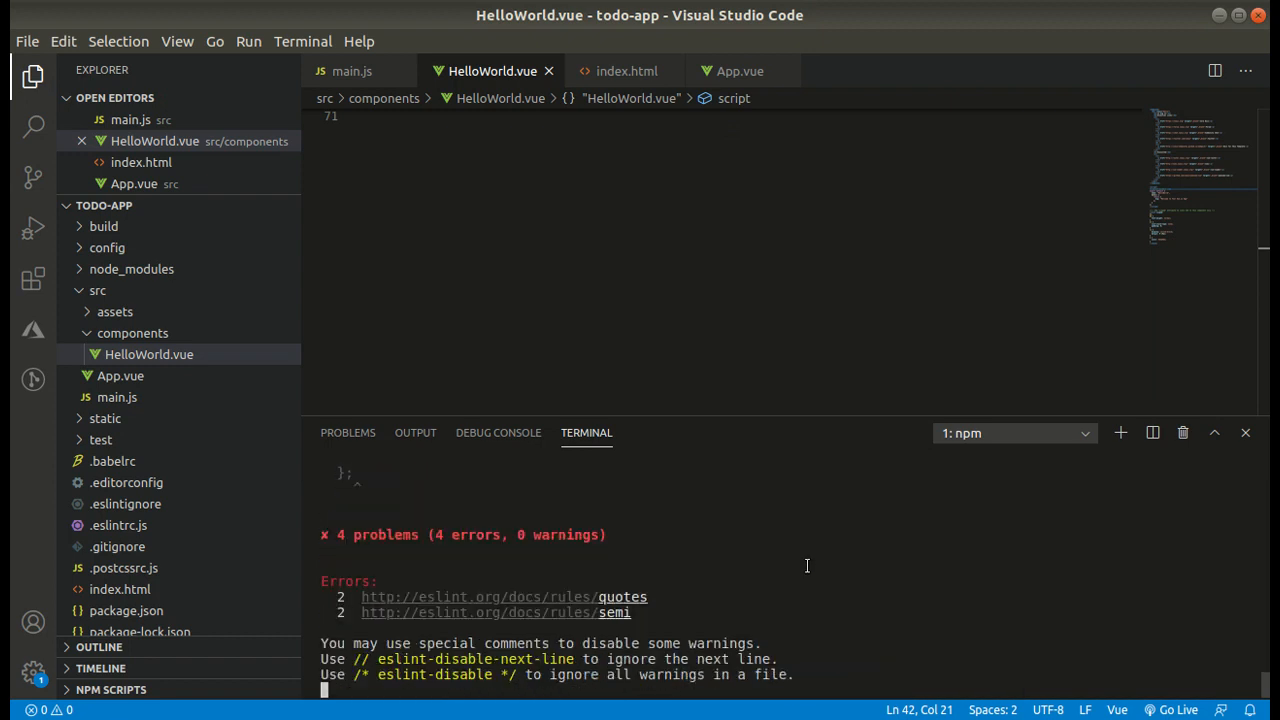
mouse_move(740, 72)
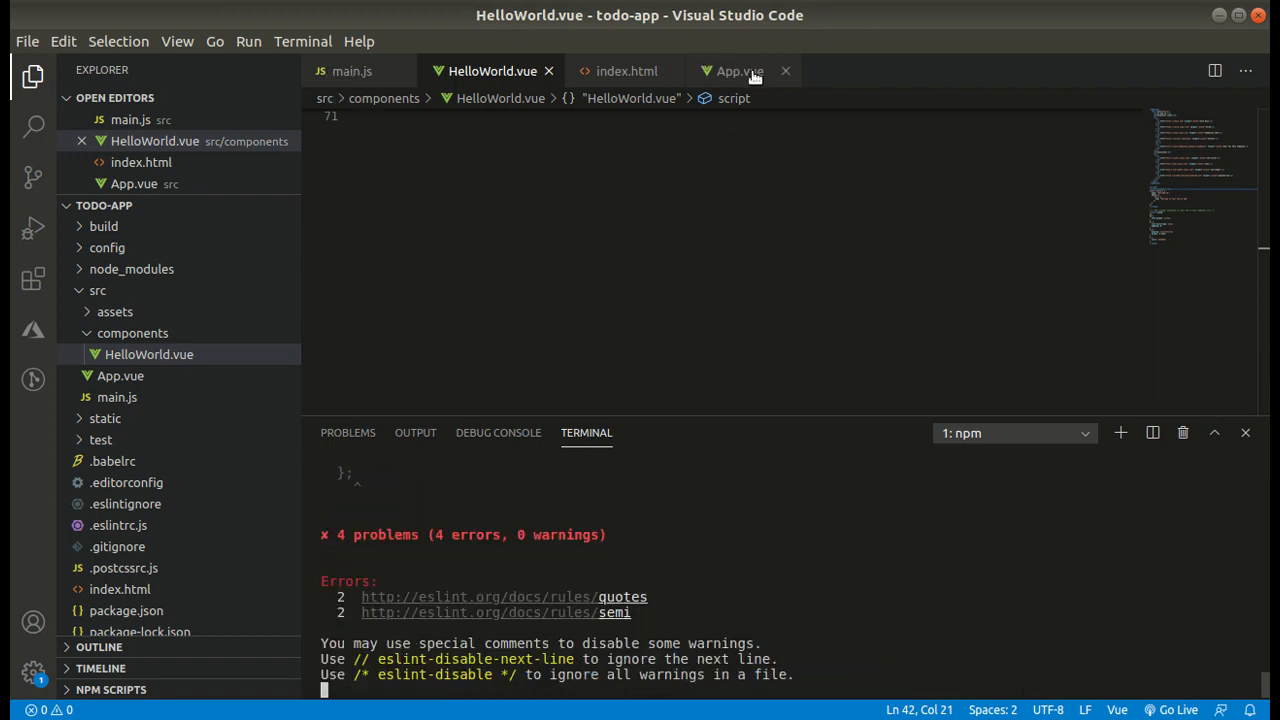
left_click(740, 72)
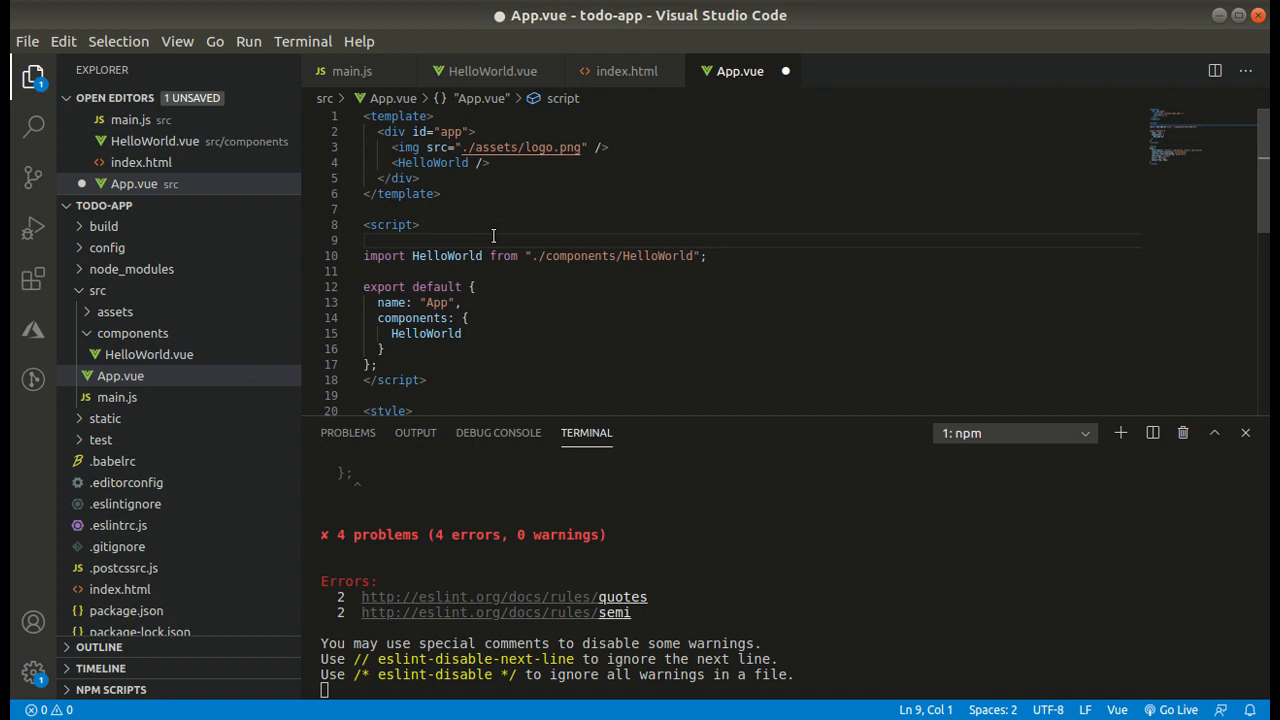
Add /* eslint-disable */ to App.vue's script, close HelloWorld.vue and review the template's HelloWorld element
type("/* eslint-disable */")
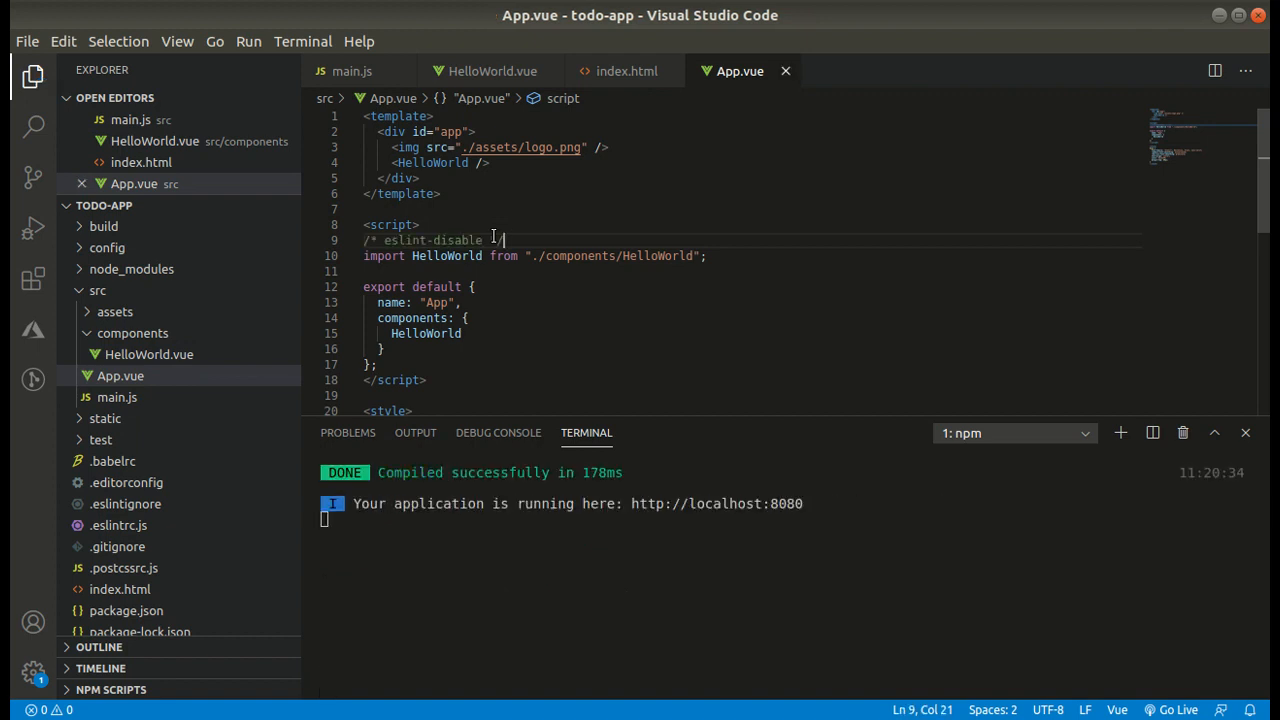
left_click(486, 72)
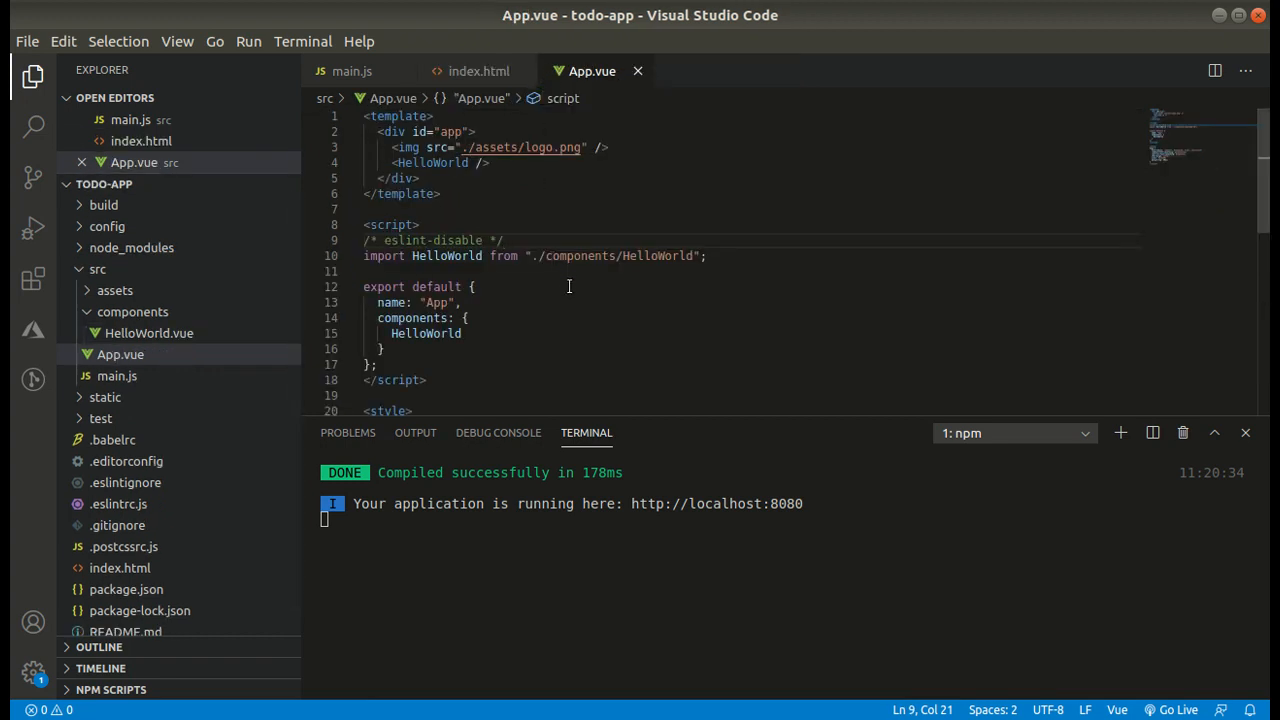
mouse_move(570, 288)
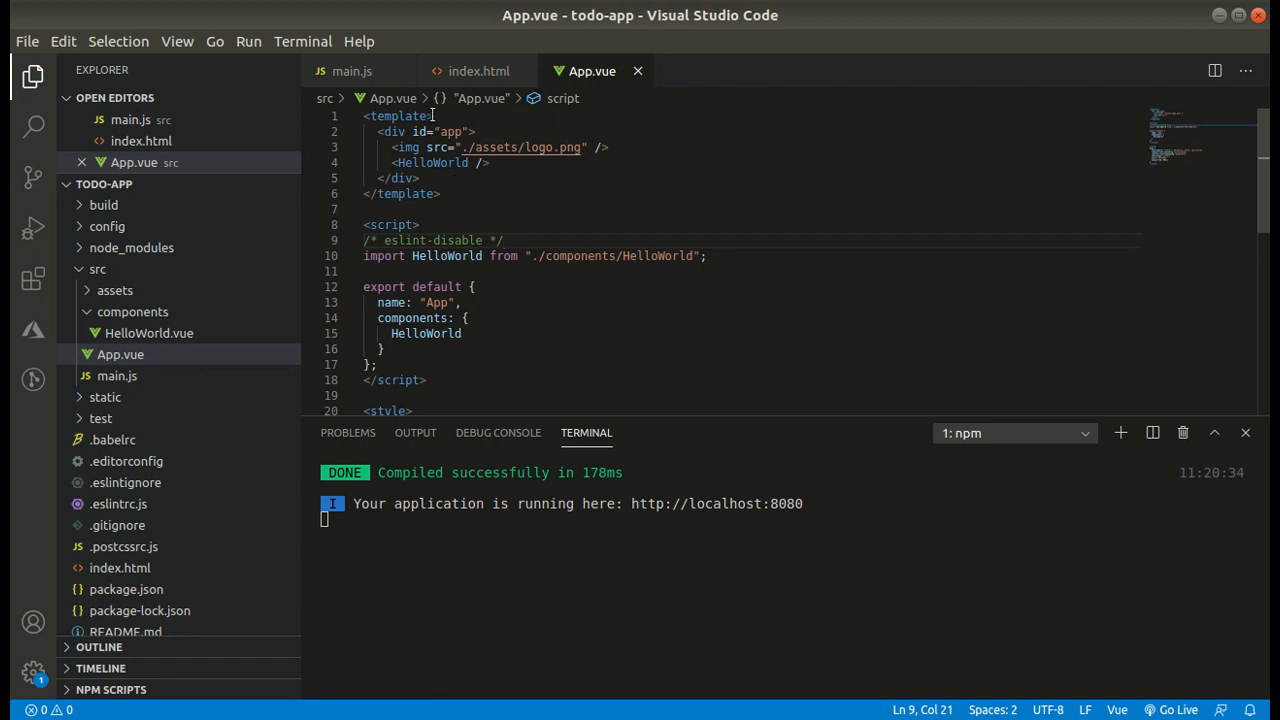
double_click(396, 116)
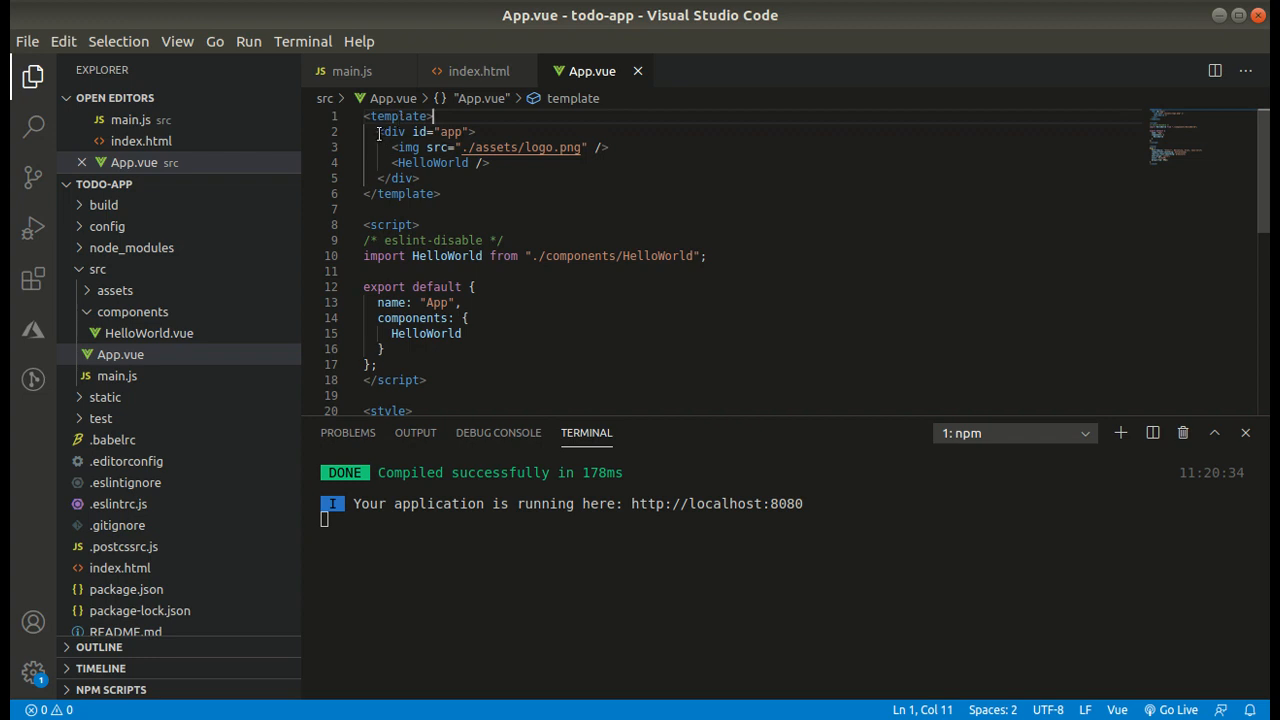
left_click(392, 132)
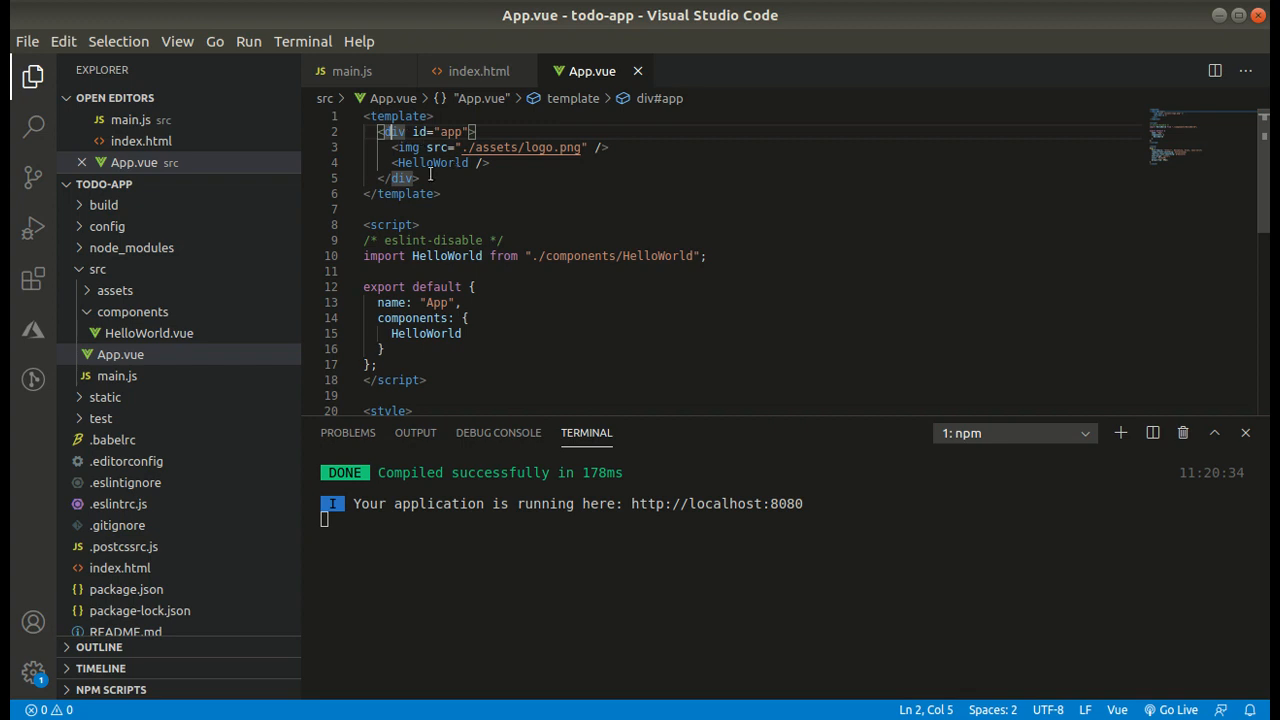
left_click_drag(392, 148, 490, 164)
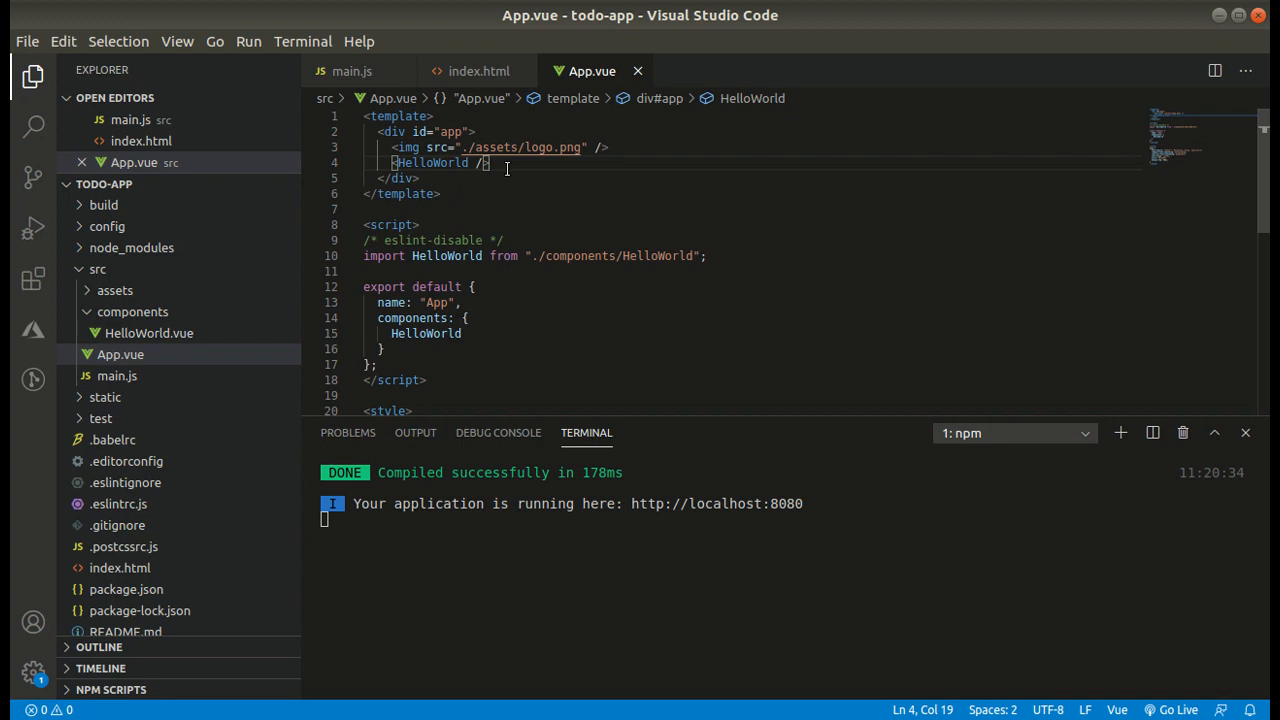
mouse_move(512, 180)
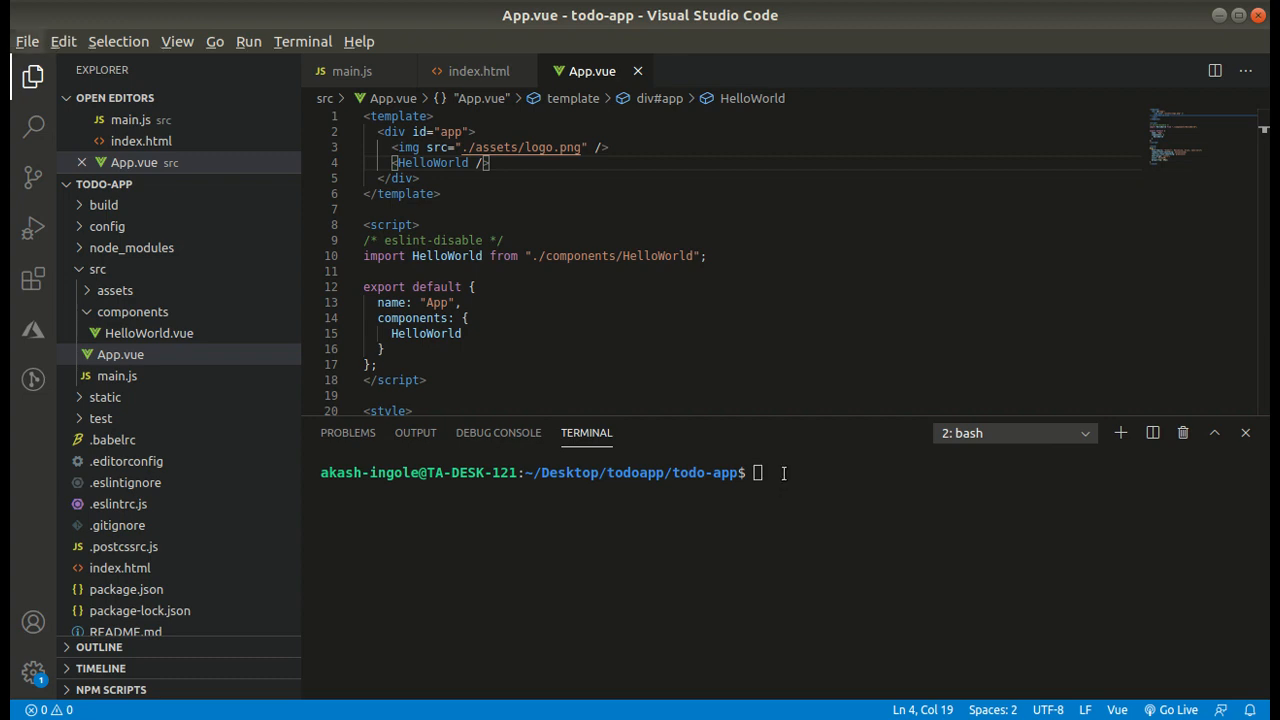
left_click(598, 18)
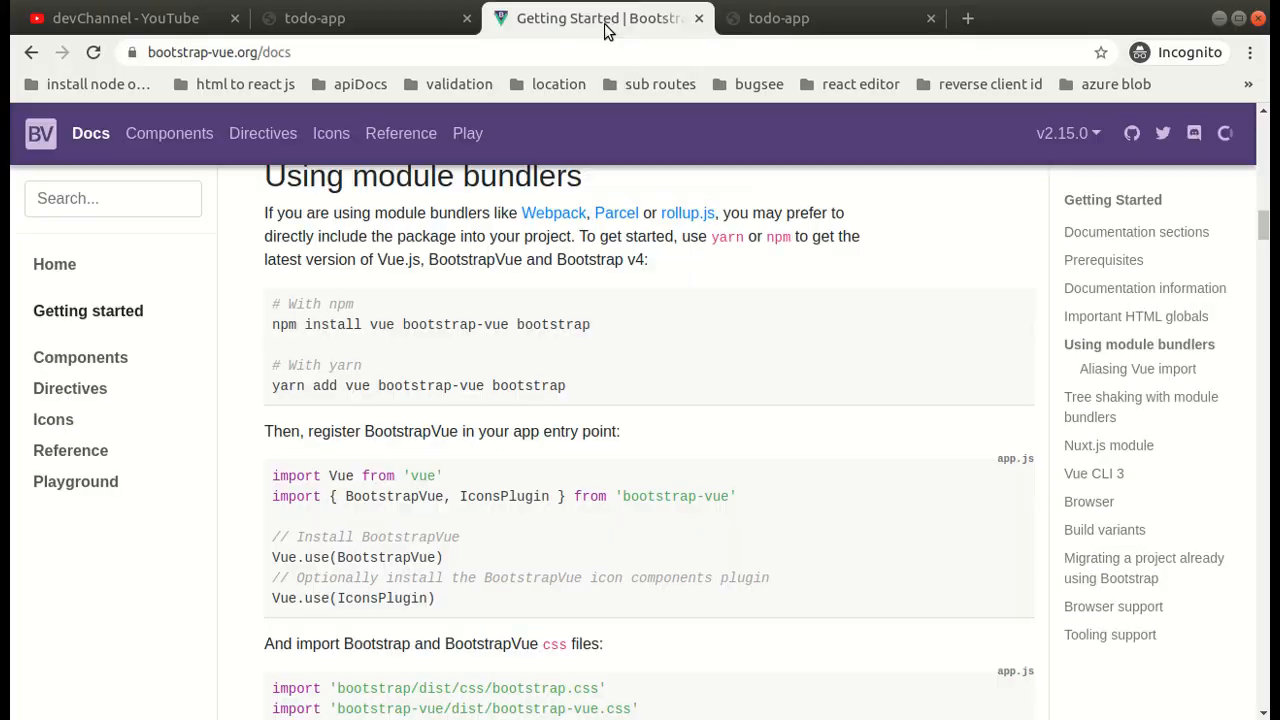
scroll("down", 3)
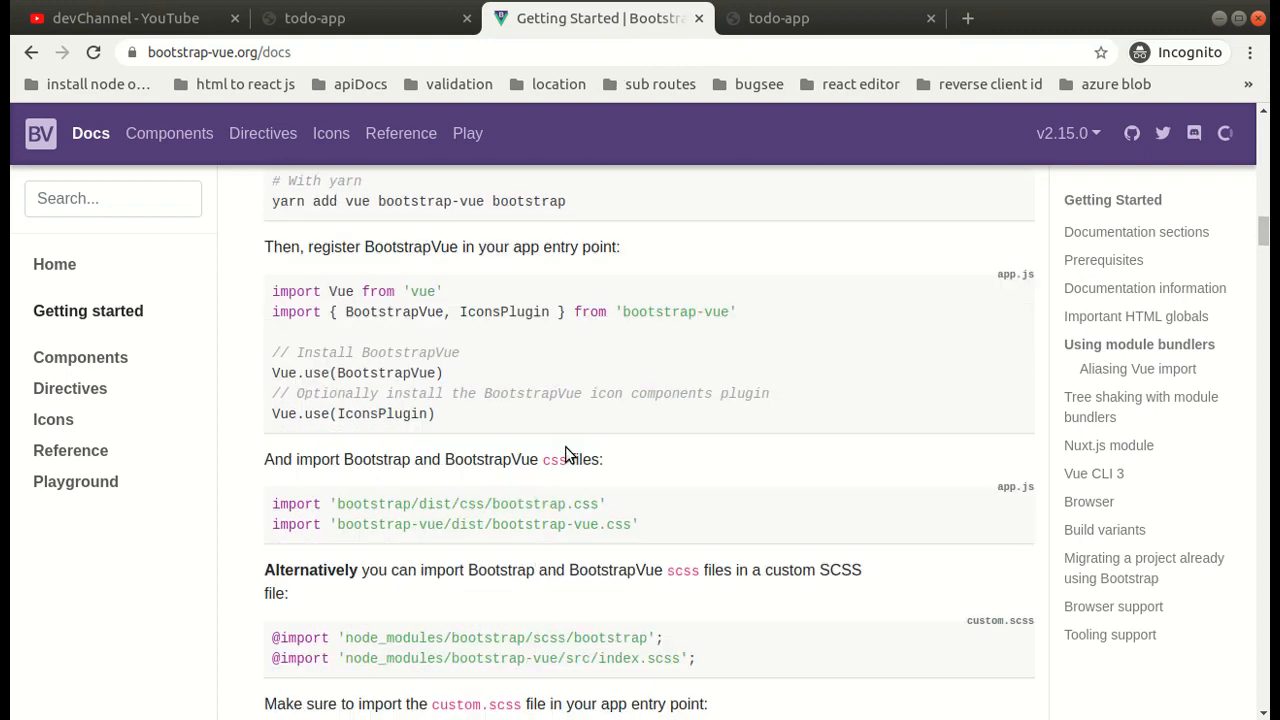
scroll("down", 3)
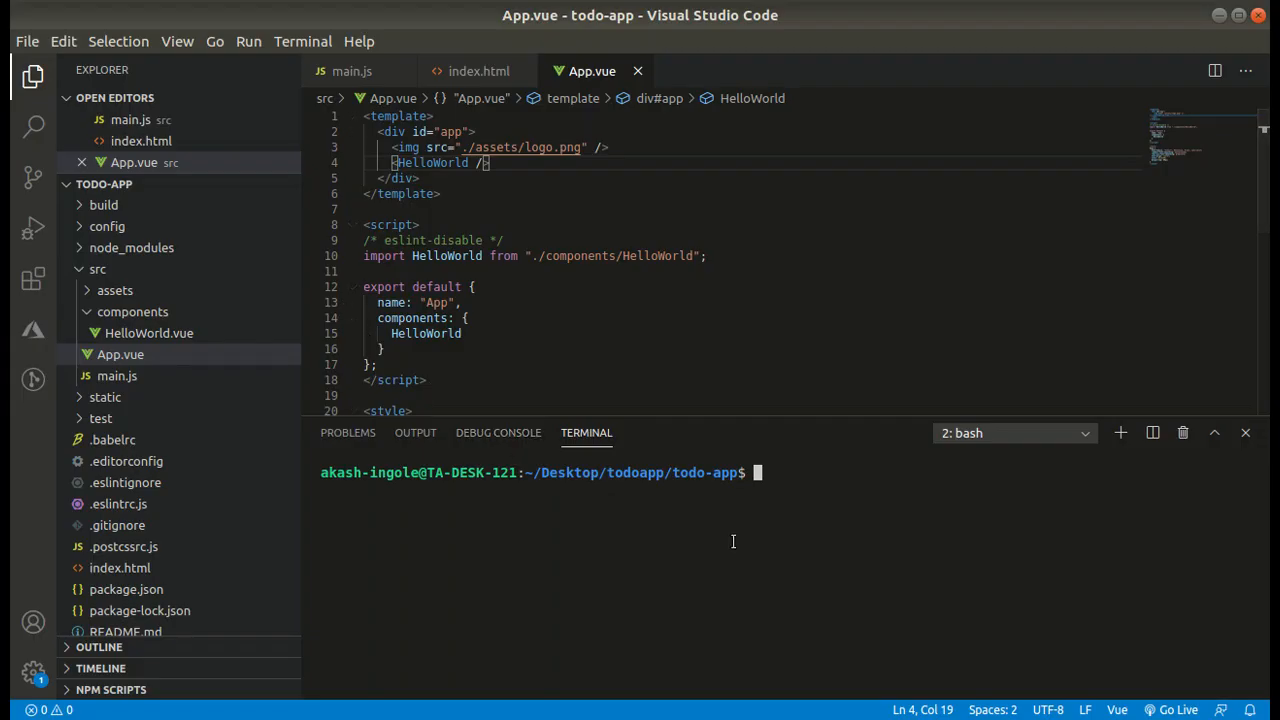
Run npm install vue bootstrap-vue bootstrap in the bash terminal
type("npm install vue bootstrap-vue bootstrap")
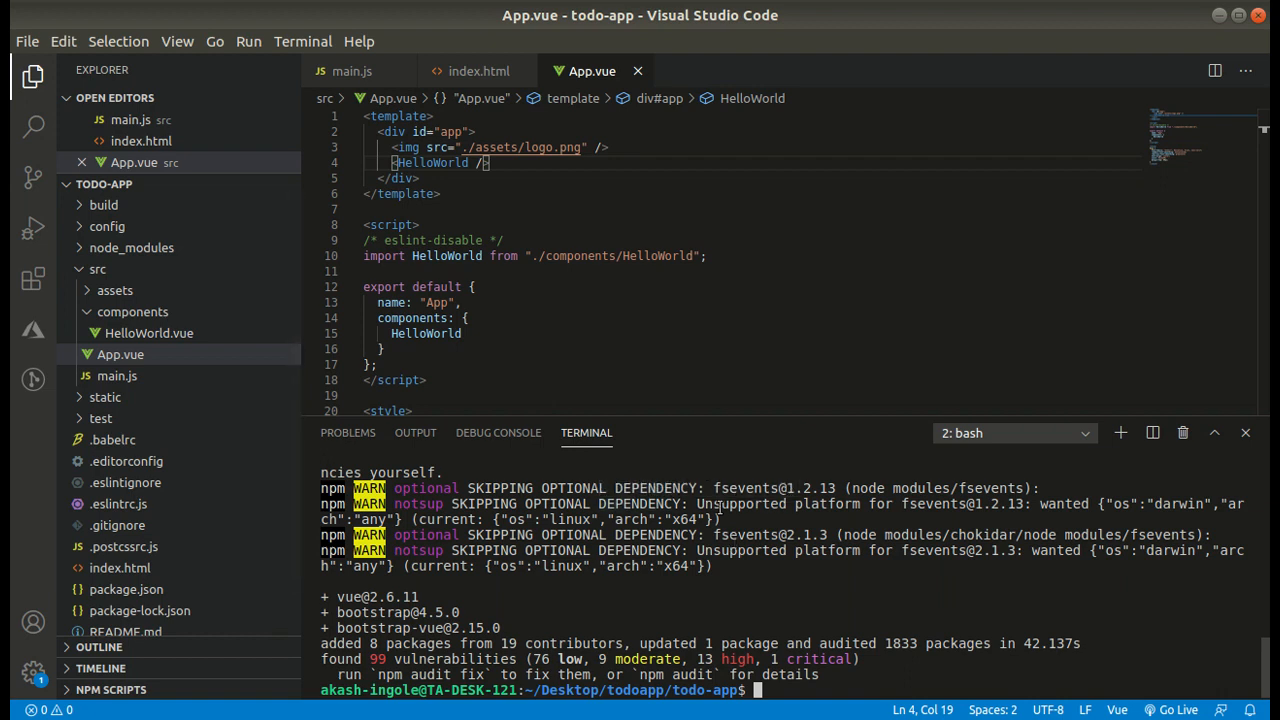
mouse_move(808, 584)
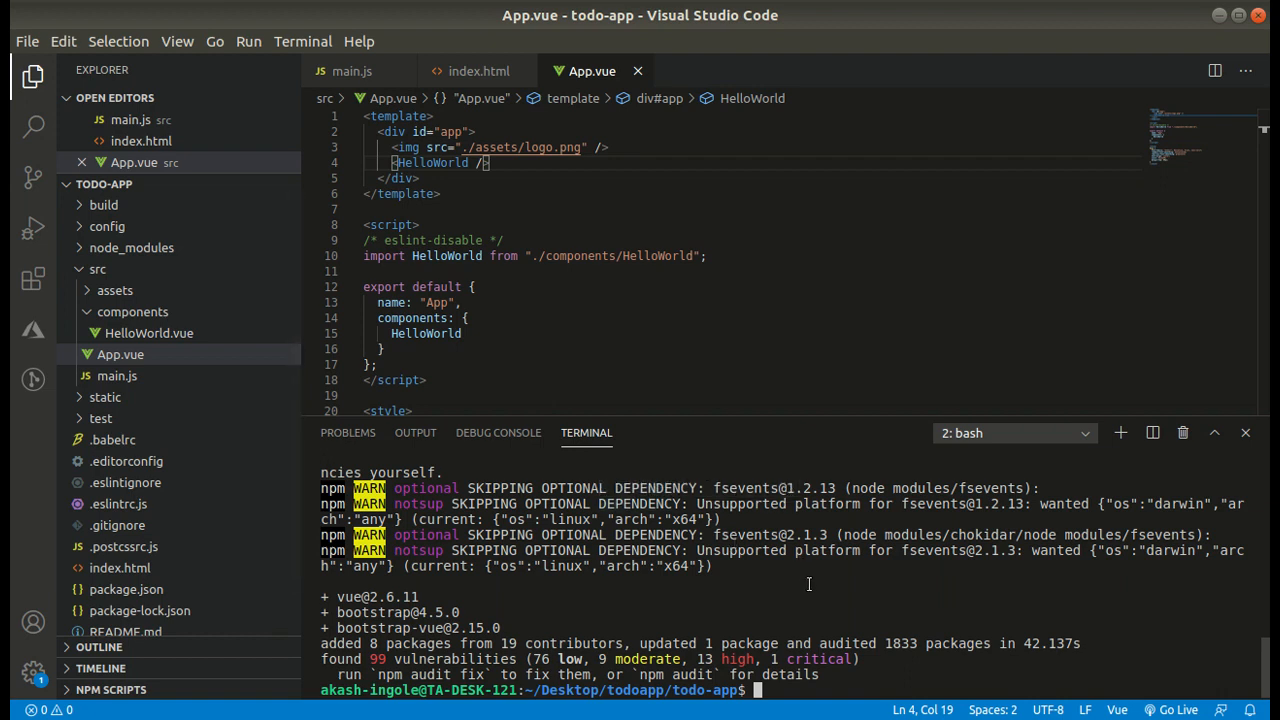
left_click(598, 18)
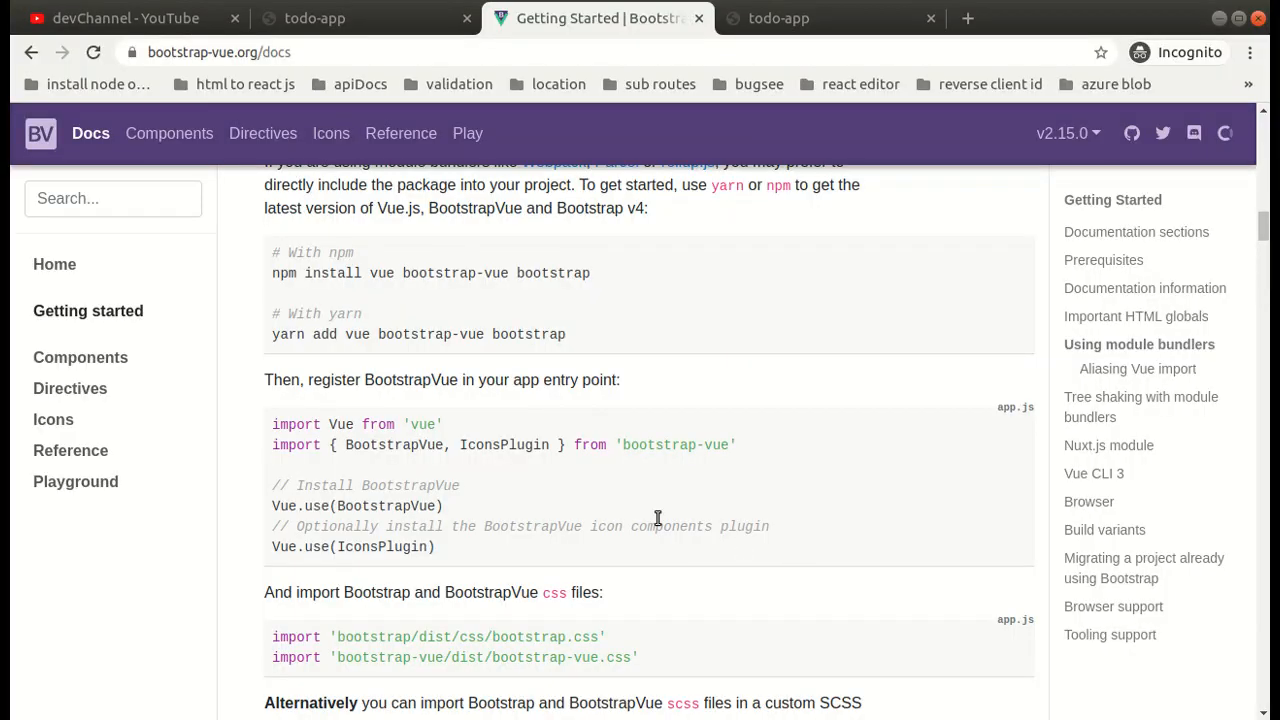
scroll("down", 3)
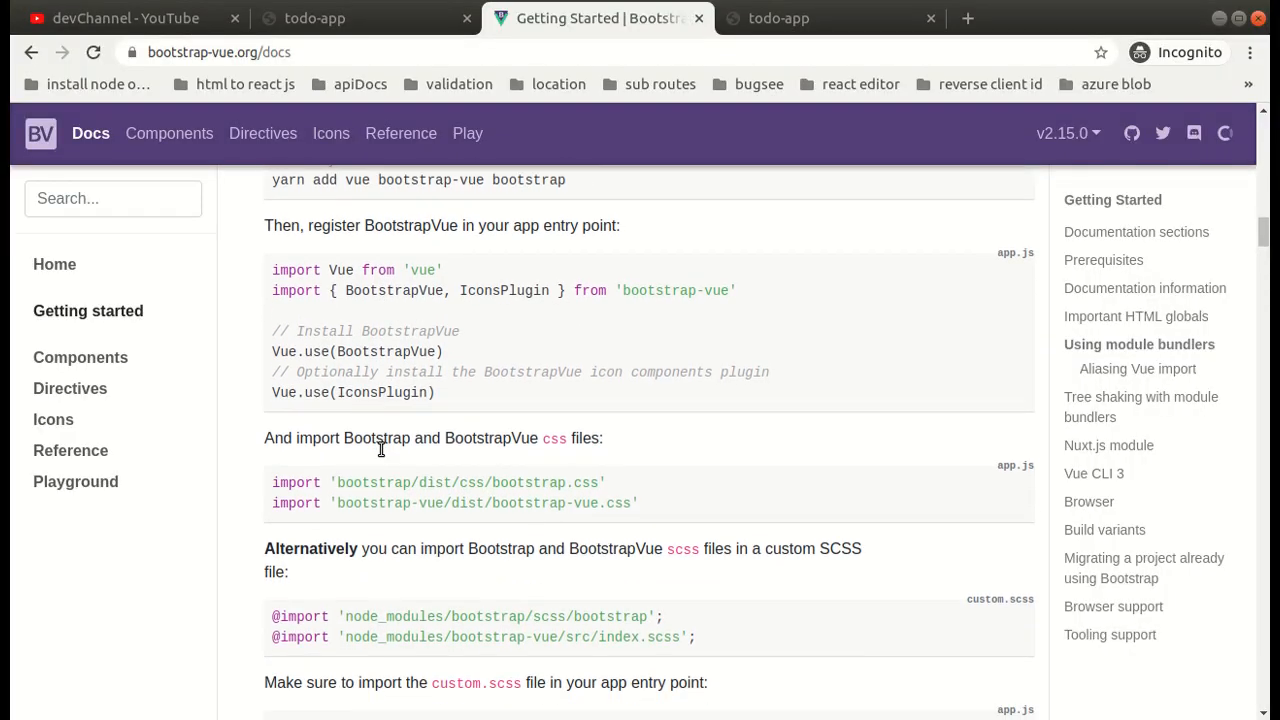
mouse_move(404, 374)
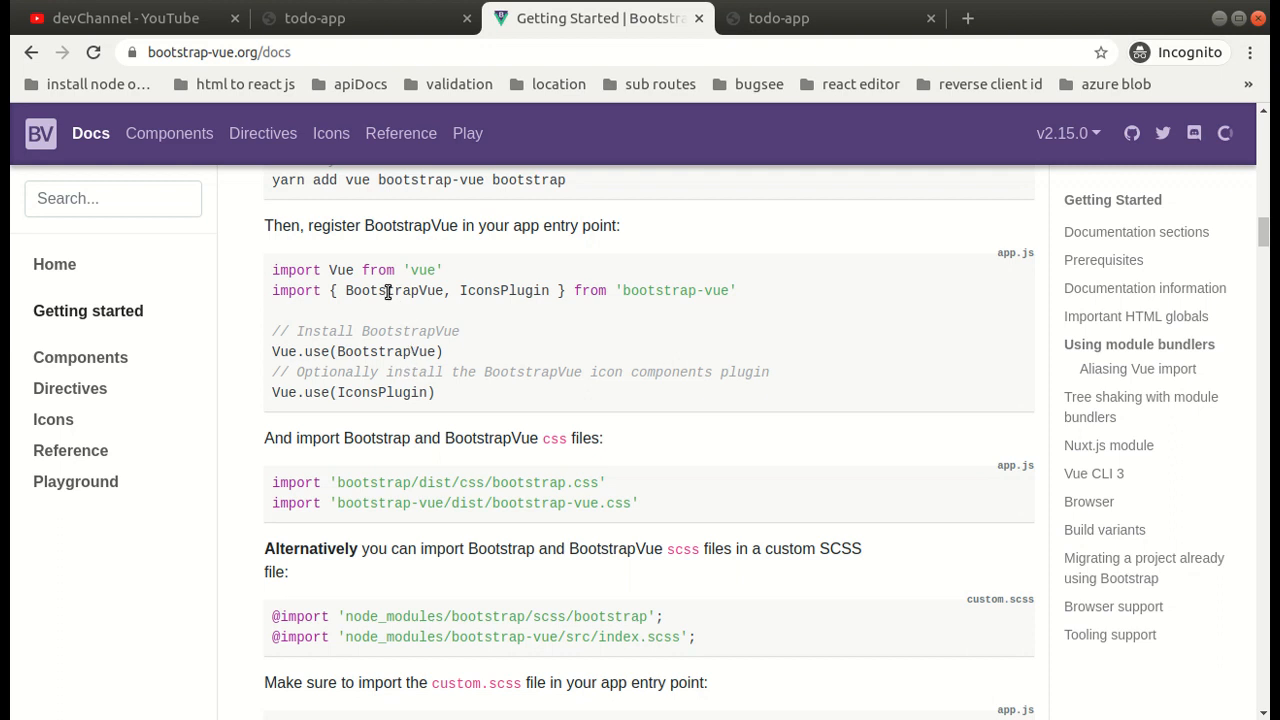
mouse_move(276, 292)
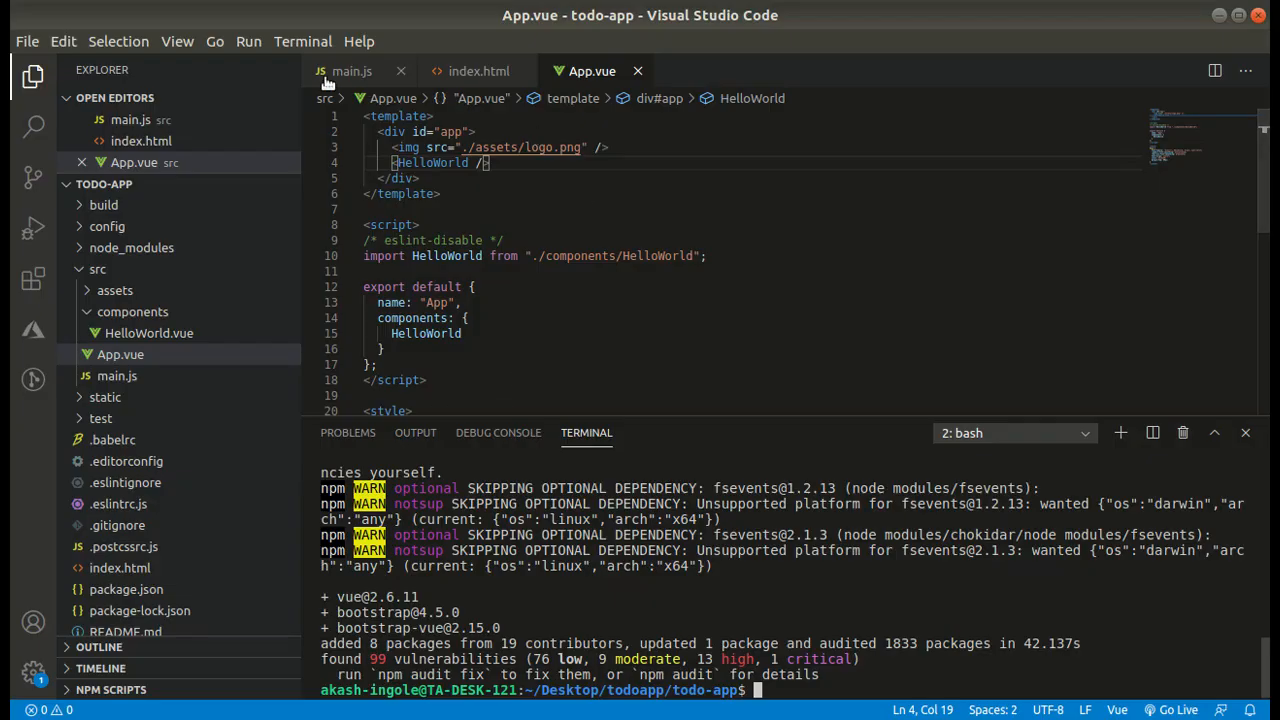
Paste the BootstrapVue, IconsPlugin and Bootstrap CSS imports into main.js and save
left_click(352, 72)
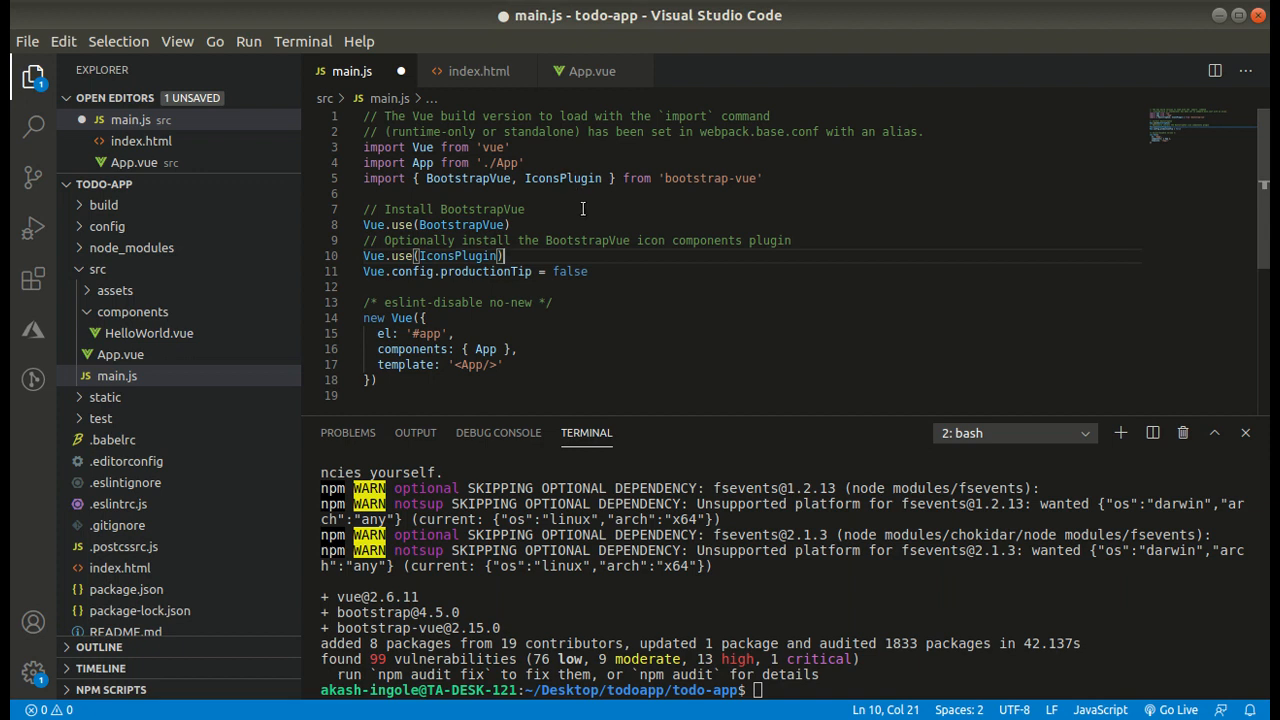
key("Enter")
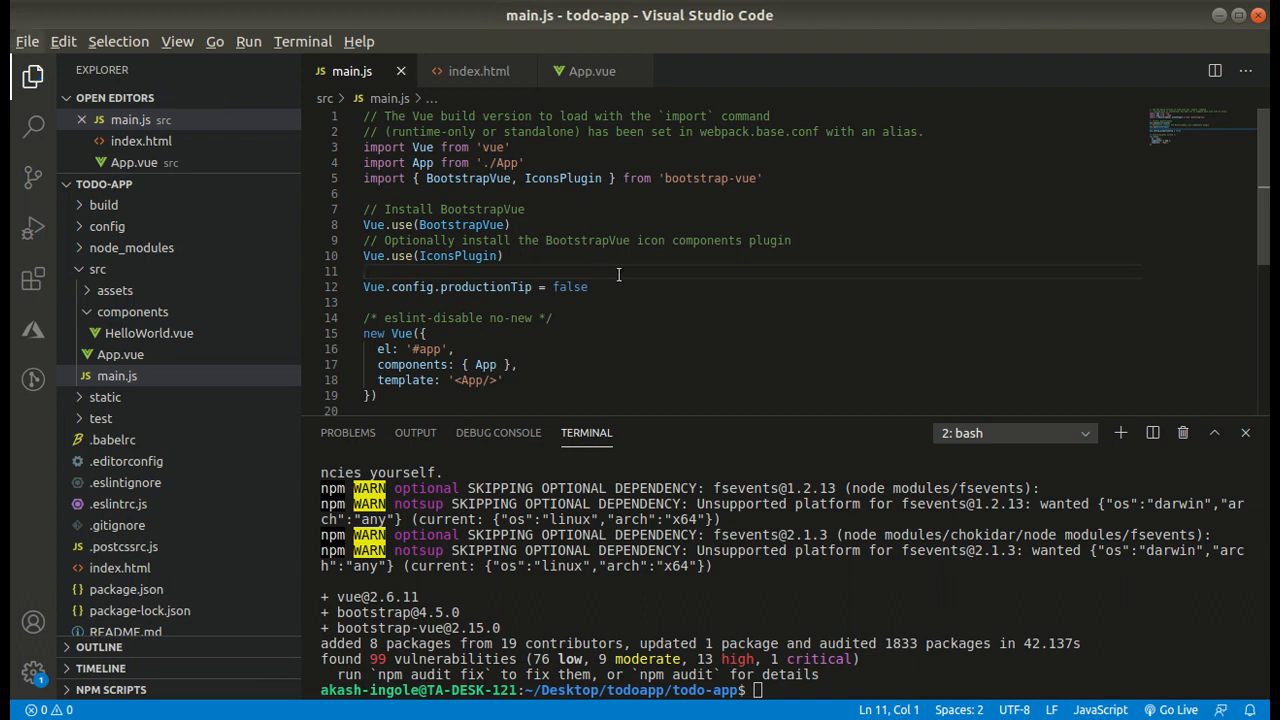
triple_click(476, 288)
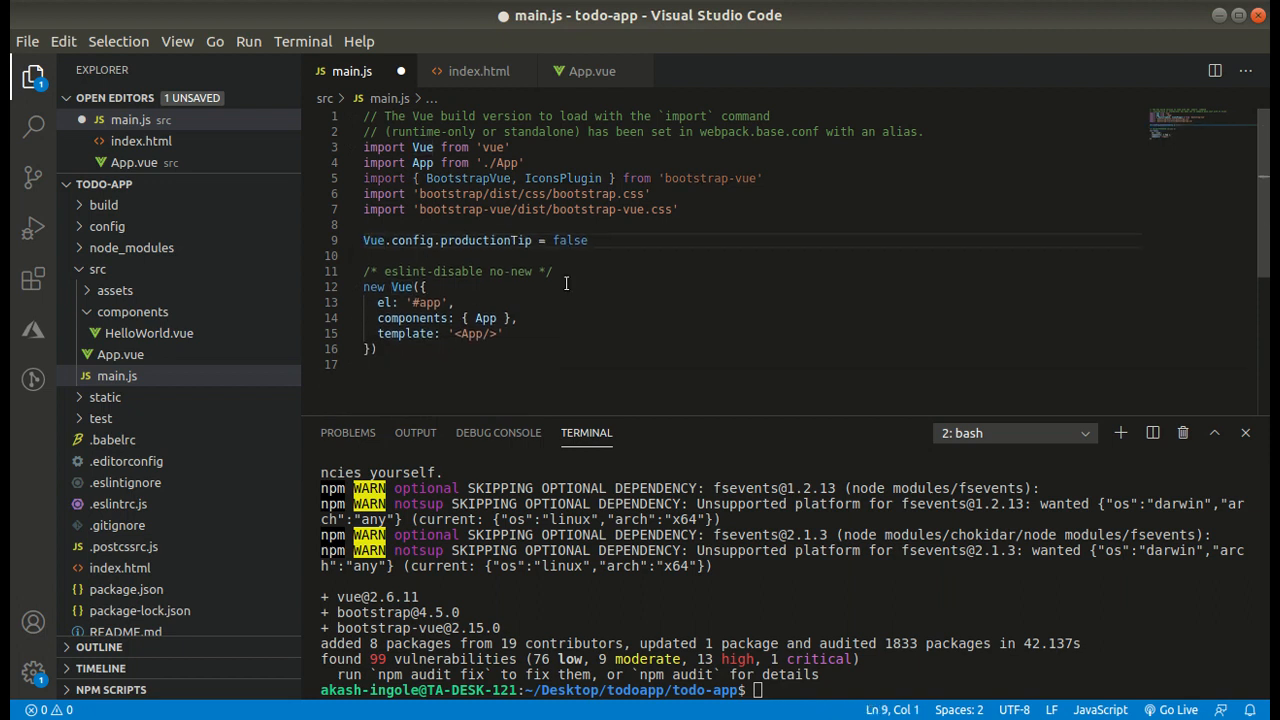
Move the Vue.use registrations under an '// Install BootstrapVue' comment before the Vue instance and save
key("Enter")
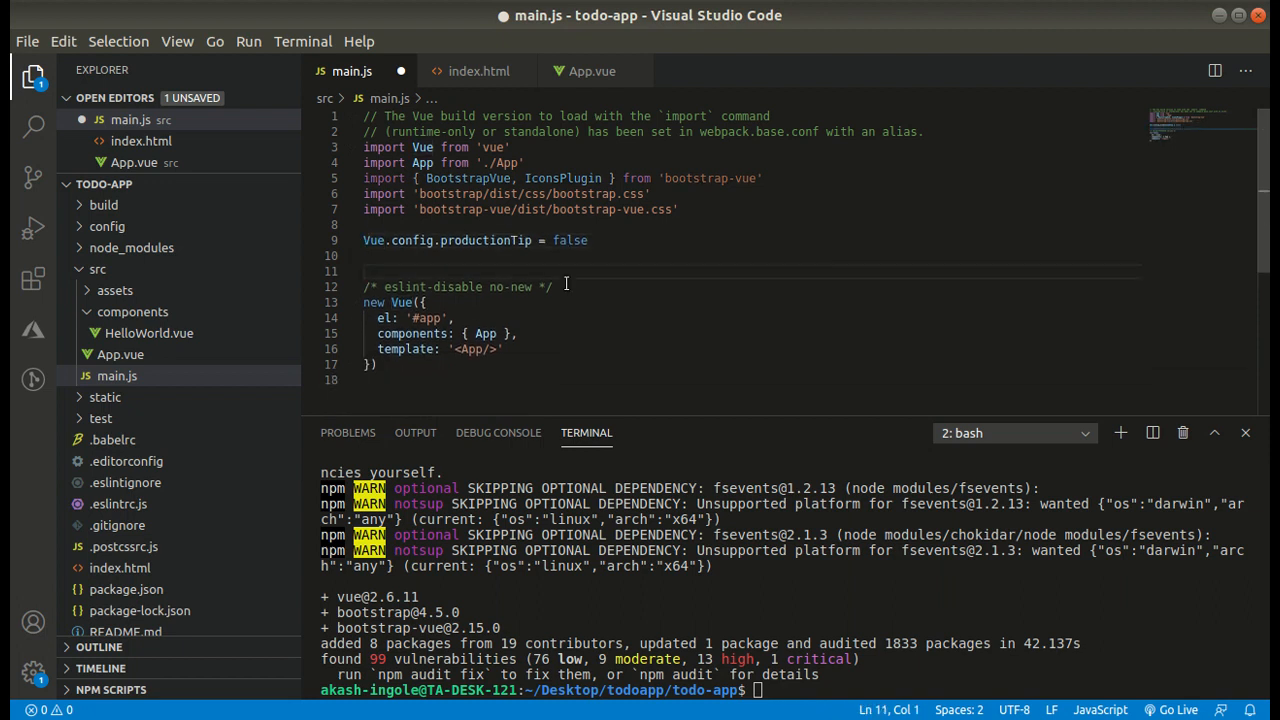
type("// Install BootstrapVue")
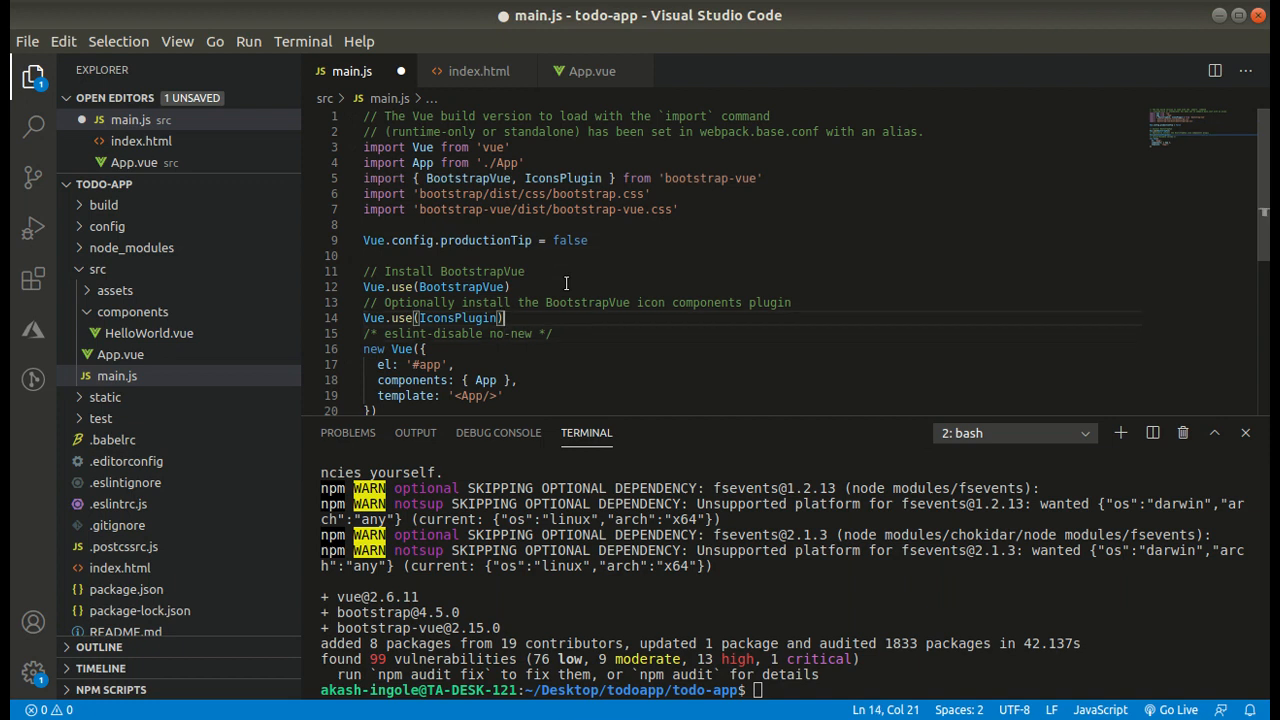
key("ctrl+s")
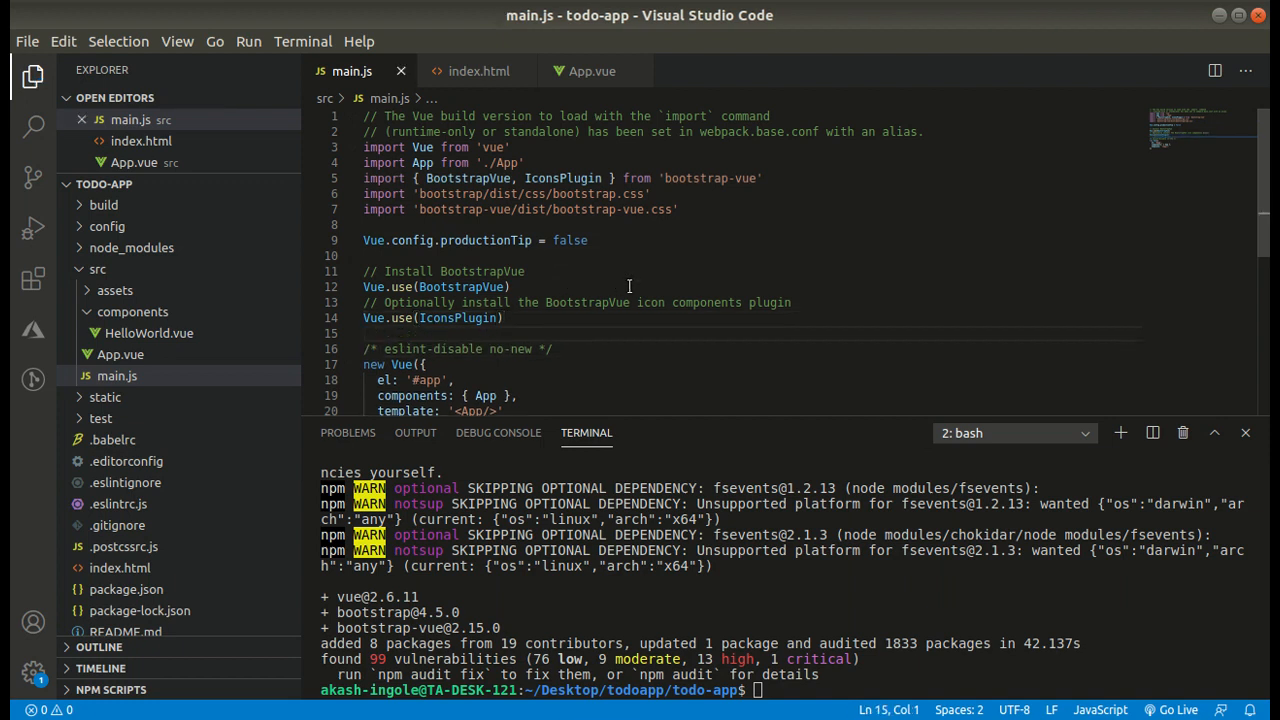
left_click(510, 288)
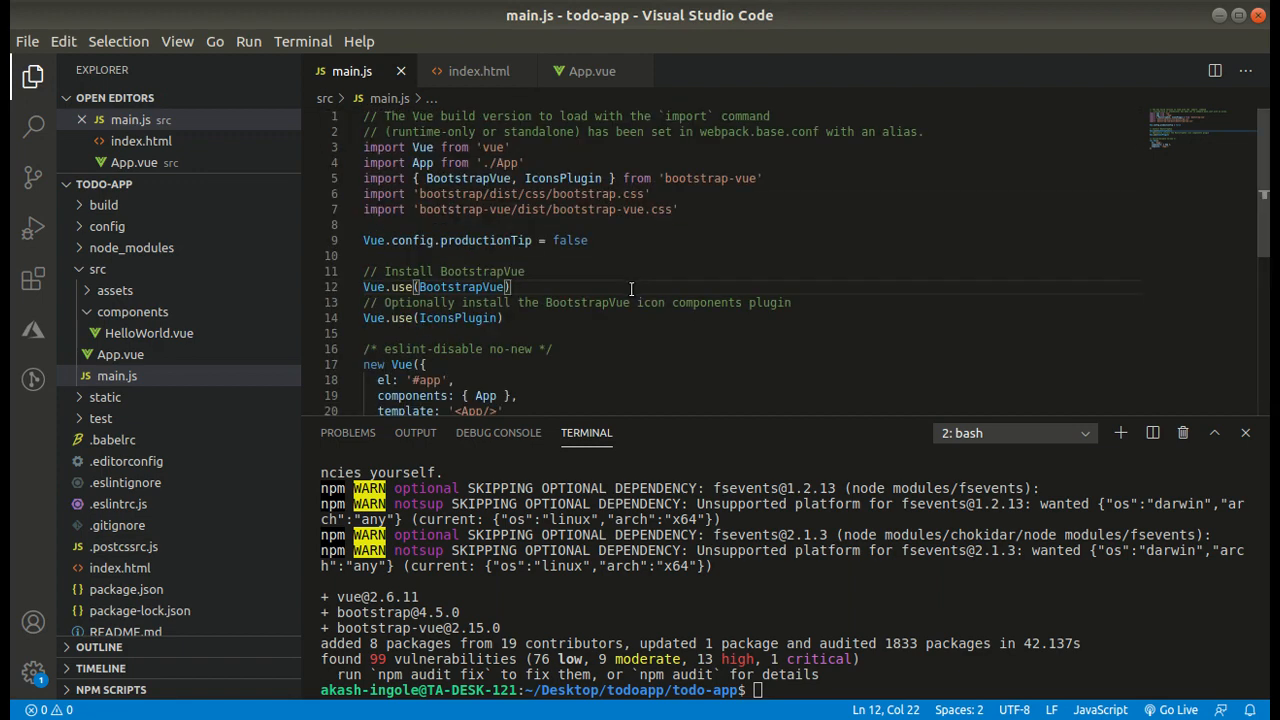
mouse_move(640, 290)
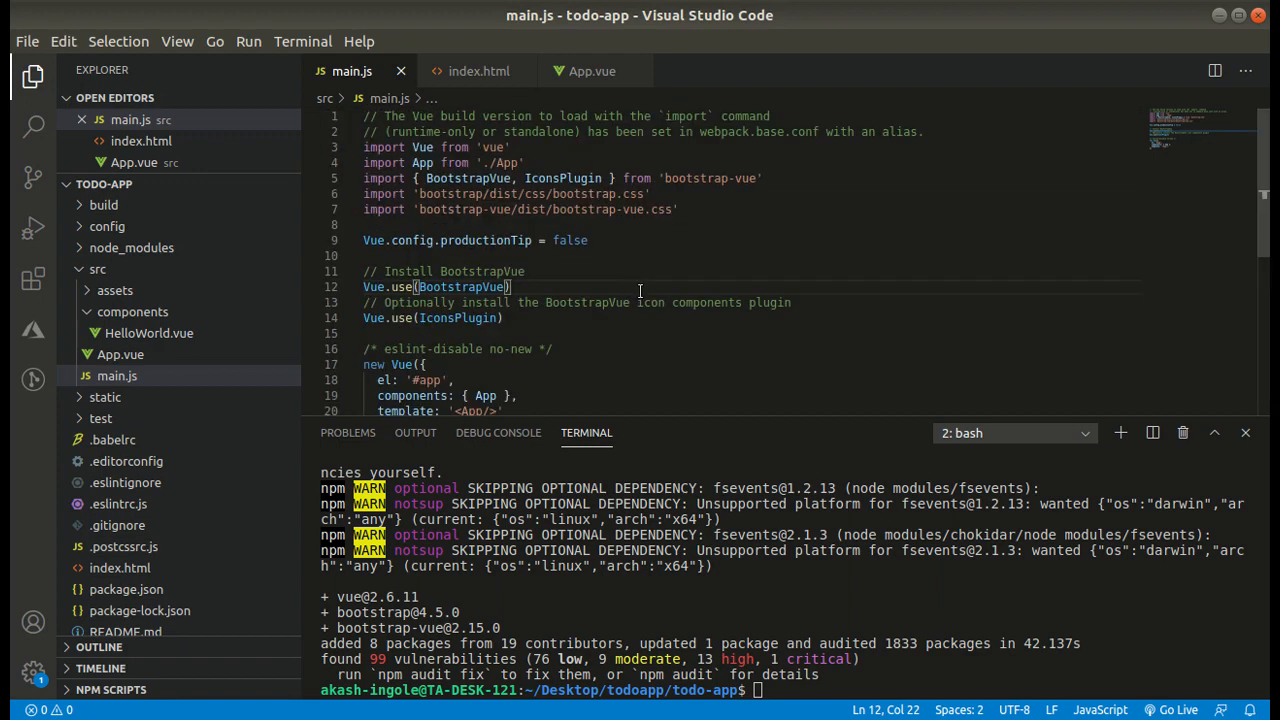
mouse_move(140, 338)
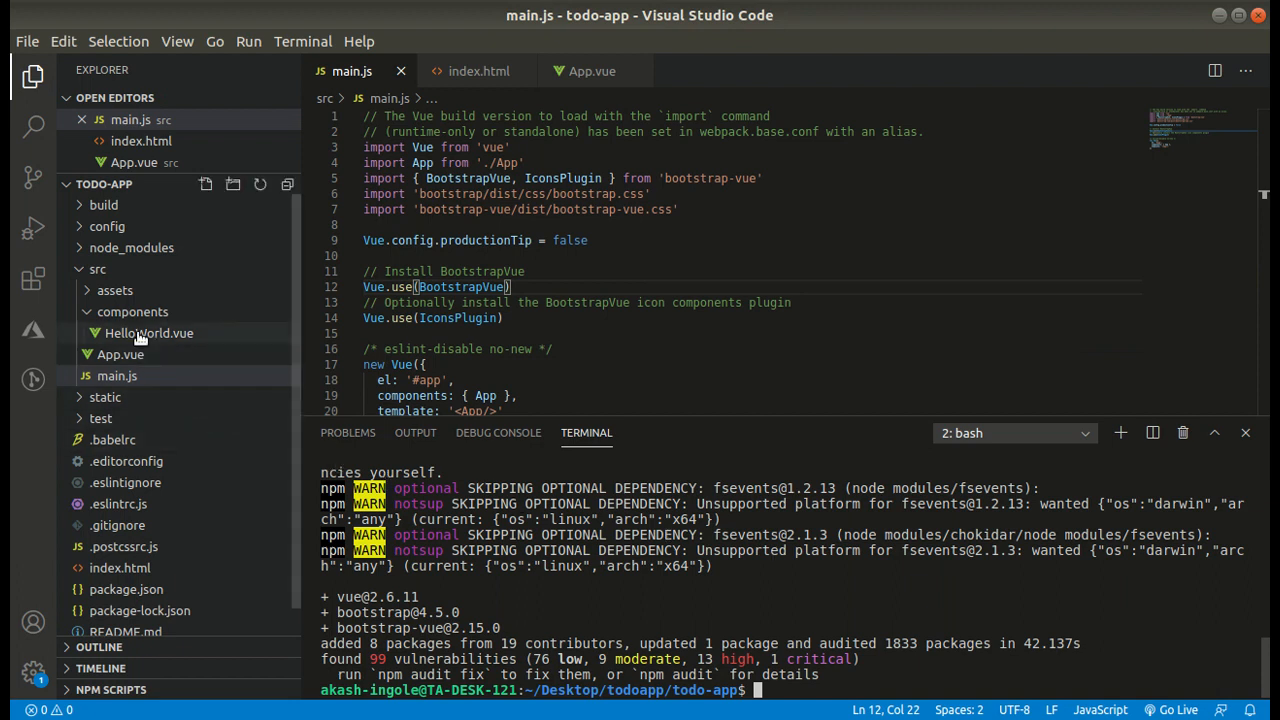
Delete HelloWorld.vue via Move to Trash and strip its references from App.vue
left_click(148, 354)
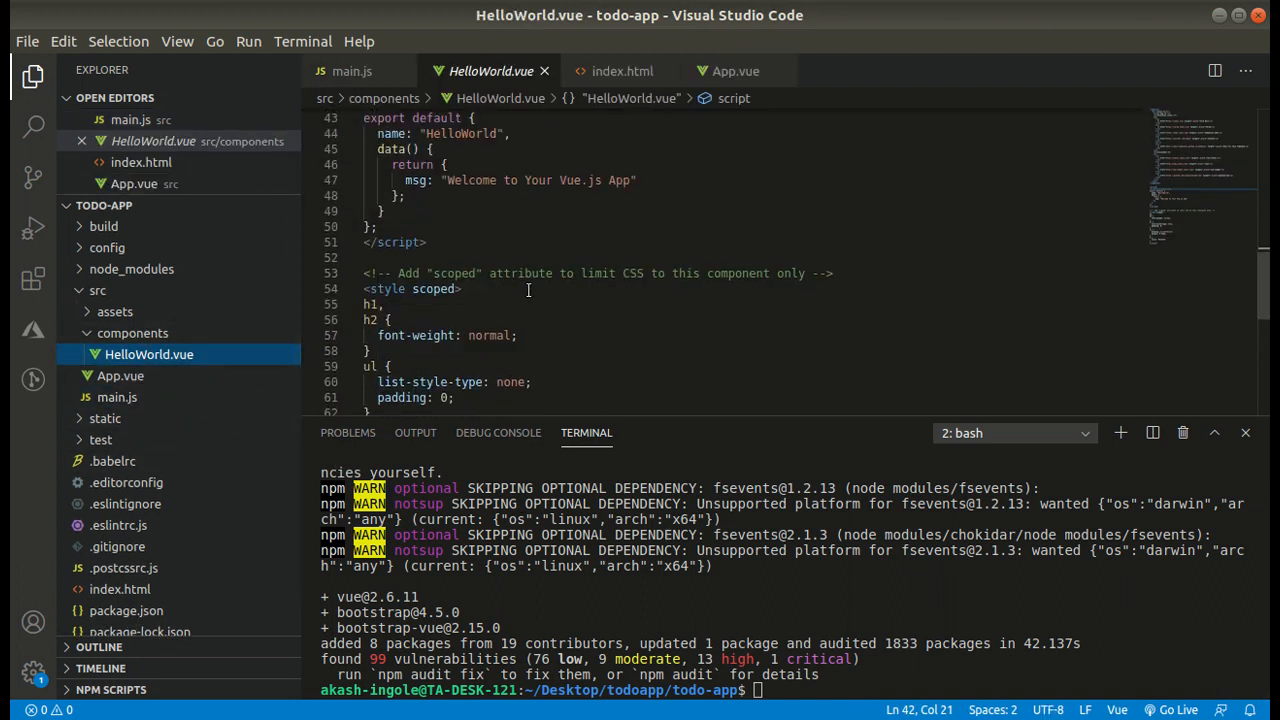
scroll("down", 3)
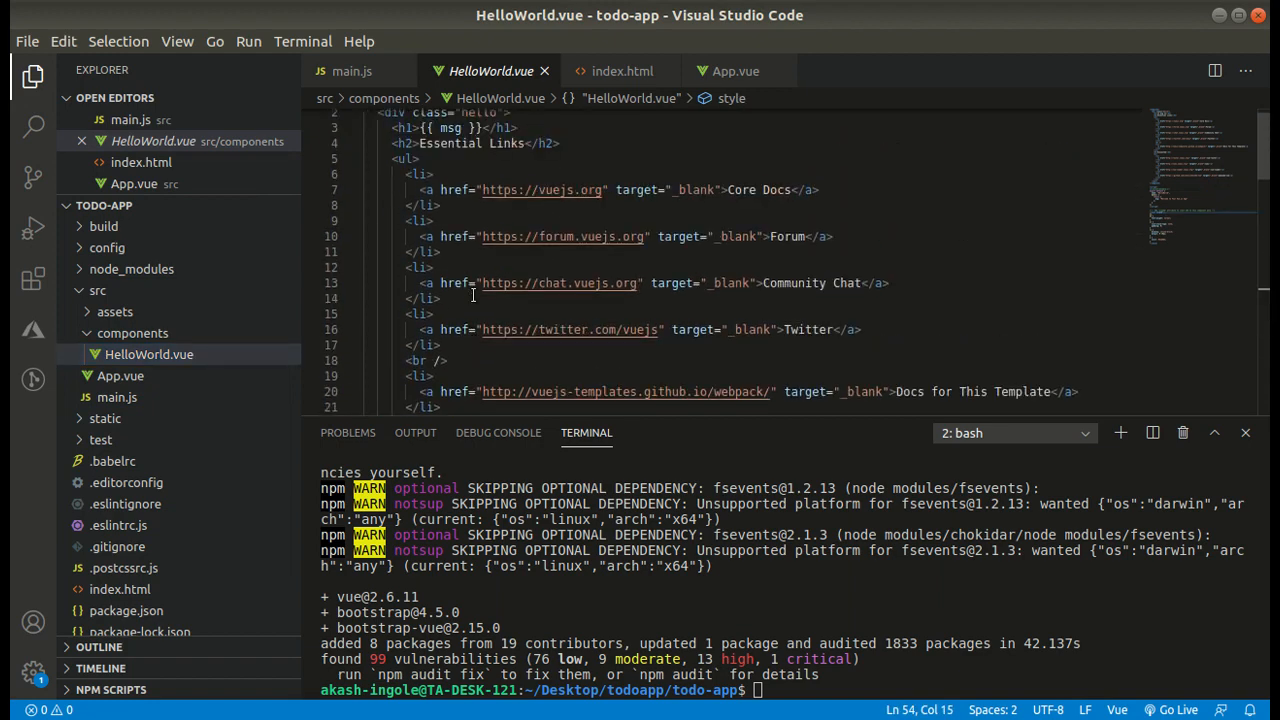
right_click(148, 354)
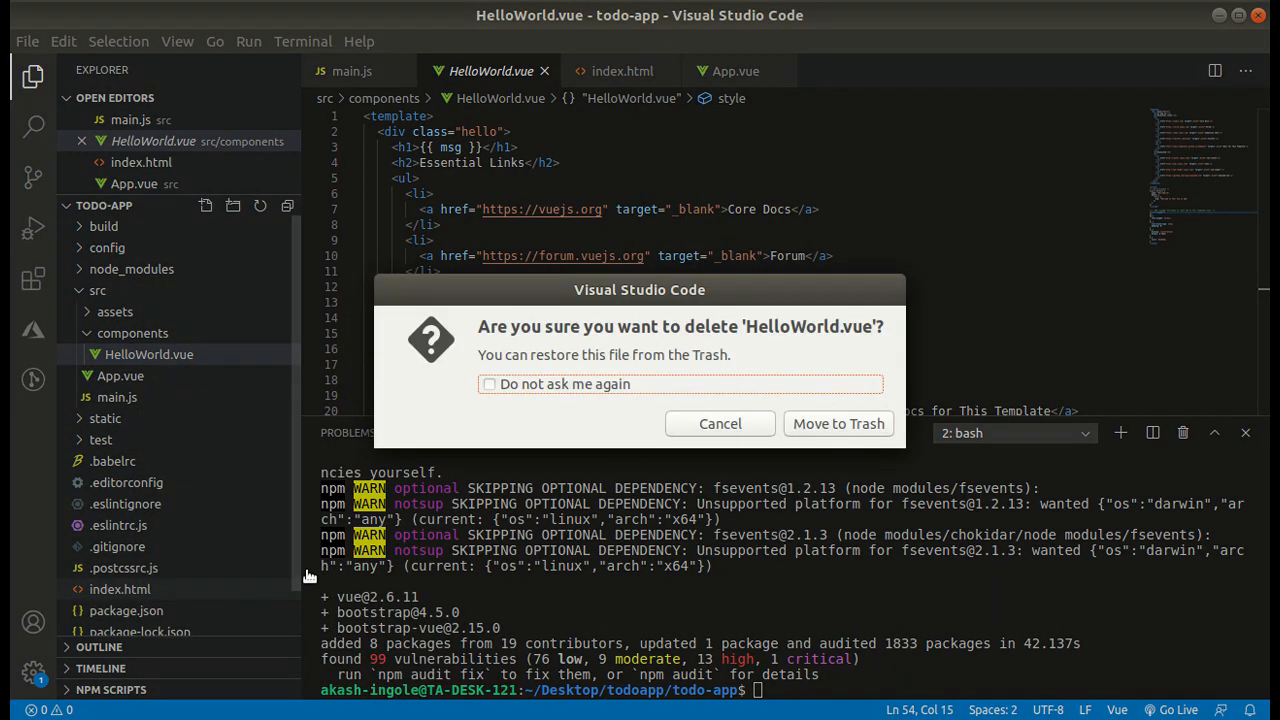
left_click(838, 424)
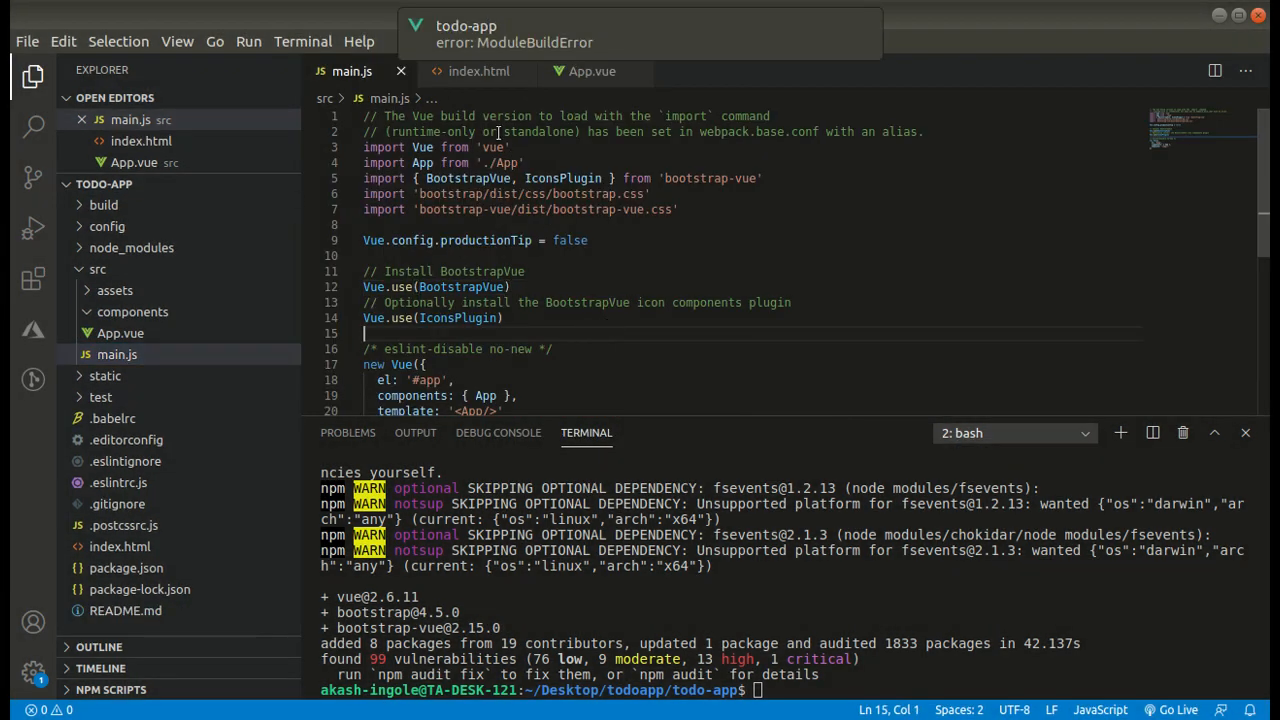
left_click(592, 72)
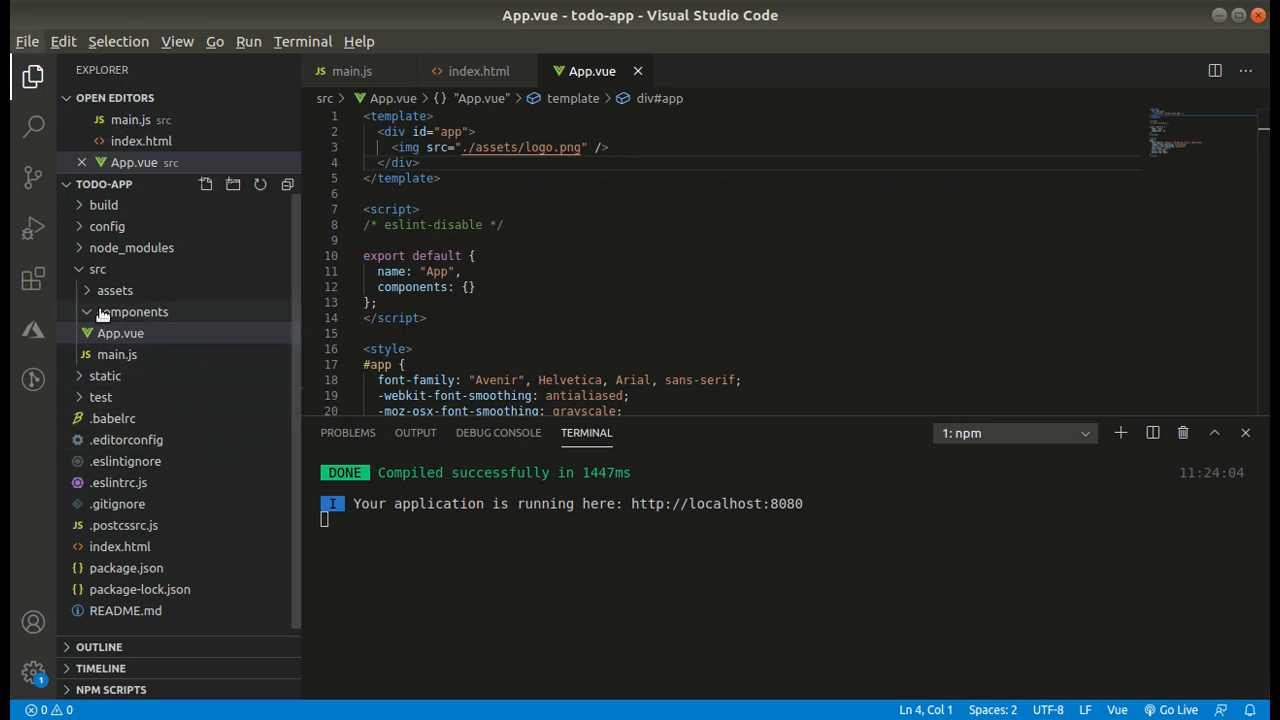
Create createTodo.vue and Todo.vue in the components folder
left_click(132, 312)
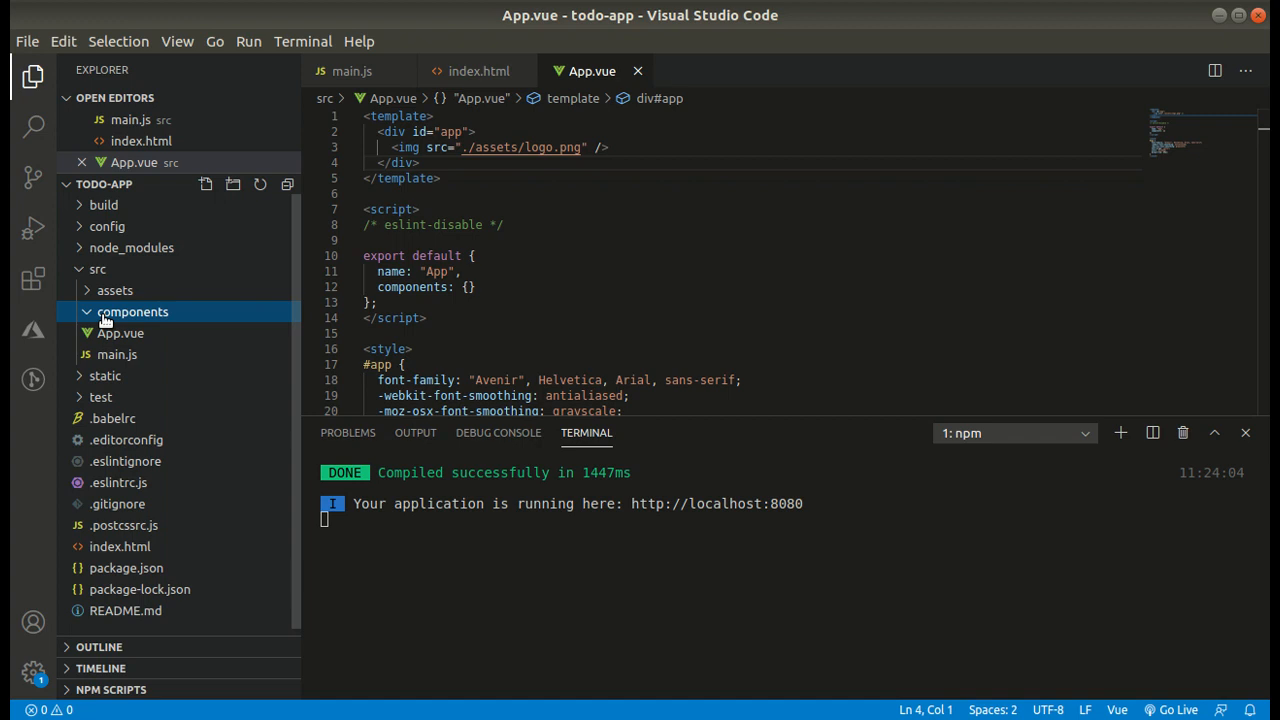
mouse_move(204, 184)
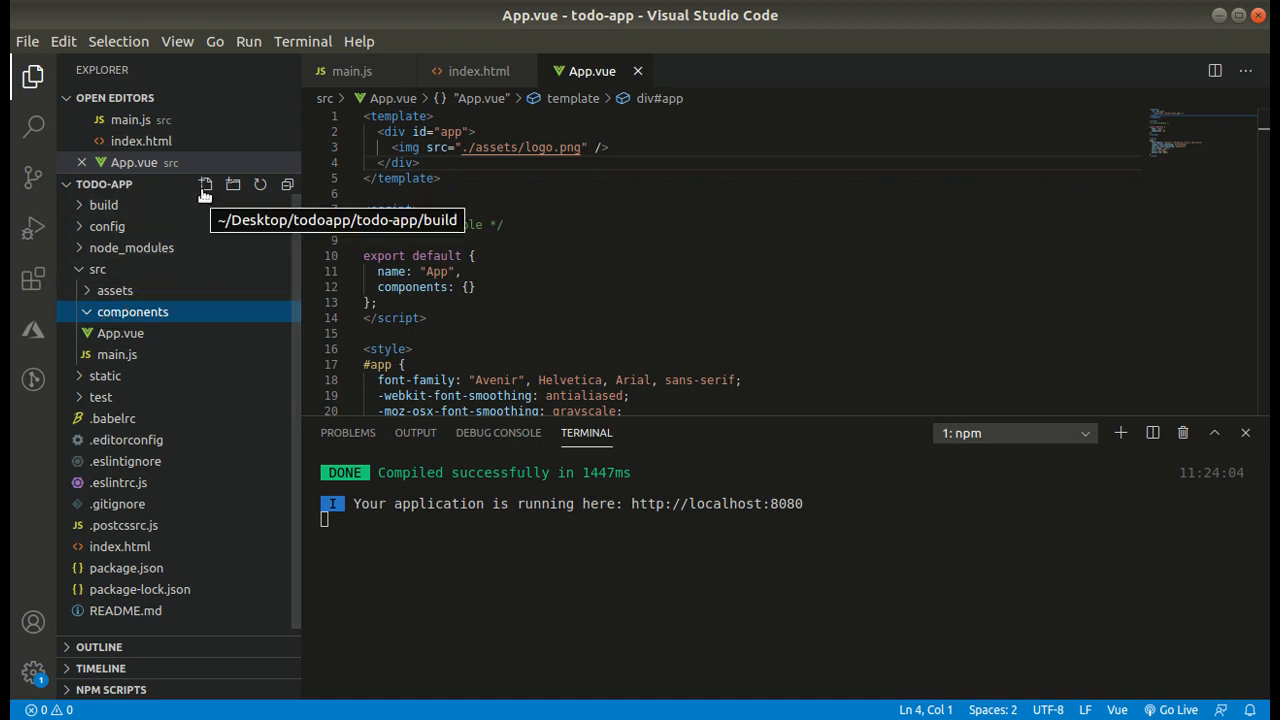
left_click(206, 184)
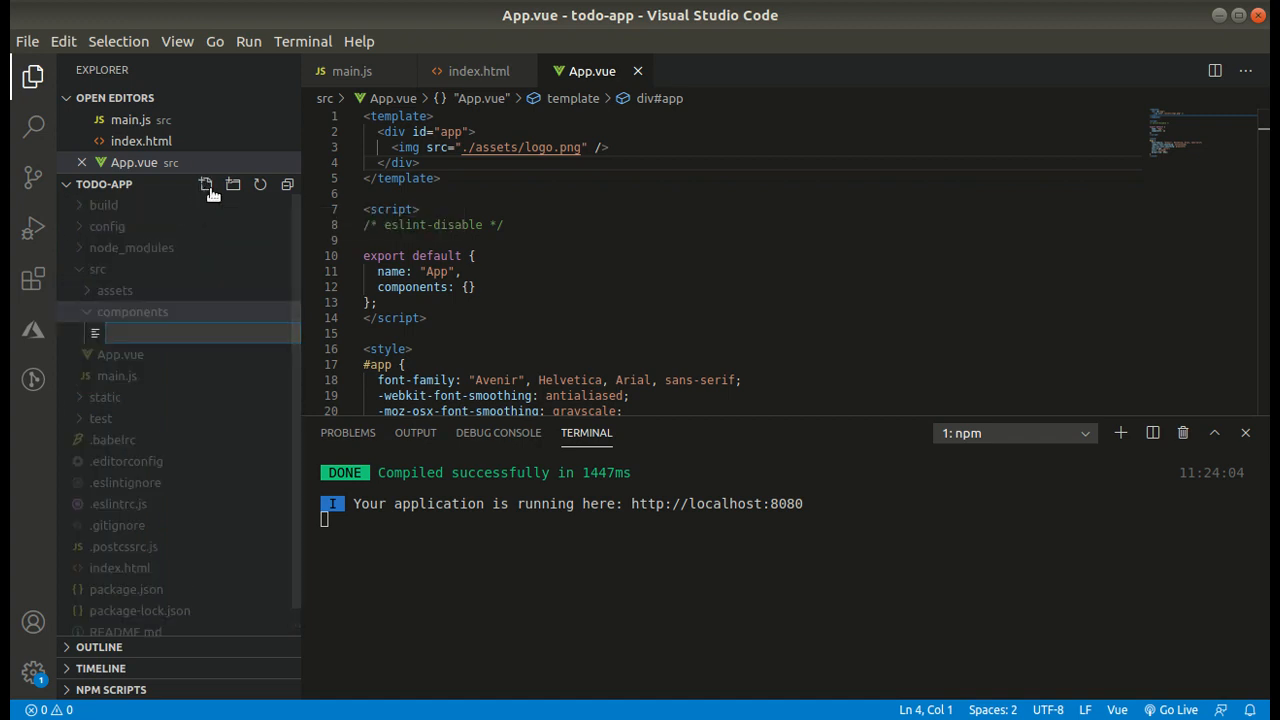
type("createT")
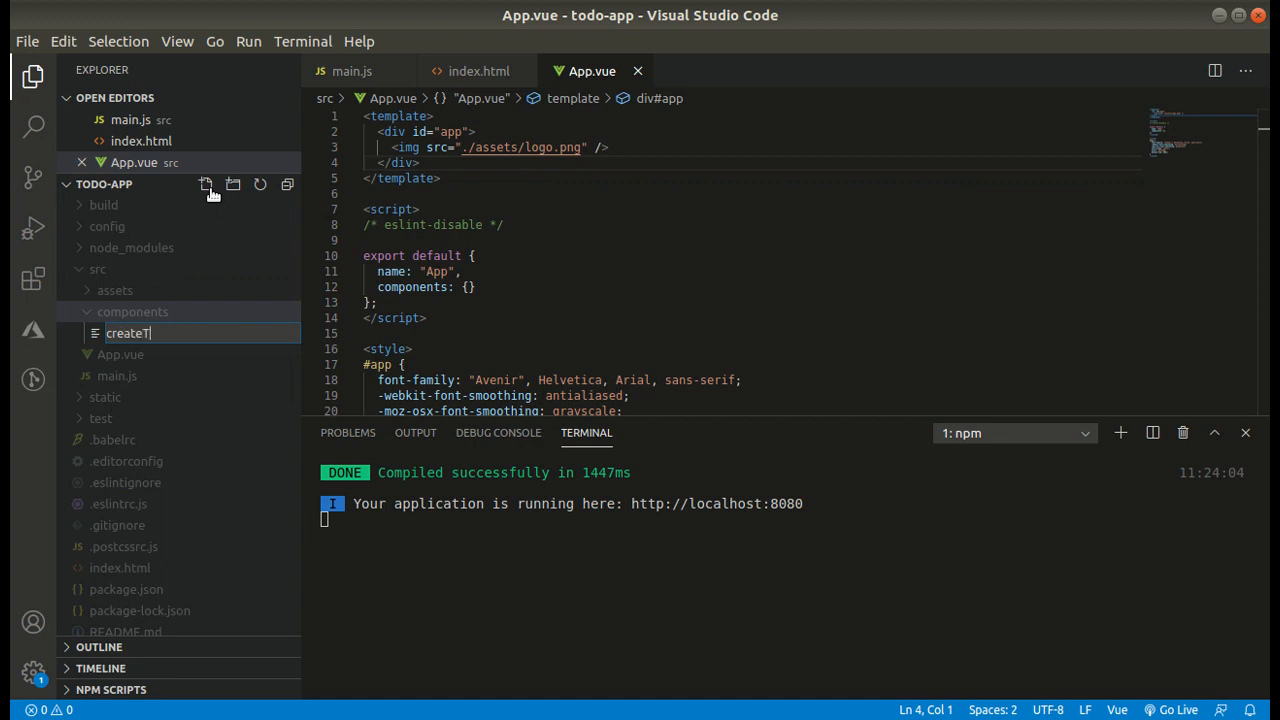
type("odo")
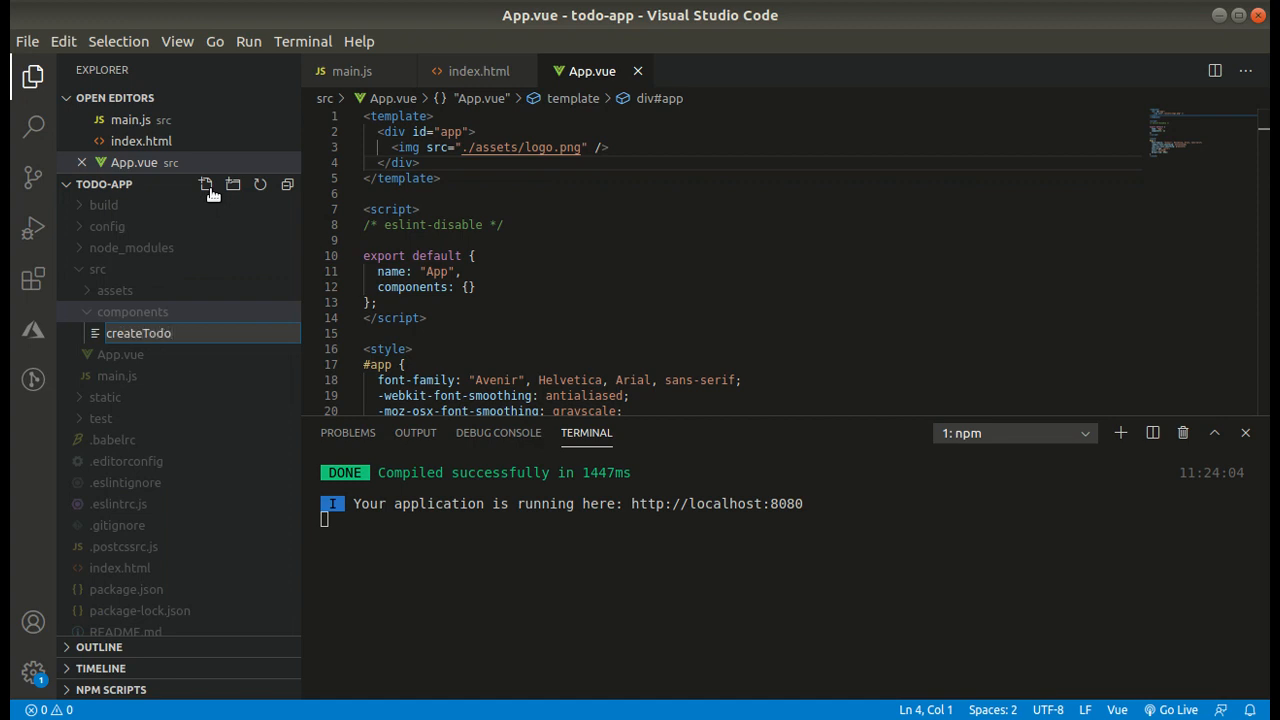
type(".vue")
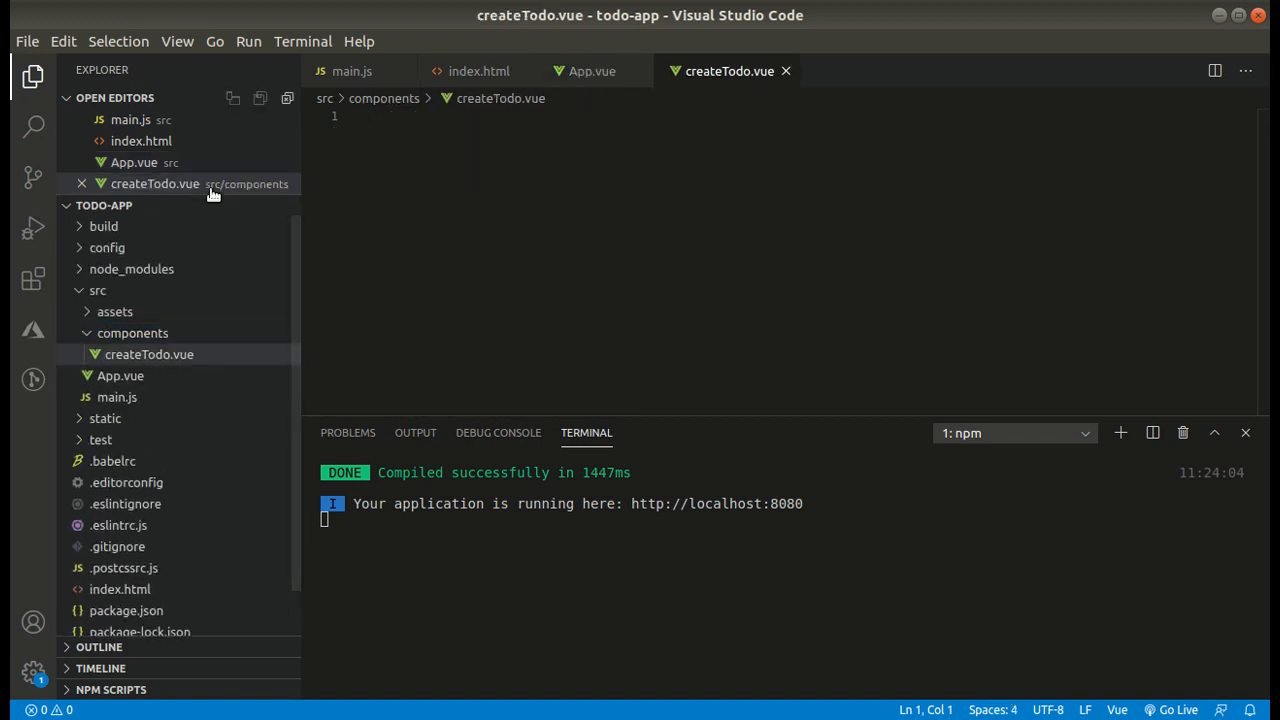
left_click(132, 332)
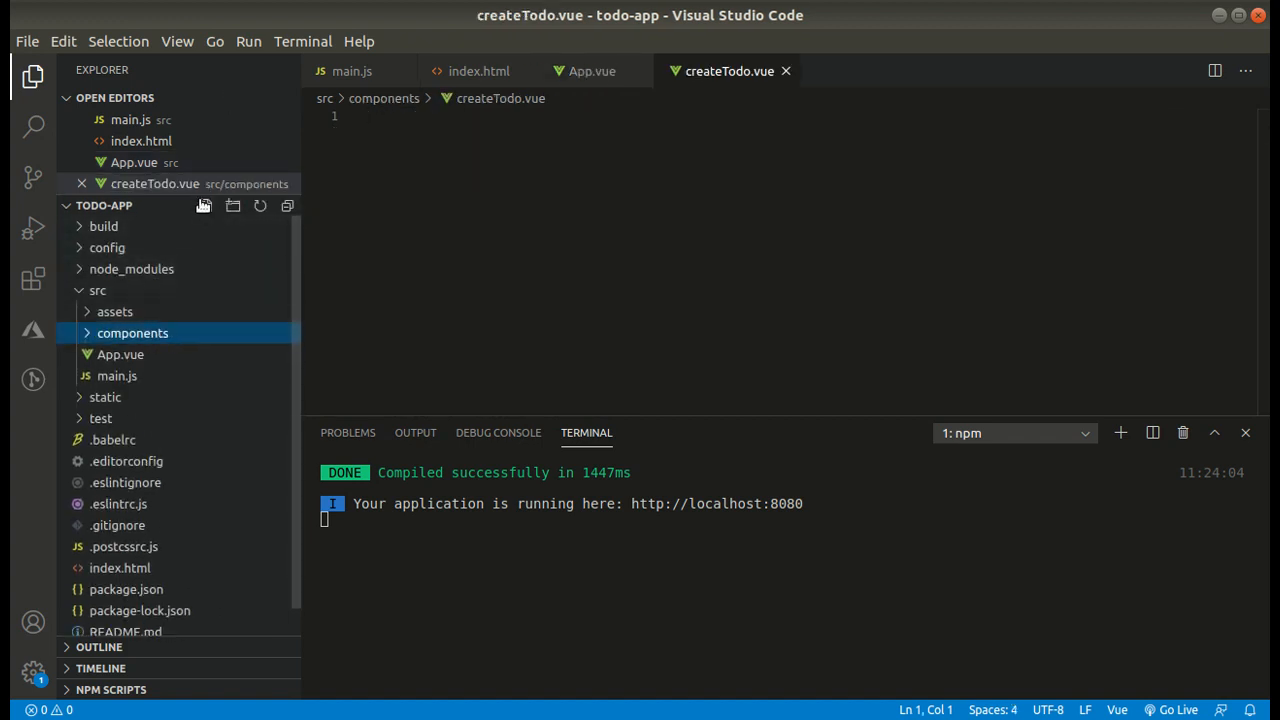
left_click(200, 204)
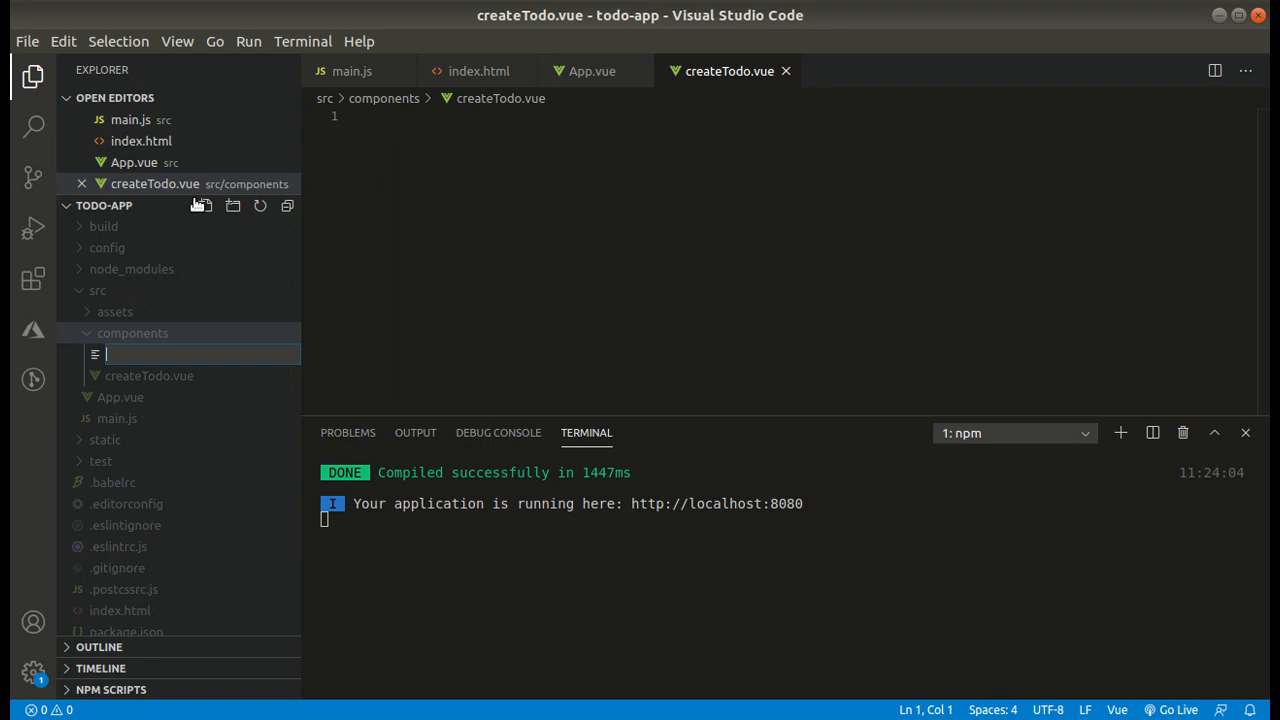
type("Todo.")
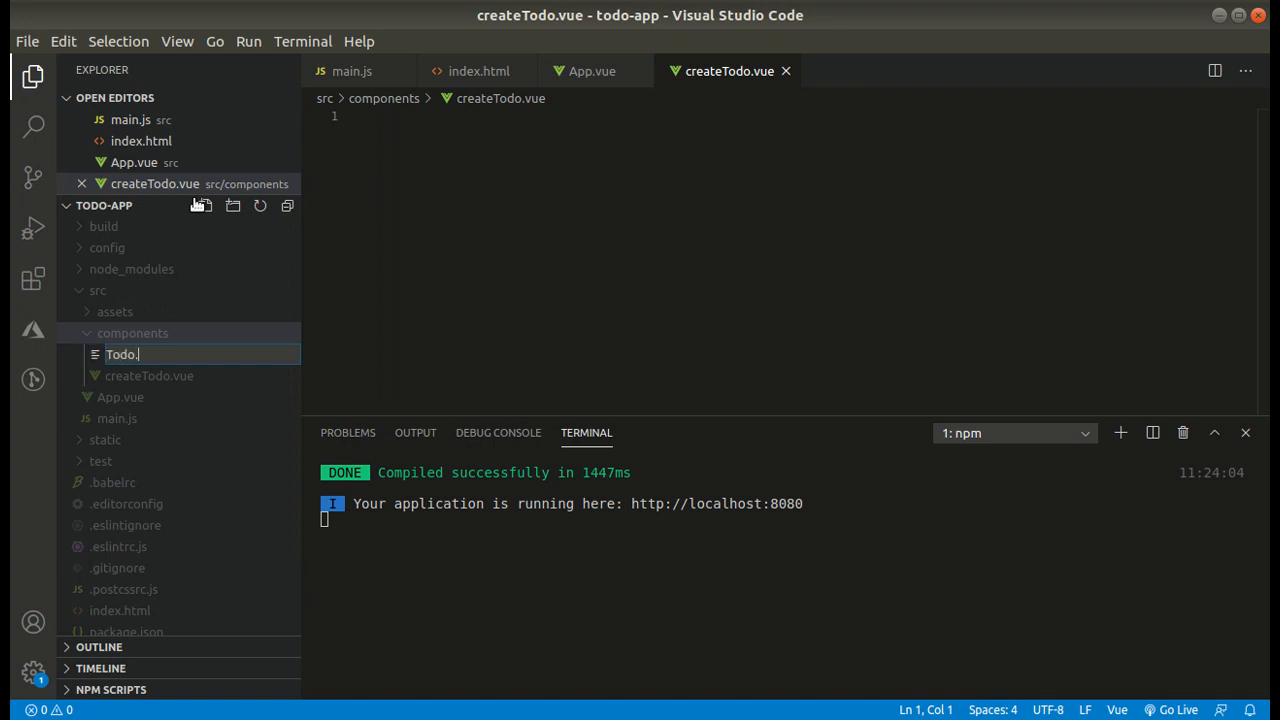
key("Enter")
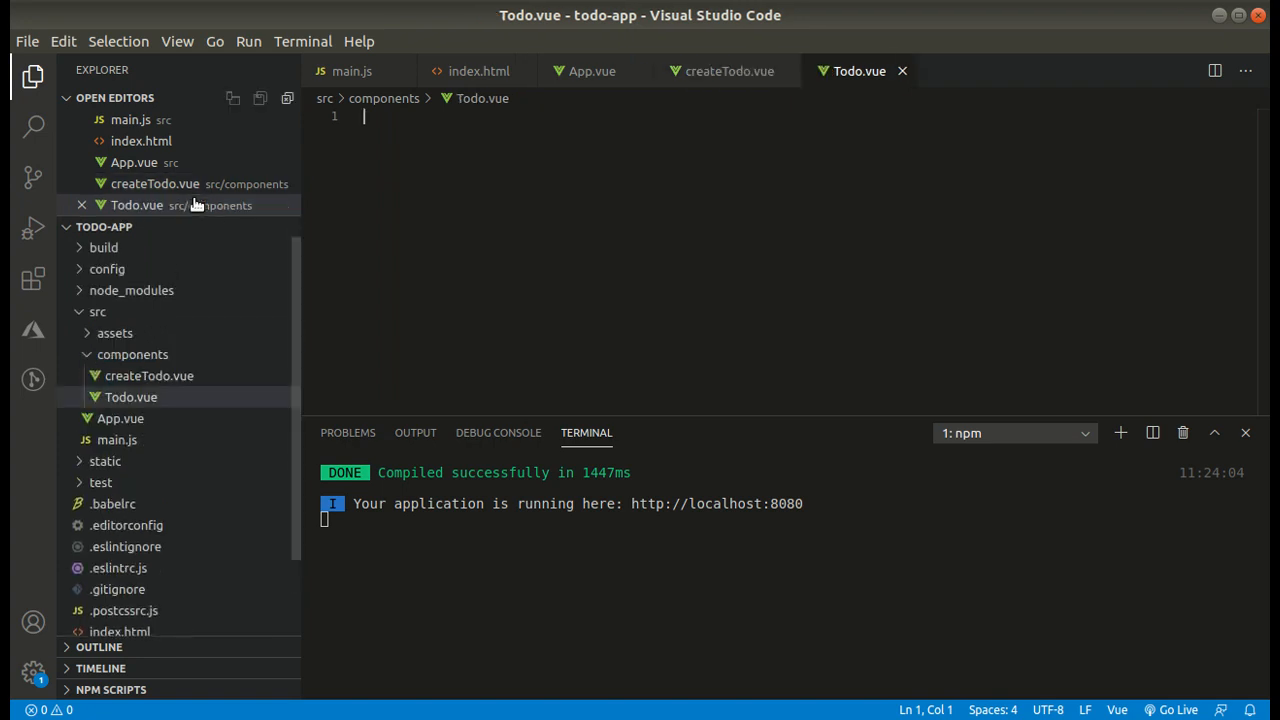
Create TodoApp.vue and TodoList.vue, then rename createTodo.vue to CreateTodo.vue
left_click(132, 354)
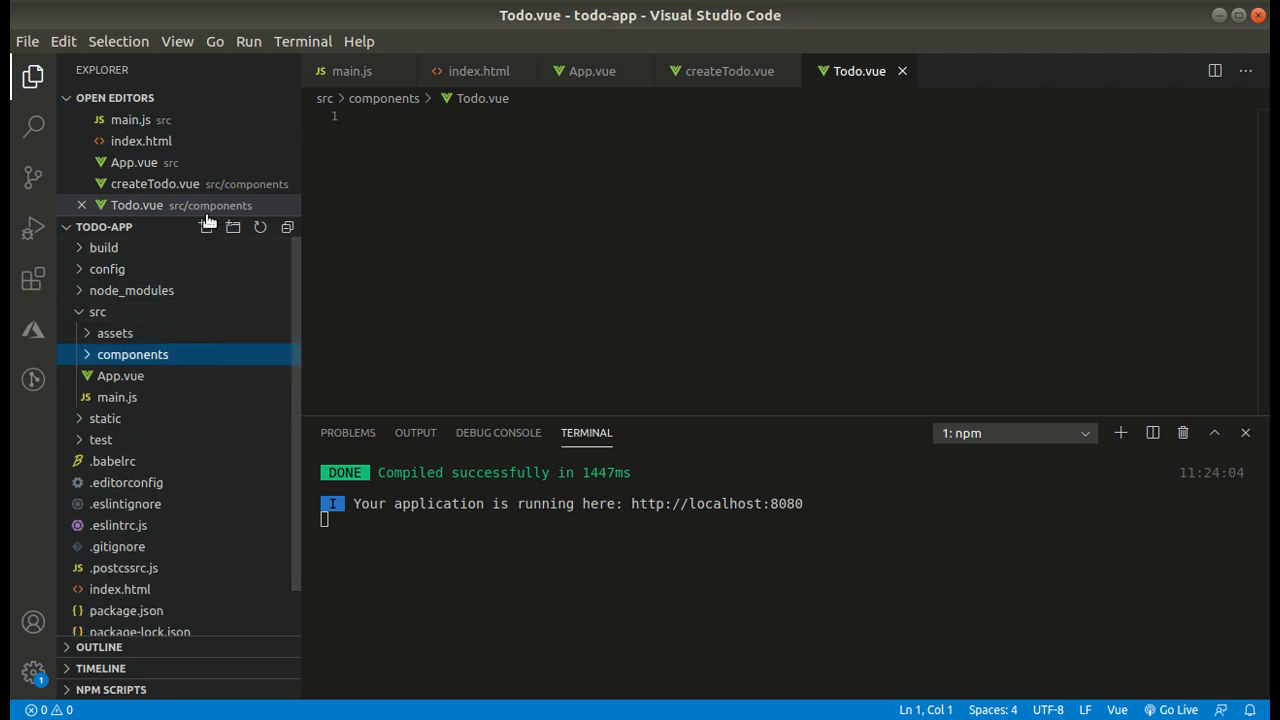
left_click(208, 228)
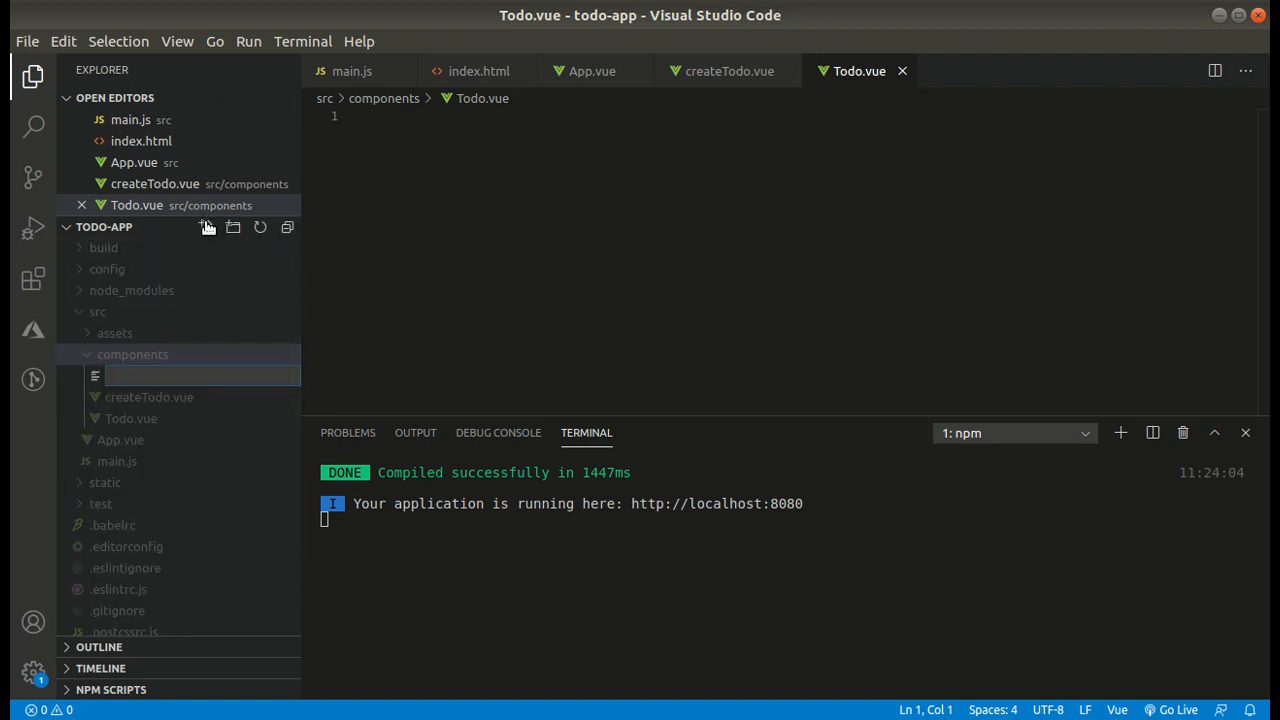
type("TodoApp.vue")
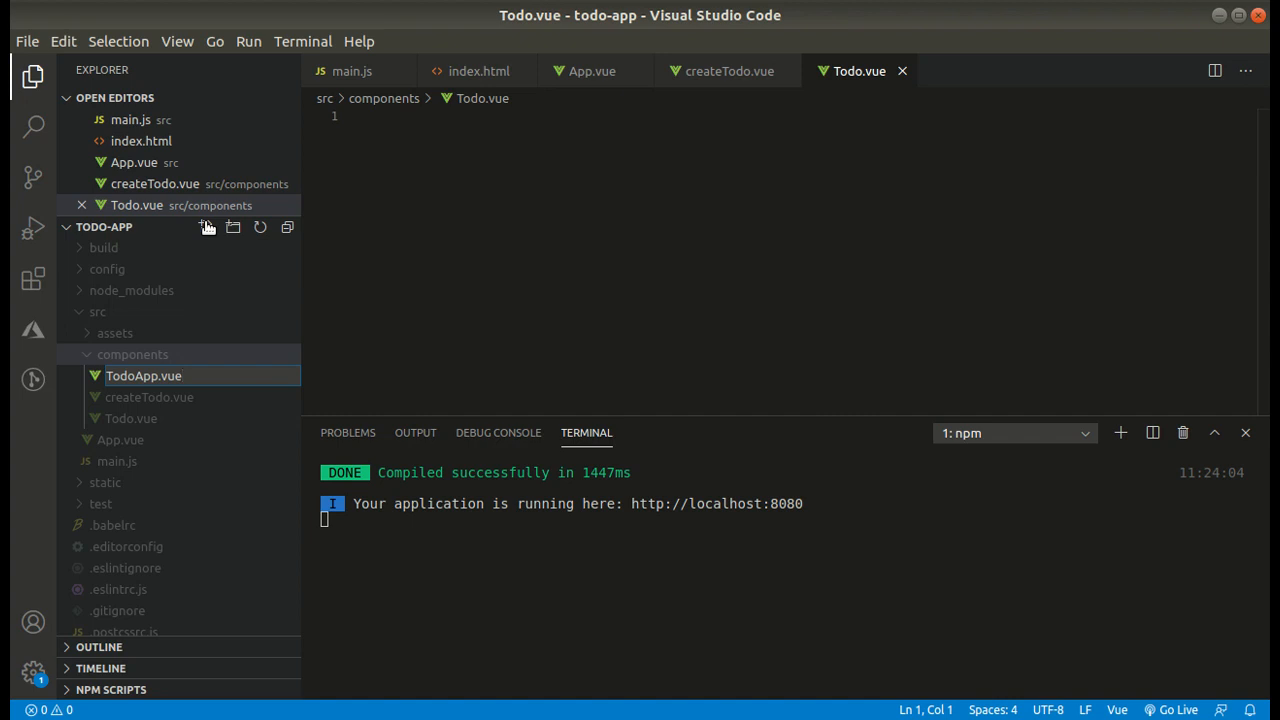
double_click(144, 376)
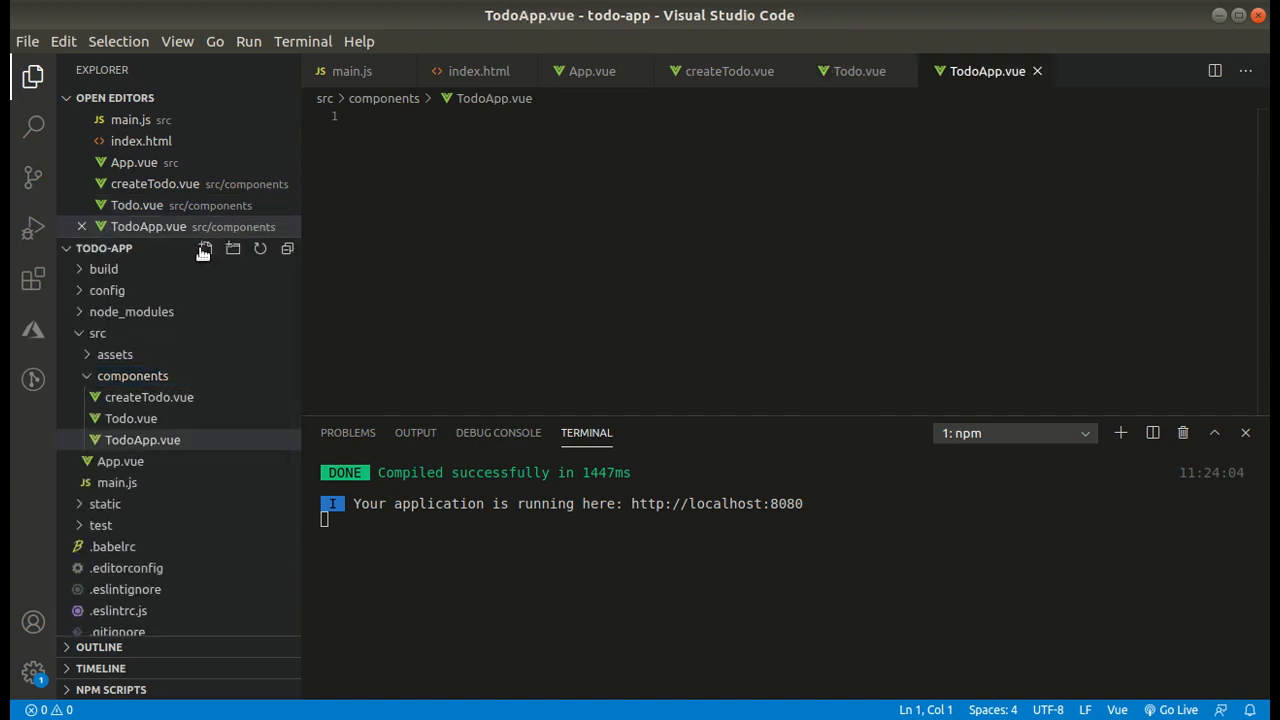
left_click(204, 248)
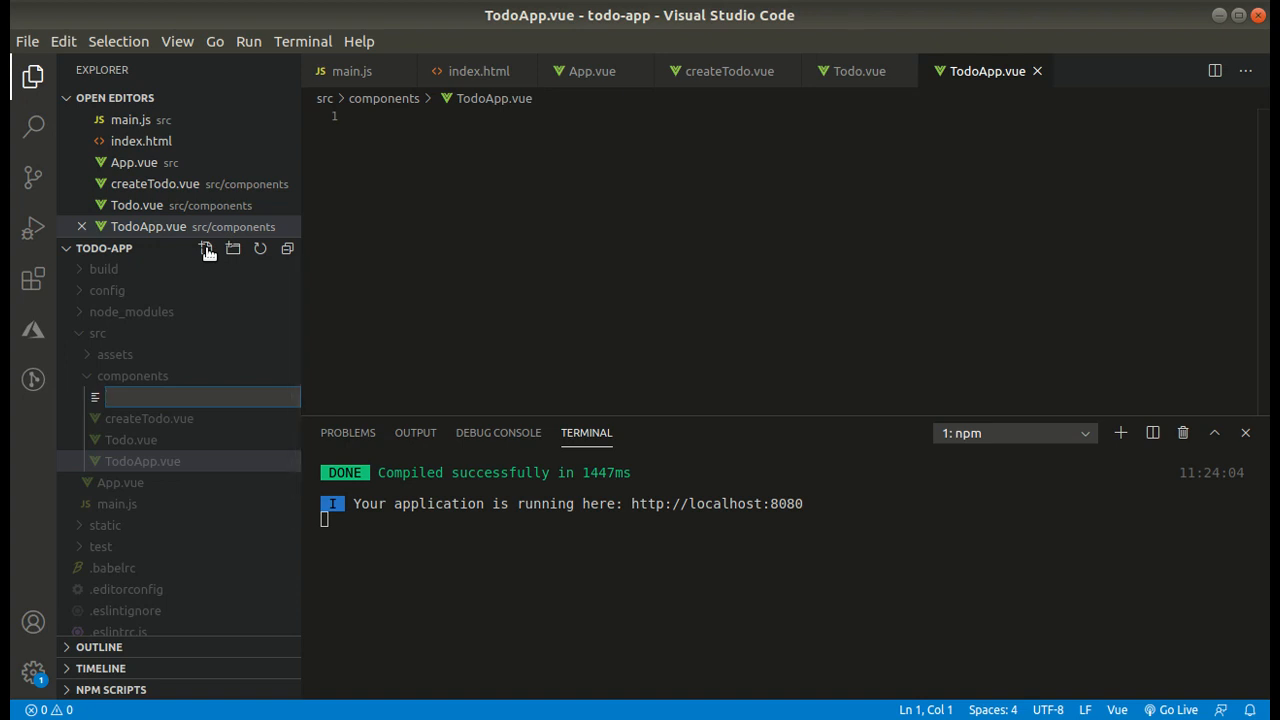
type("Todo")
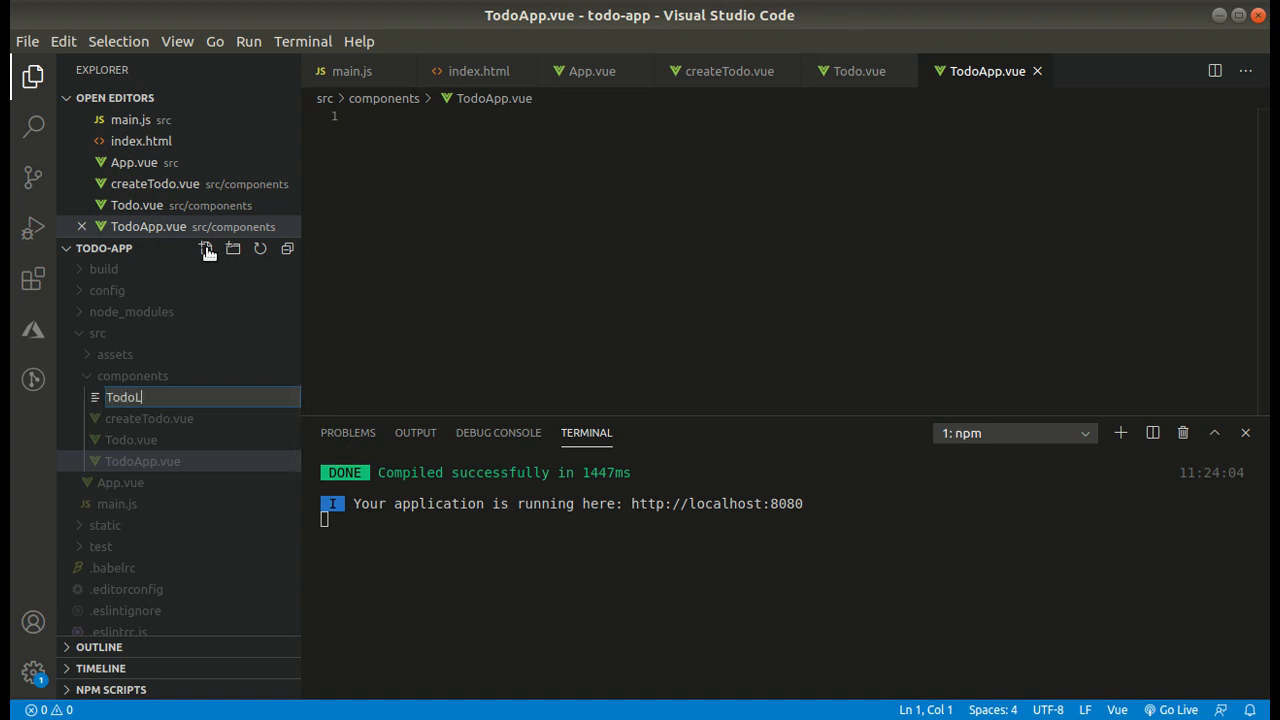
type("List.v")
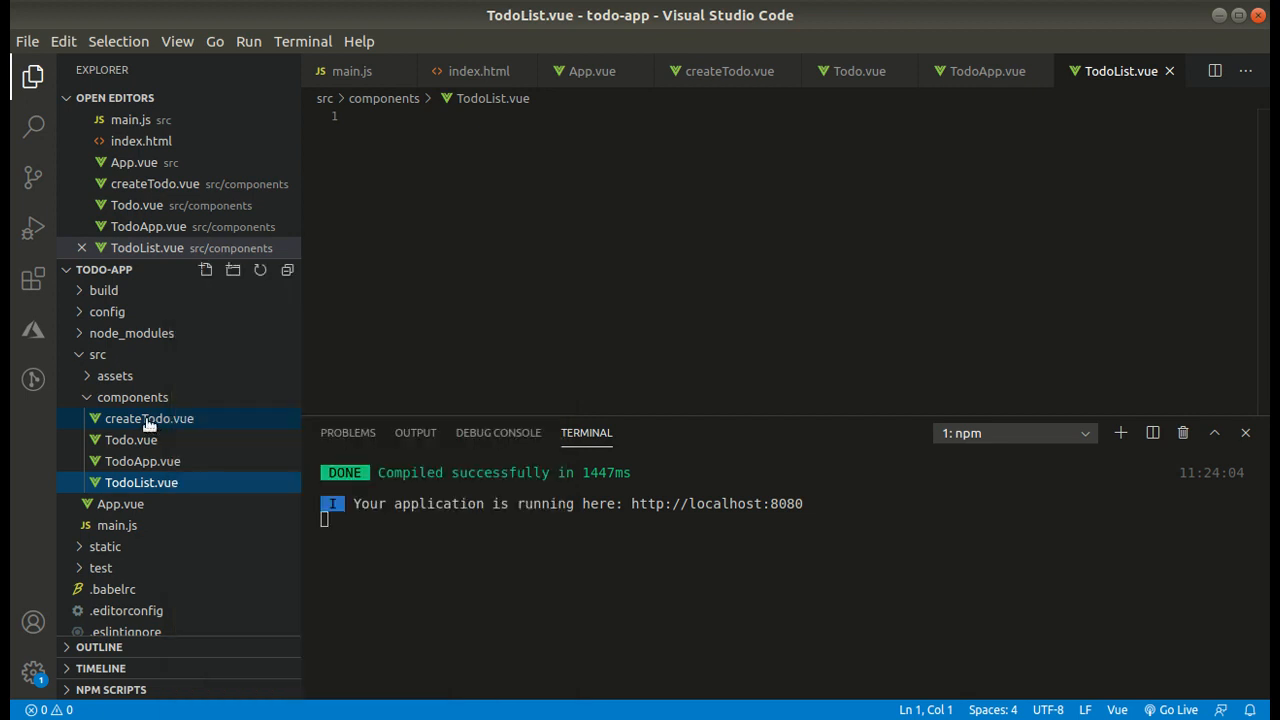
left_click(148, 418)
type("C")
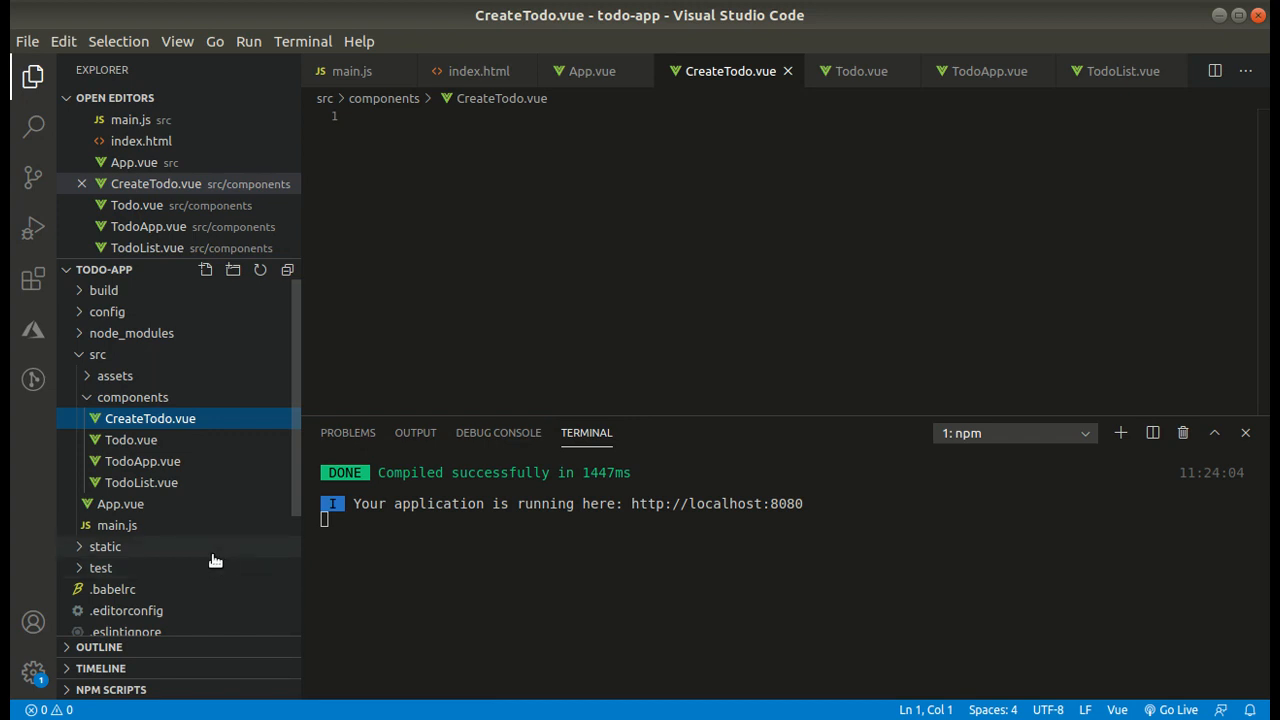
left_click(120, 504)
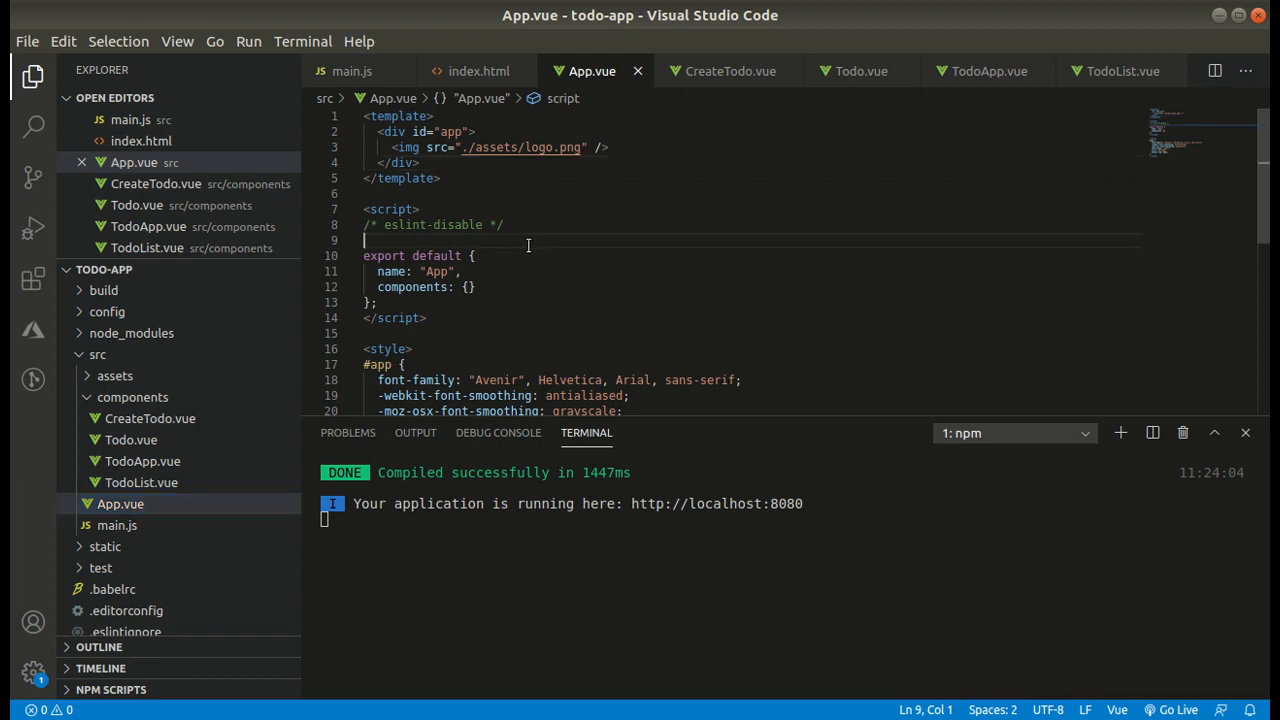
Add import TodoApp from './components/TodoApp' to App.vue's script
type("import")
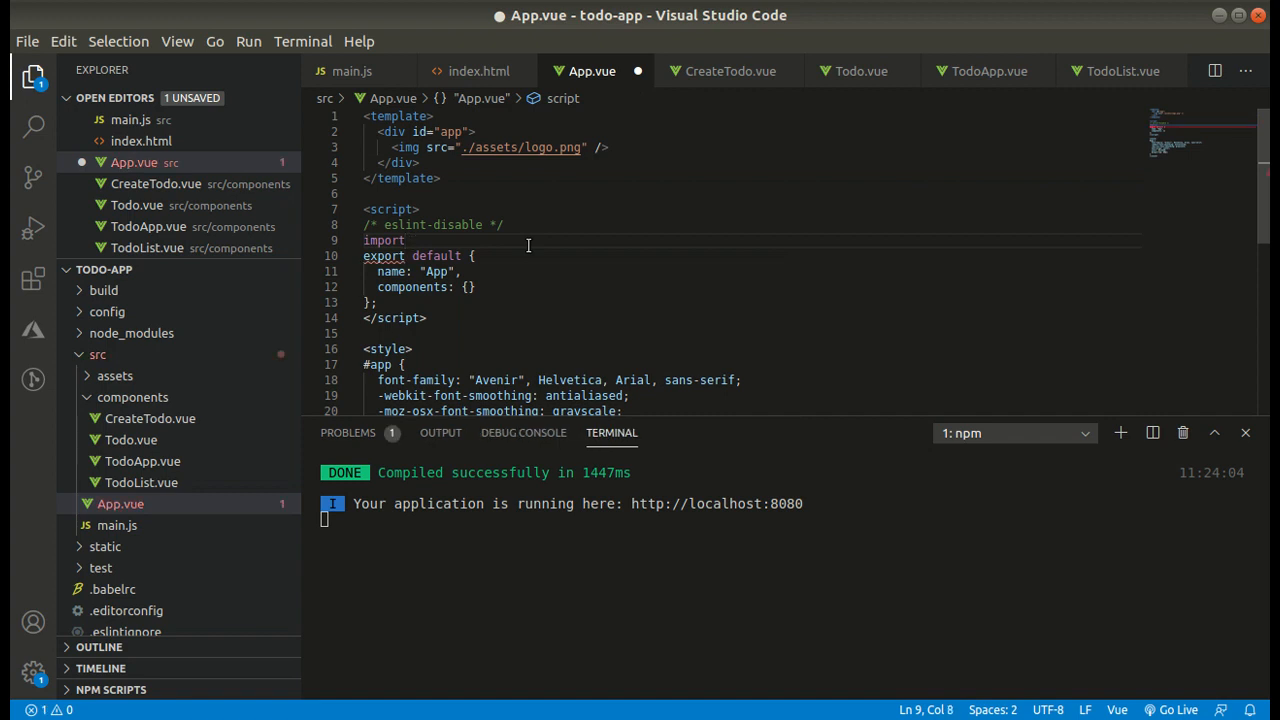
type("TodoApp from")
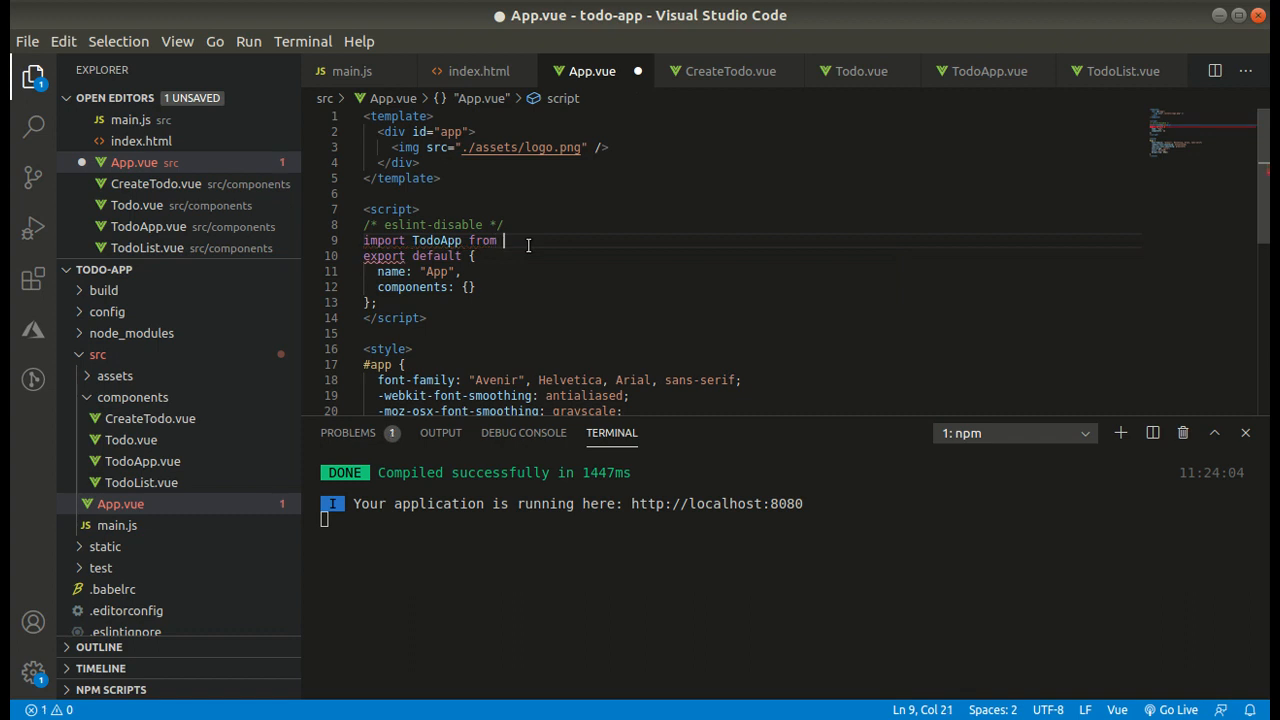
type("'./")
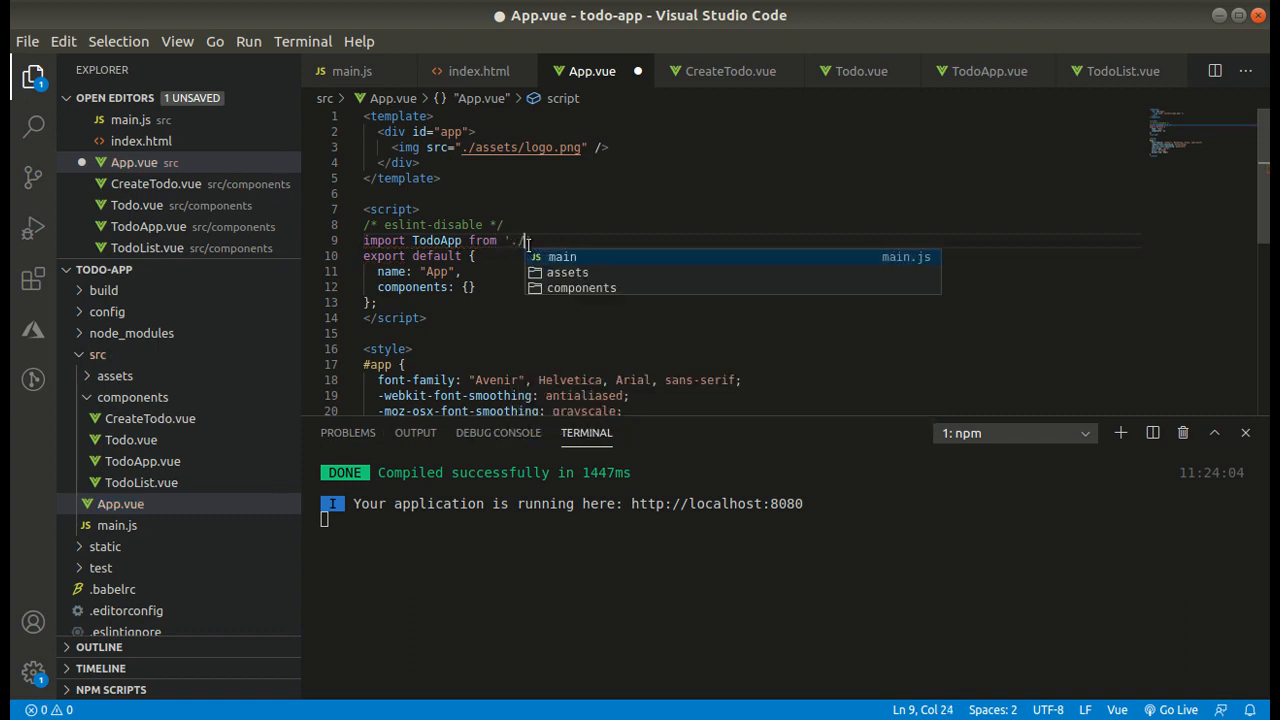
type("components")
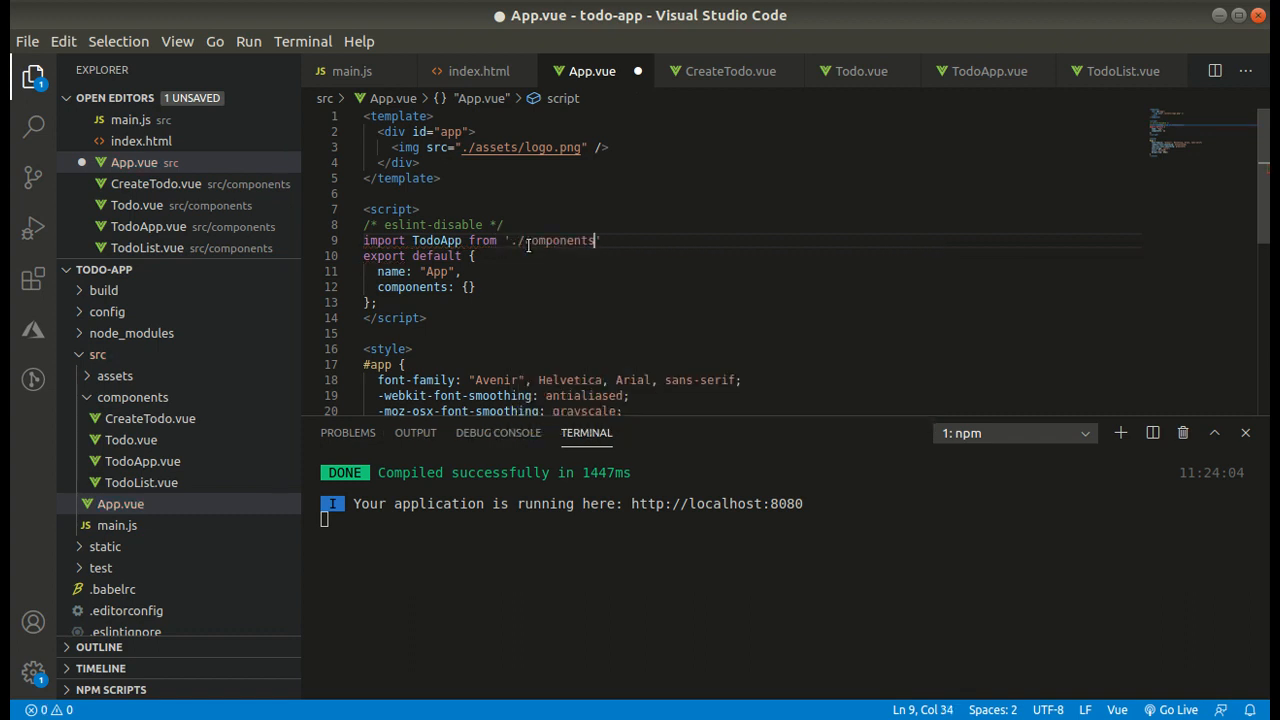
type("/TodoApp")
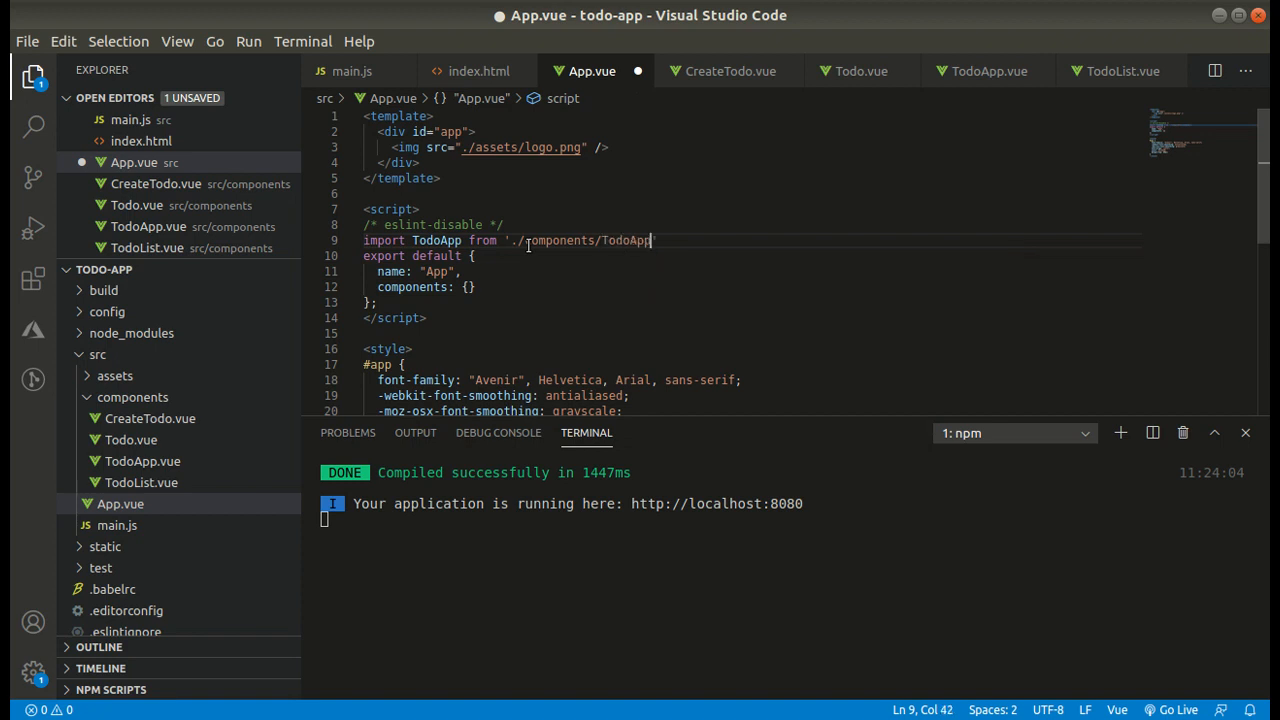